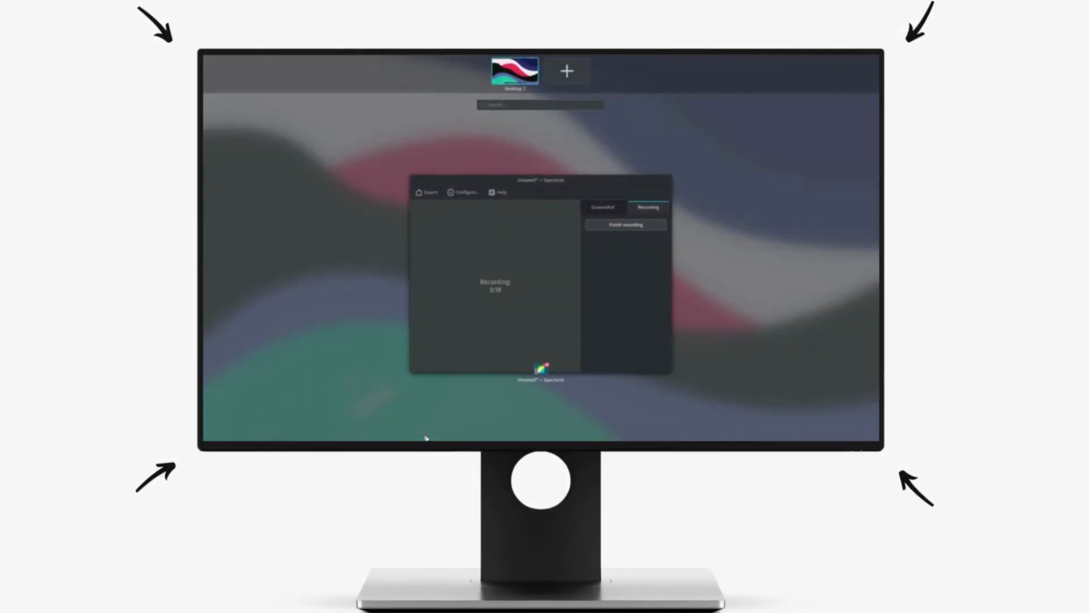
Step: Add Desktop 2 in the overview, exit it, and open the Status and Notifications panel
{"action": "left_click", "coordinate": [625, 224]}
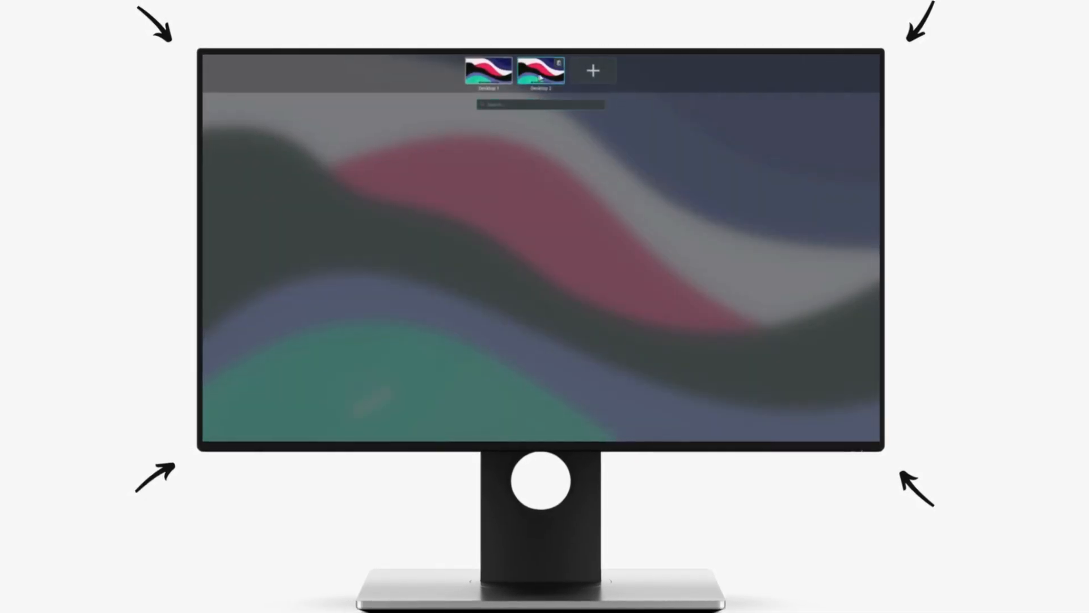
{"action": "left_click", "coordinate": [543, 71]}
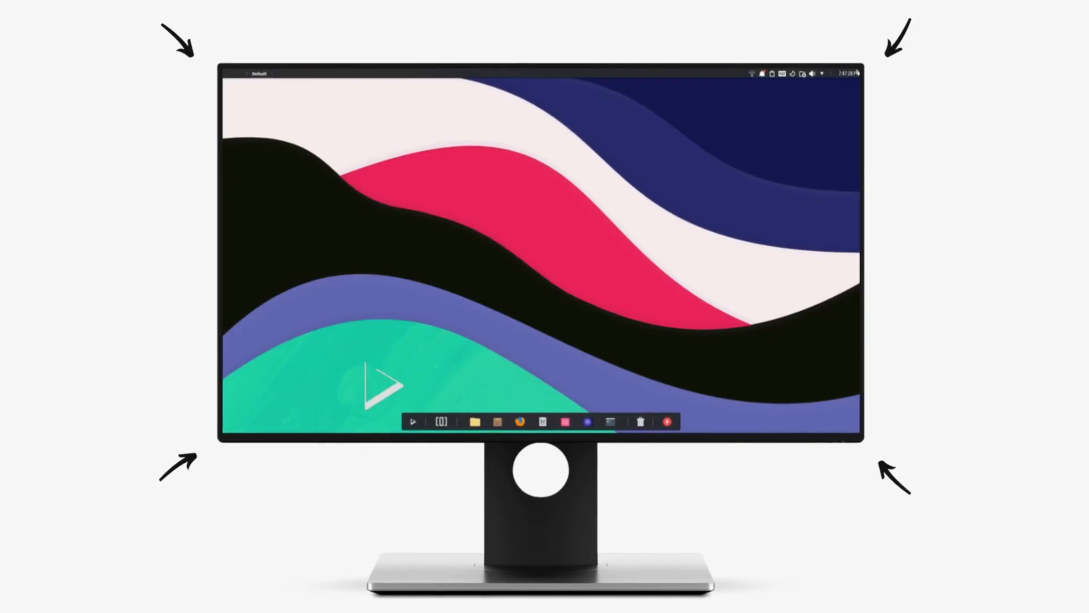
{"action": "left_click", "coordinate": [845, 70]}
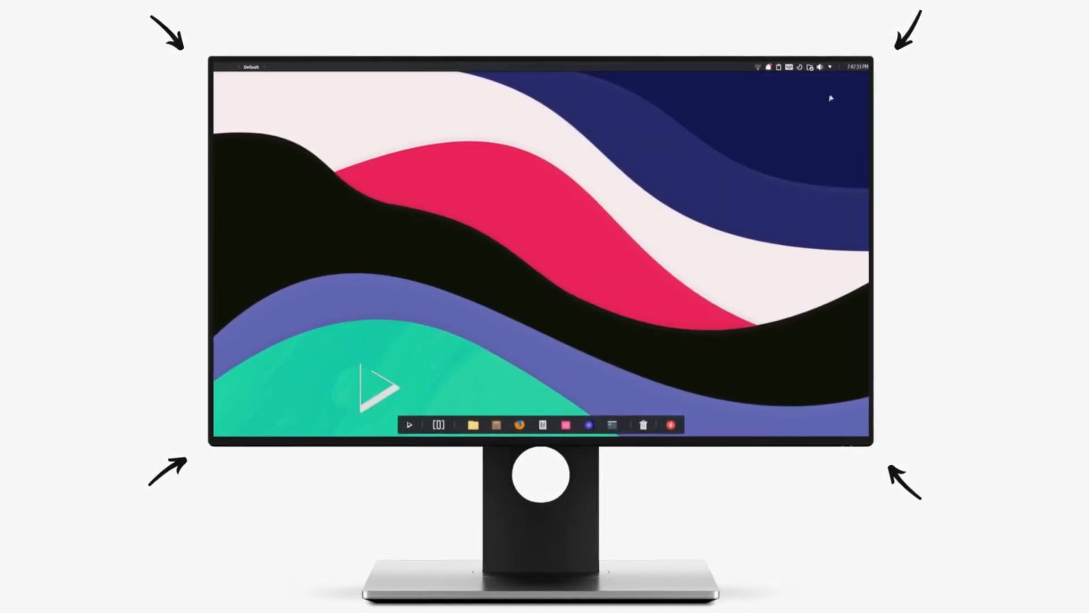
{"action": "left_click", "coordinate": [799, 66]}
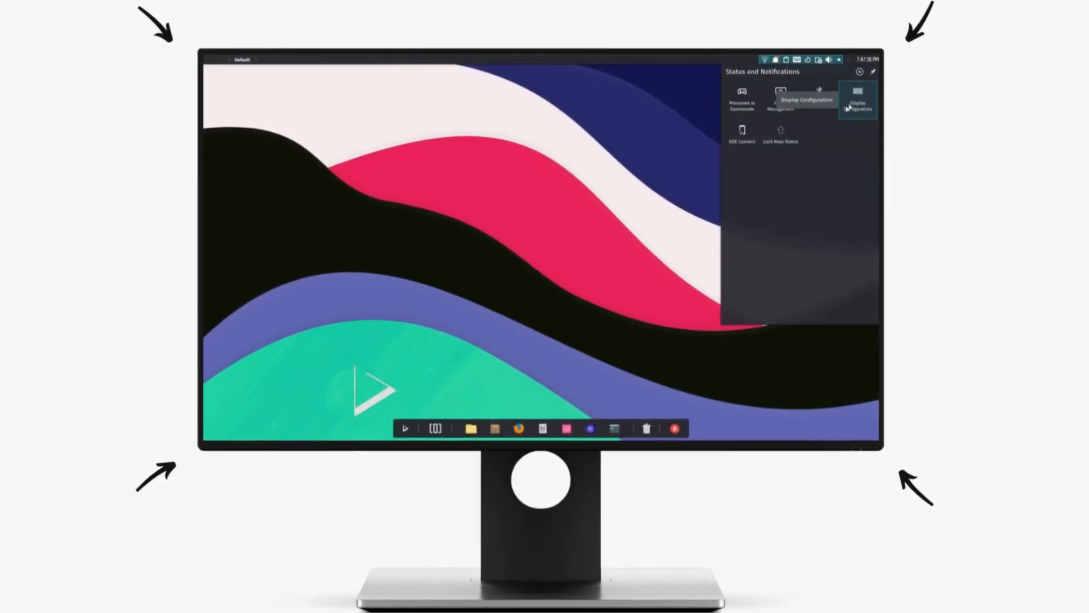
{"action": "left_click", "coordinate": [835, 57]}
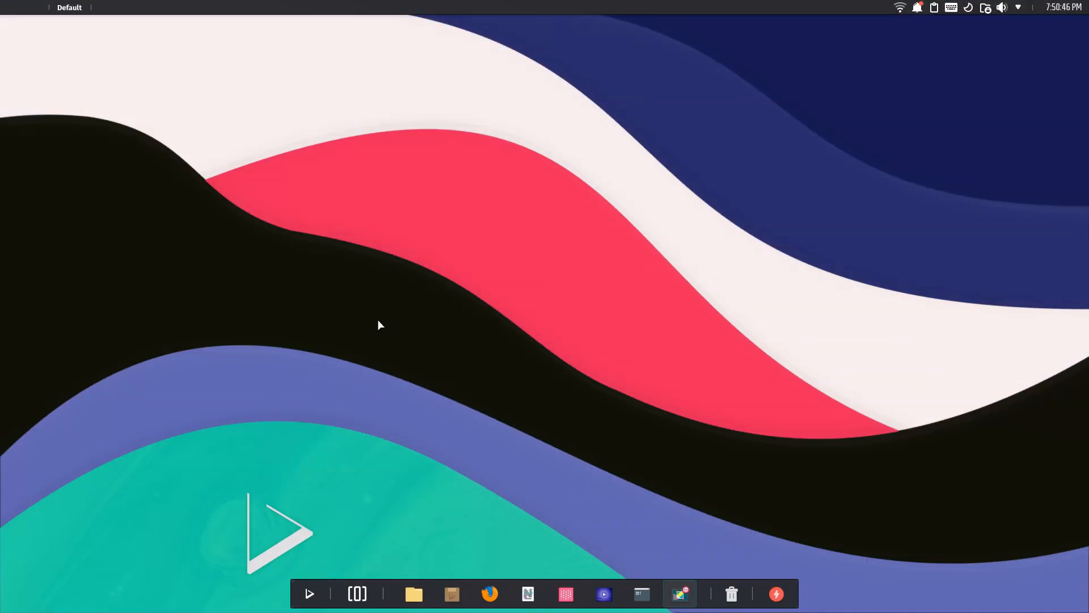
{"action": "mouse_move", "coordinate": [1074, 15]}
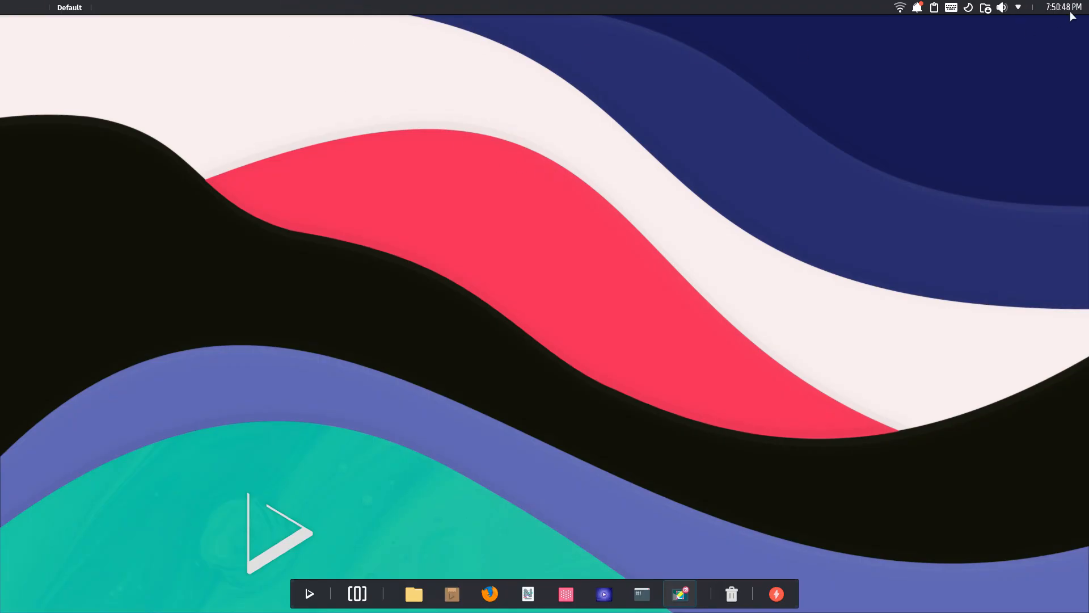
Step: Look at the clipboard, app launcher and calendar applets, then launch Index from the dock
{"action": "left_click", "coordinate": [1064, 6]}
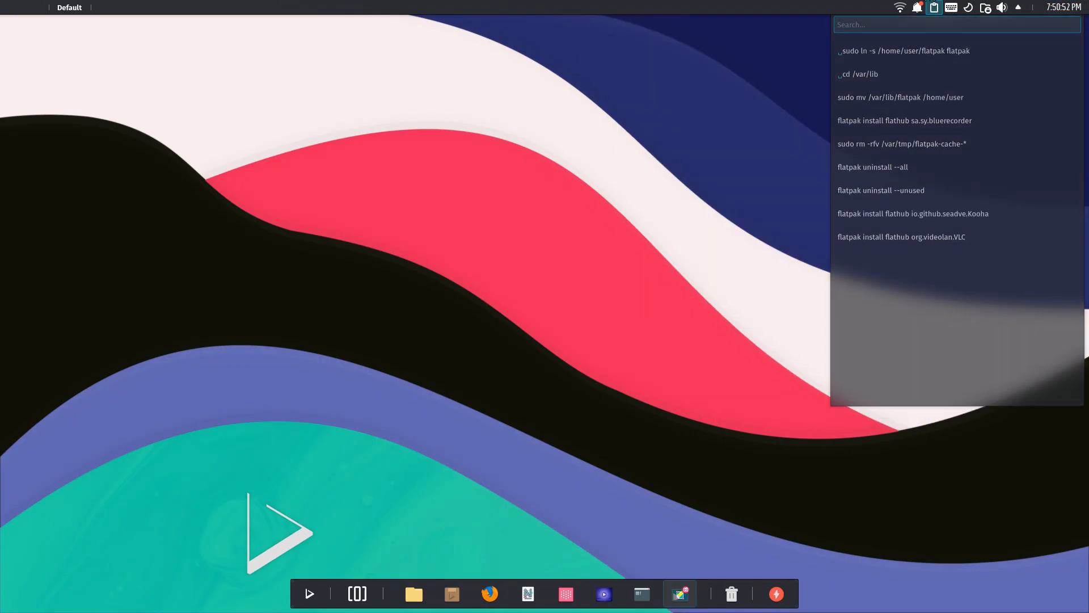
{"action": "left_click", "coordinate": [917, 7]}
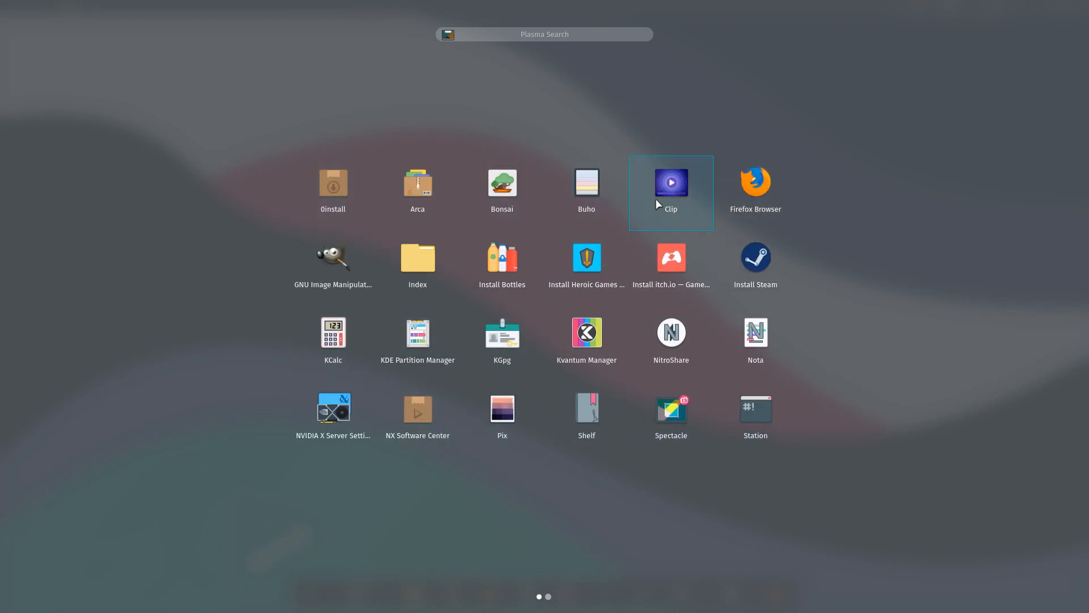
{"action": "mouse_move", "coordinate": [185, 334]}
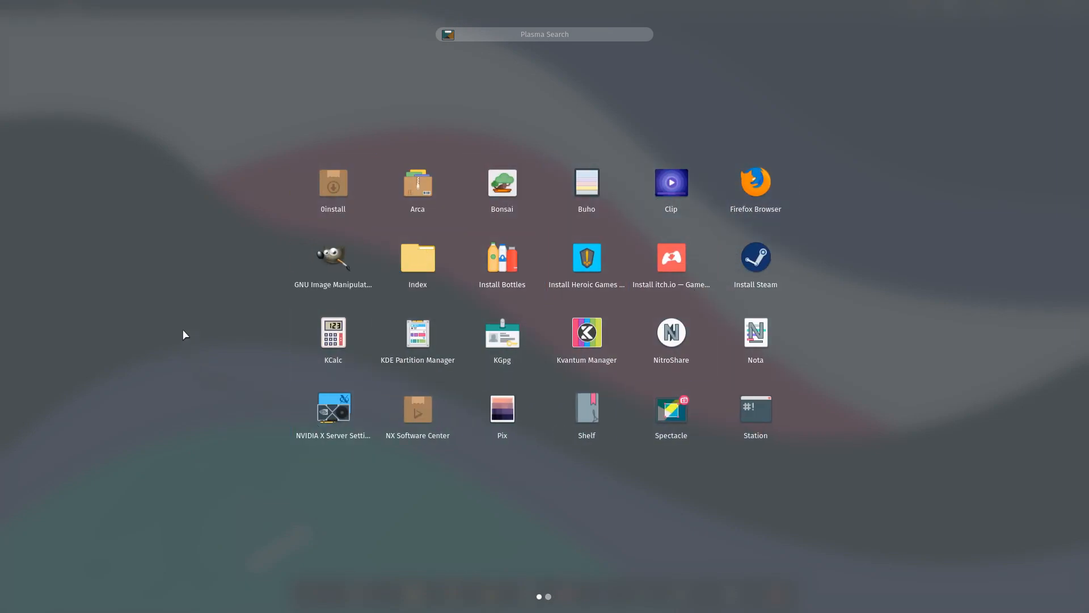
{"action": "mouse_move", "coordinate": [316, 553]}
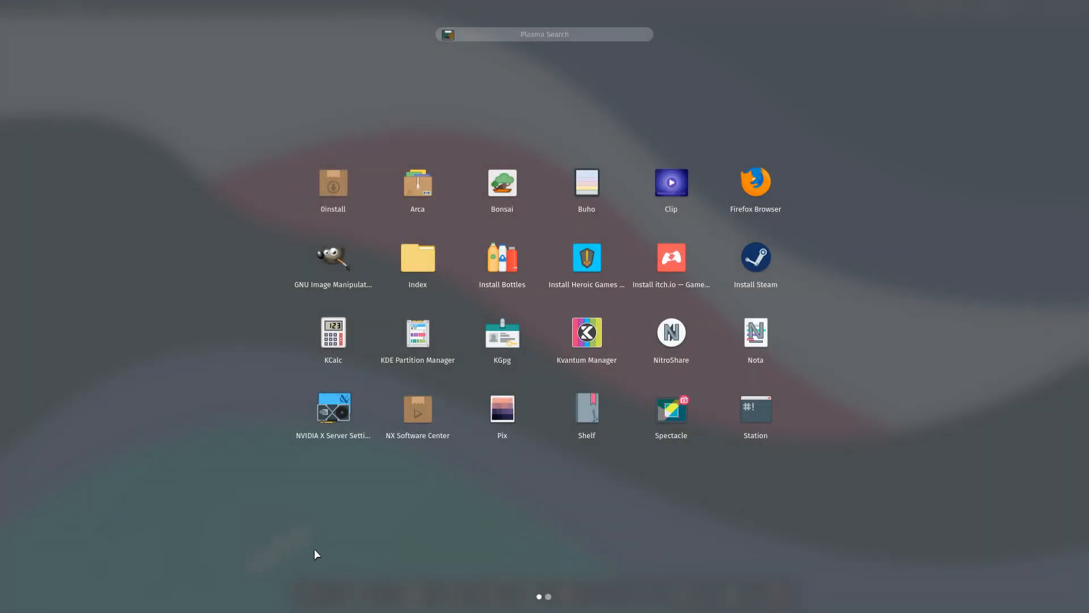
{"action": "mouse_move", "coordinate": [683, 266]}
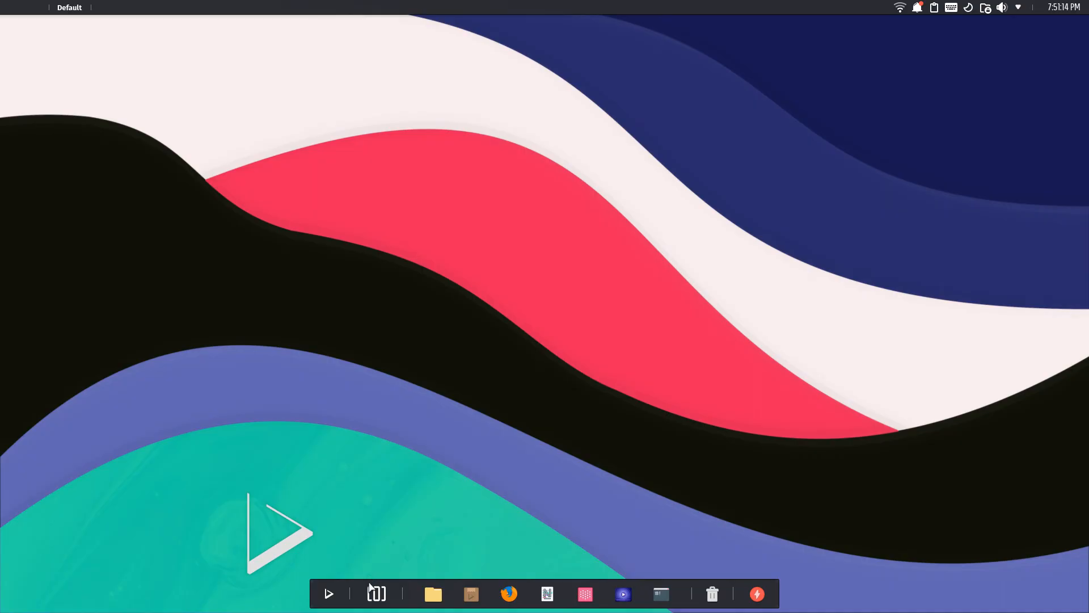
{"action": "mouse_move", "coordinate": [488, 36]}
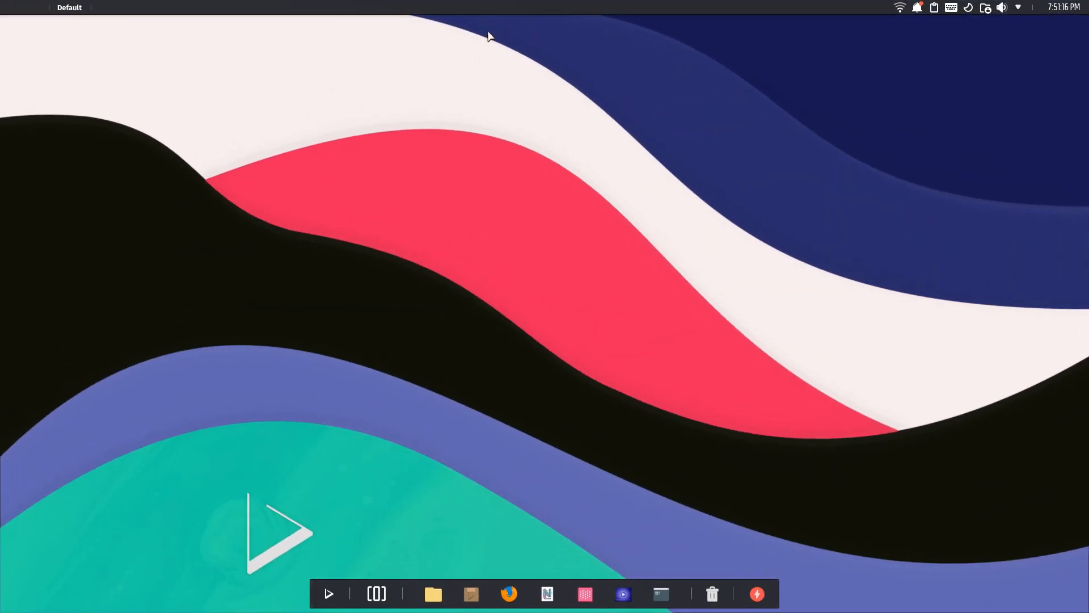
{"action": "left_click", "coordinate": [1062, 8]}
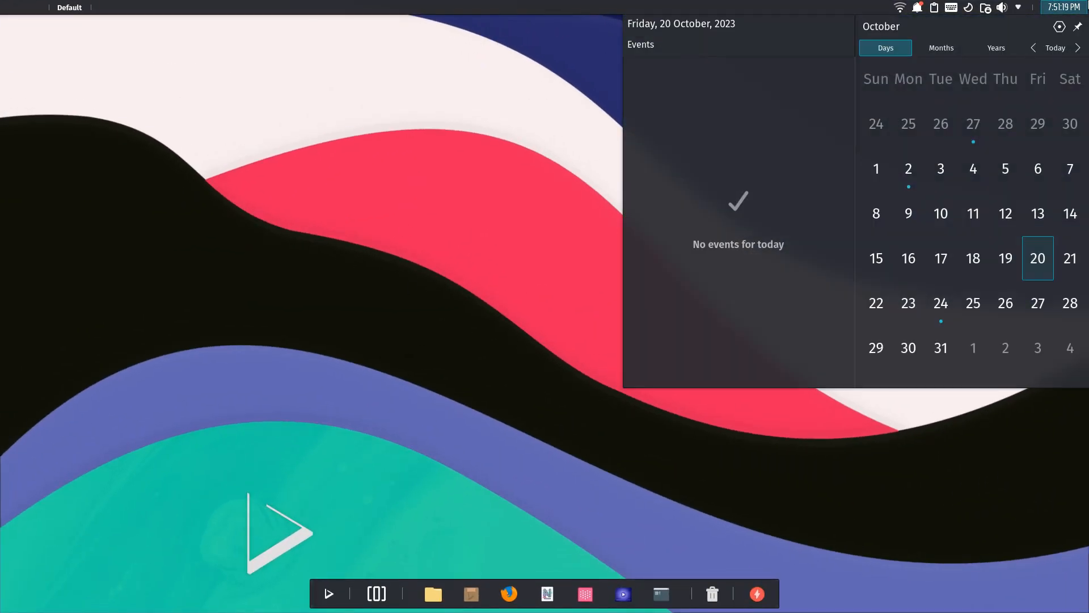
{"action": "left_click", "coordinate": [1002, 7]}
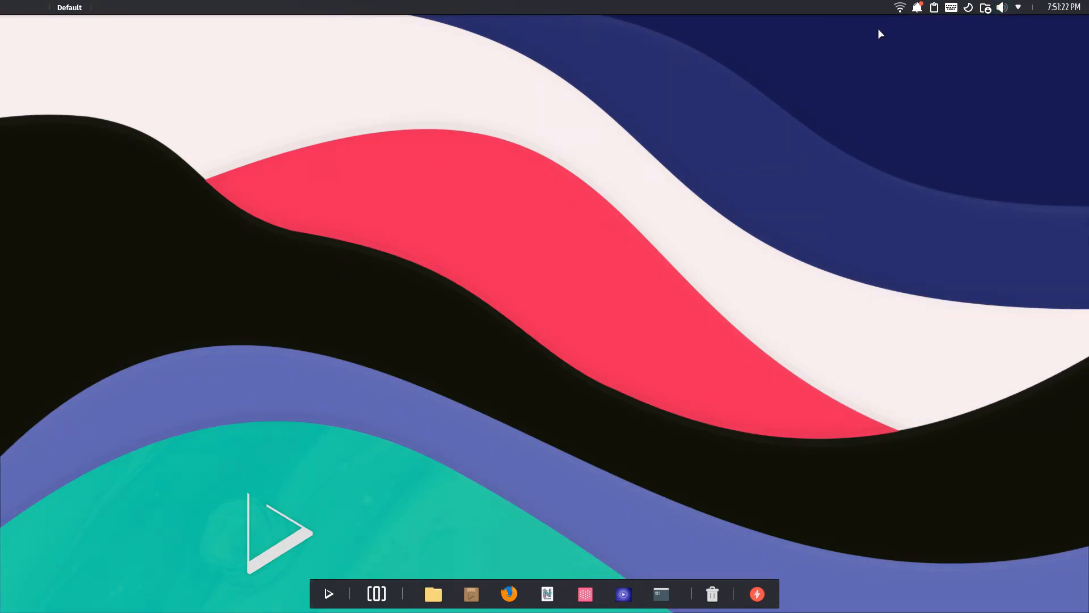
{"action": "mouse_move", "coordinate": [624, 270]}
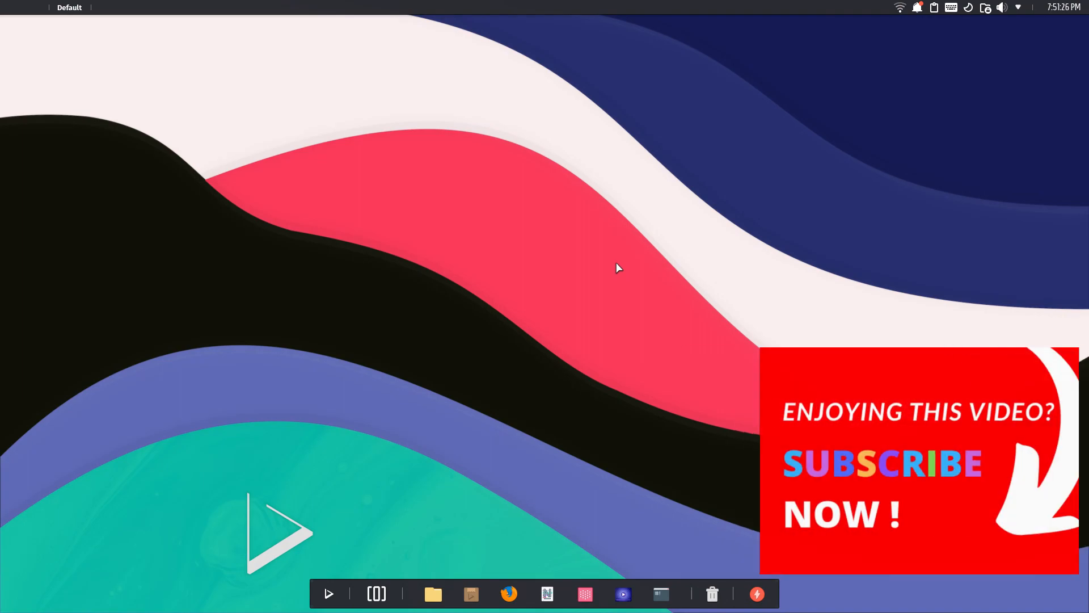
{"action": "left_click", "coordinate": [433, 594]}
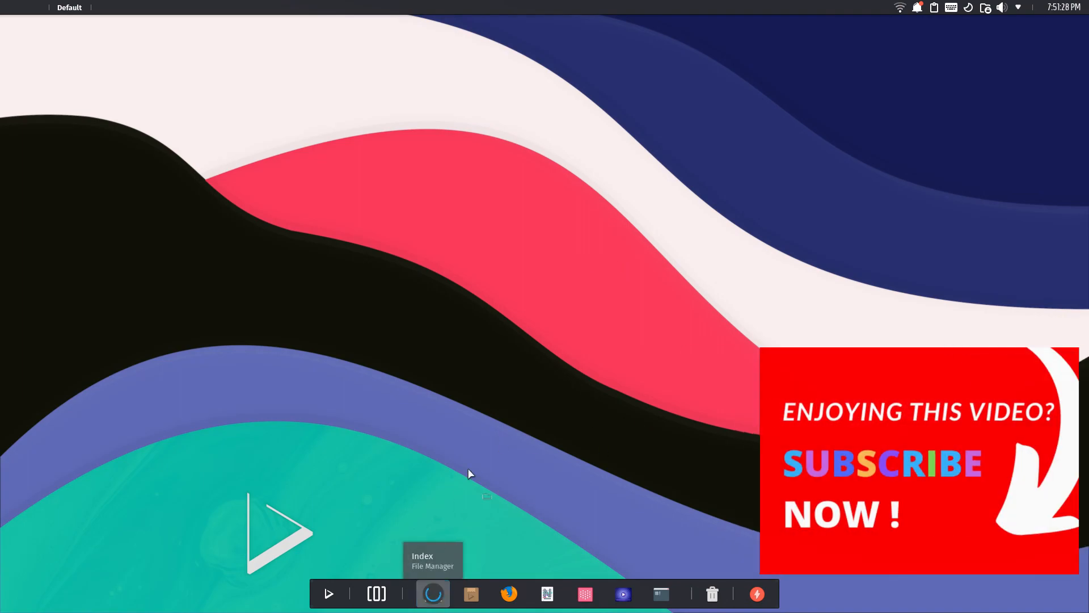
{"action": "left_click", "coordinate": [433, 593]}
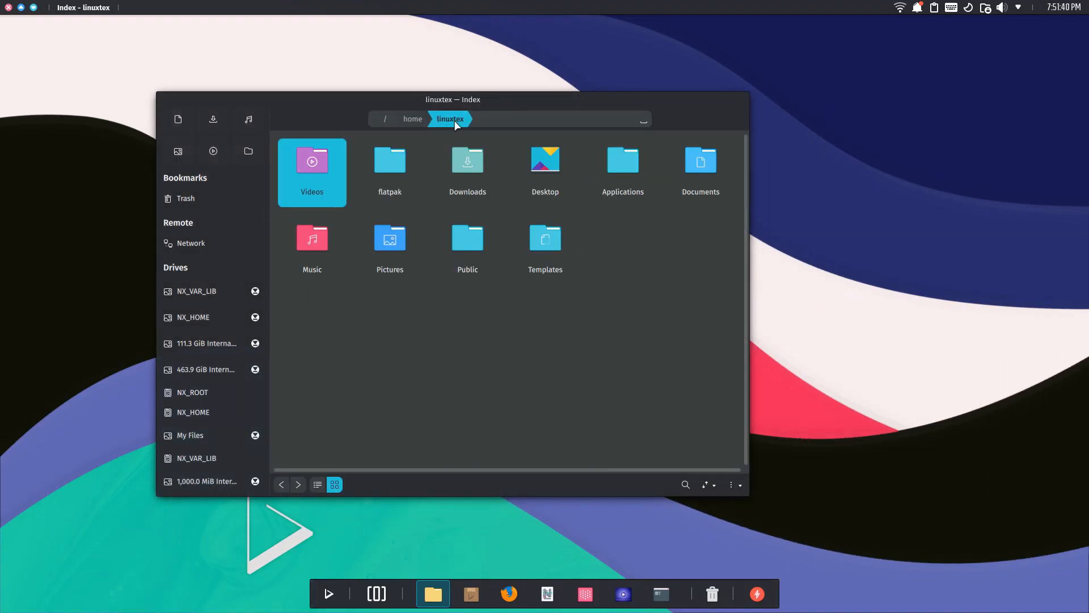
{"action": "mouse_move", "coordinate": [538, 136]}
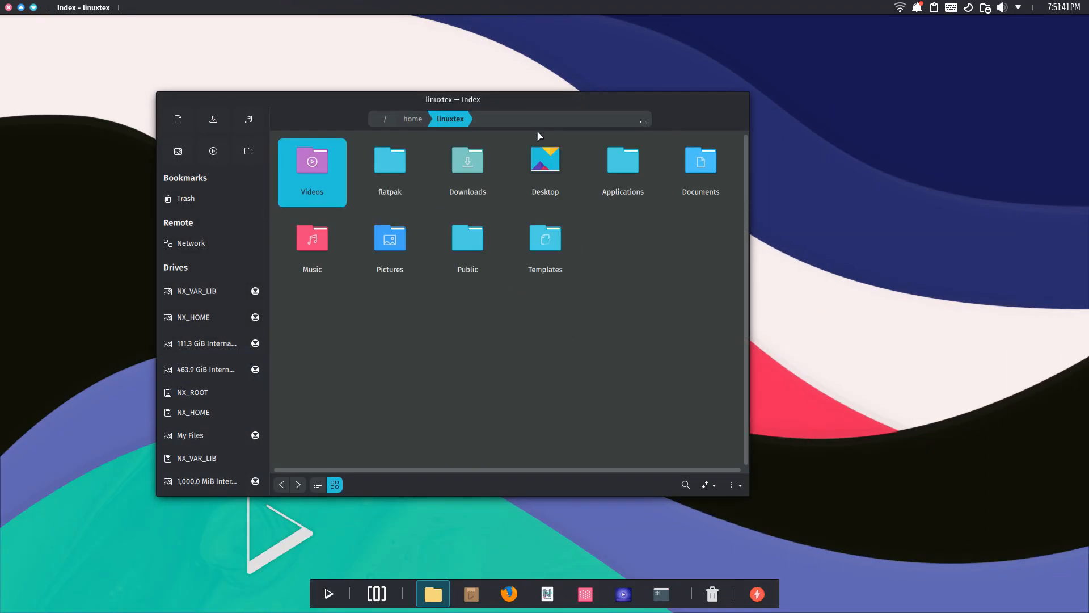
Step: In Index, open Public and return home, then launch the Station terminal
{"action": "double_click", "coordinate": [467, 238]}
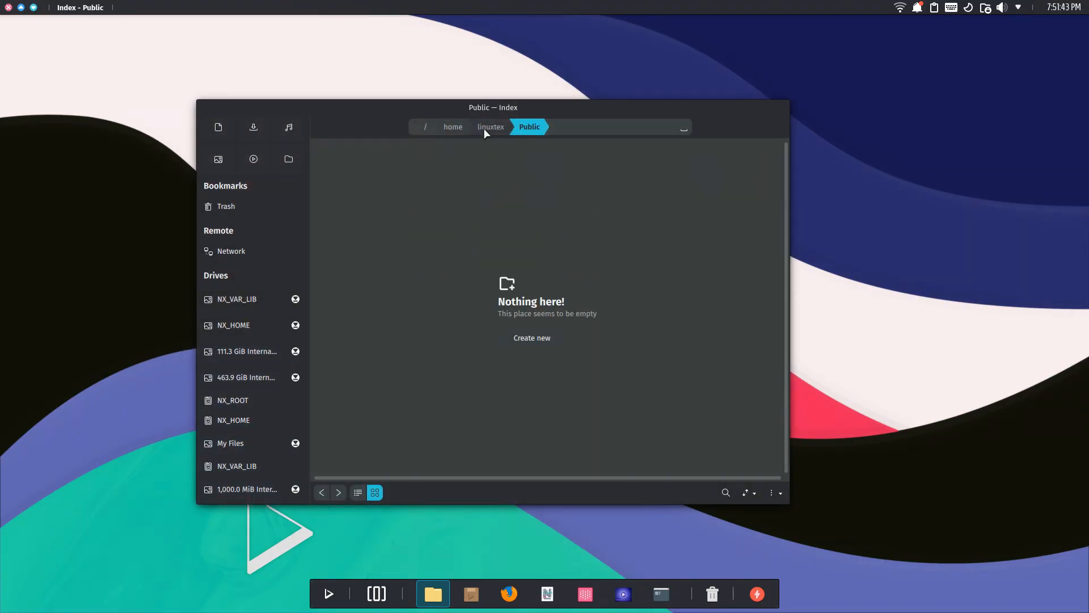
{"action": "left_click", "coordinate": [490, 126]}
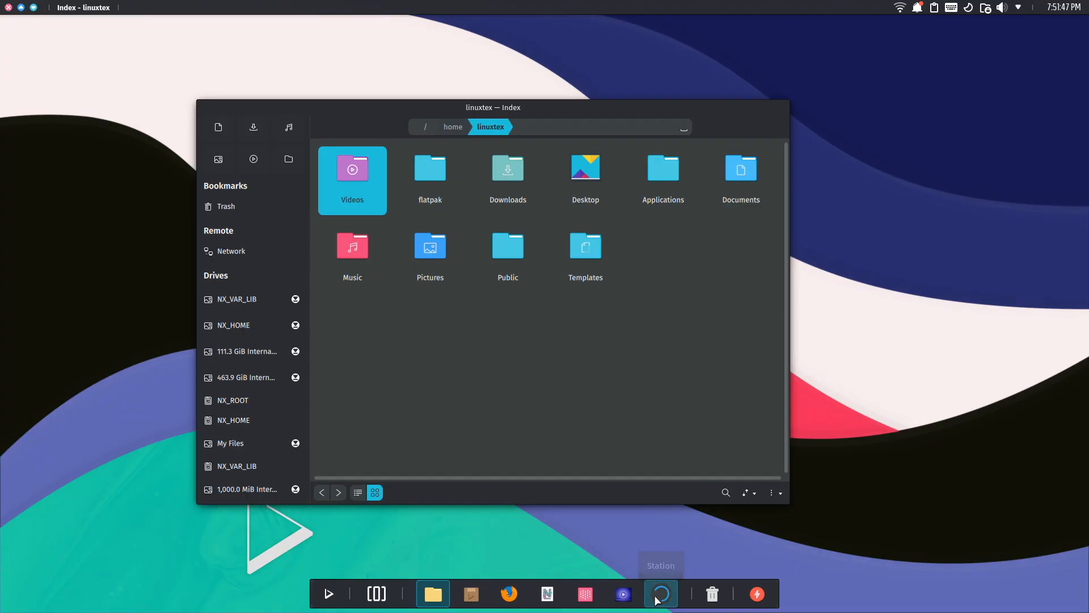
{"action": "left_click", "coordinate": [659, 593]}
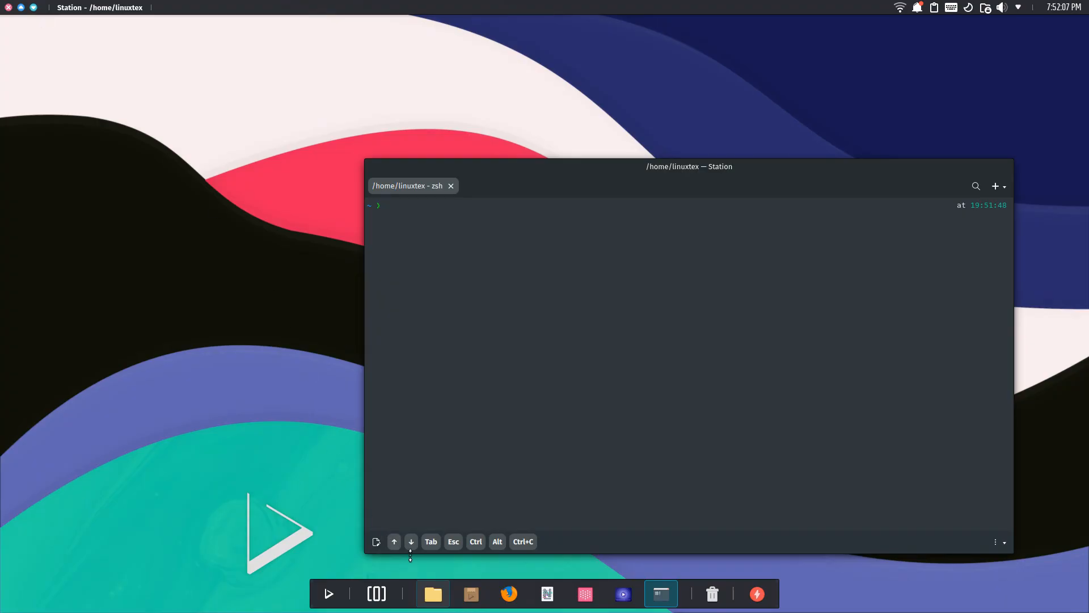
{"action": "left_click", "coordinate": [432, 593]}
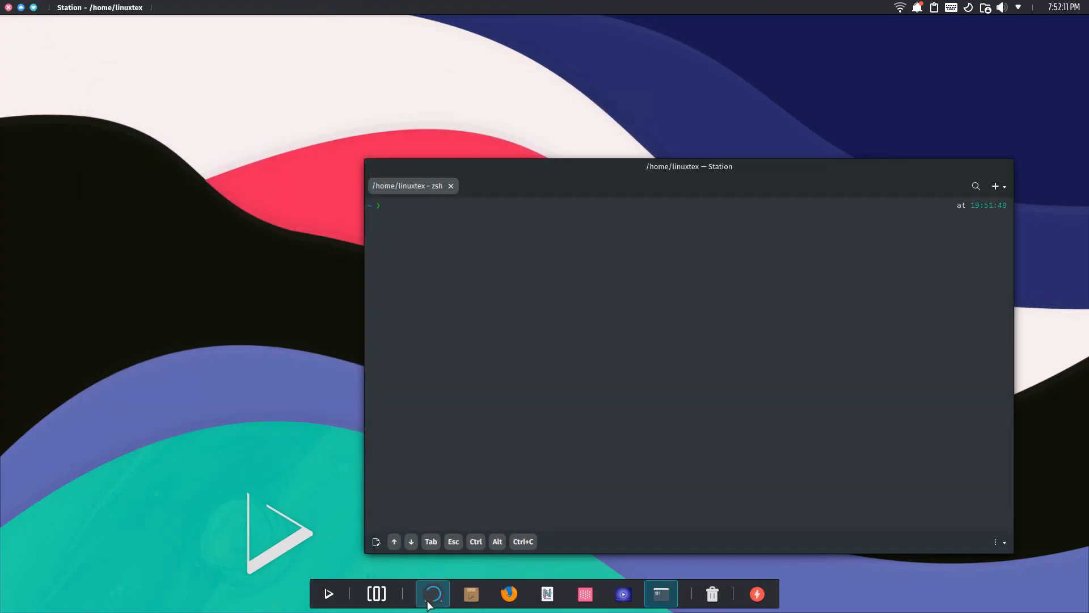
Step: Bring Index back up and launch the Nota text editor
{"action": "left_click", "coordinate": [433, 594]}
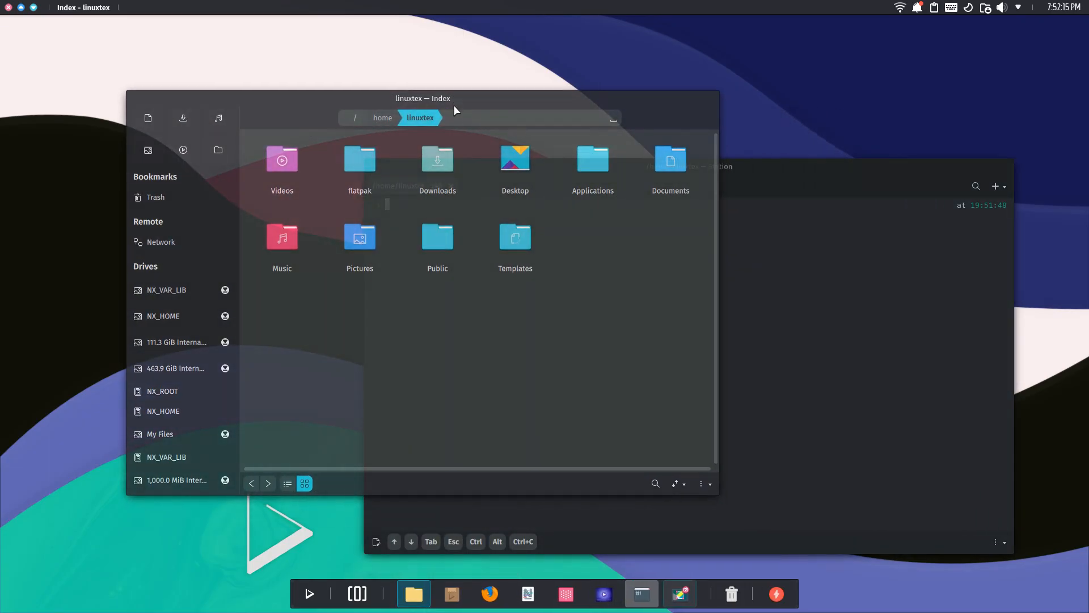
{"action": "mouse_move", "coordinate": [527, 594]}
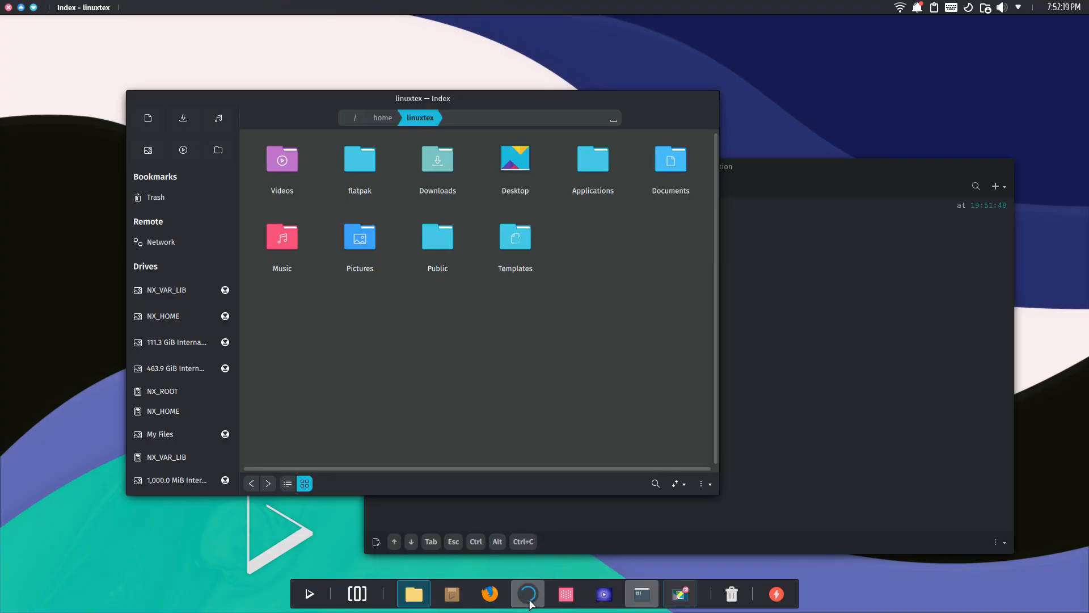
{"action": "left_click", "coordinate": [527, 594]}
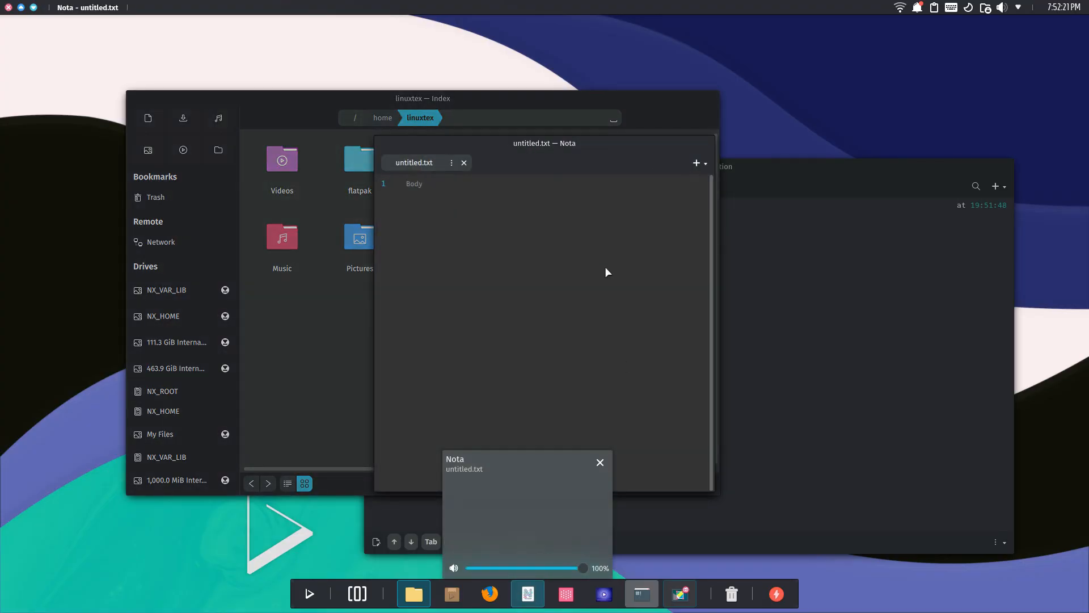
{"action": "left_click", "coordinate": [452, 594]}
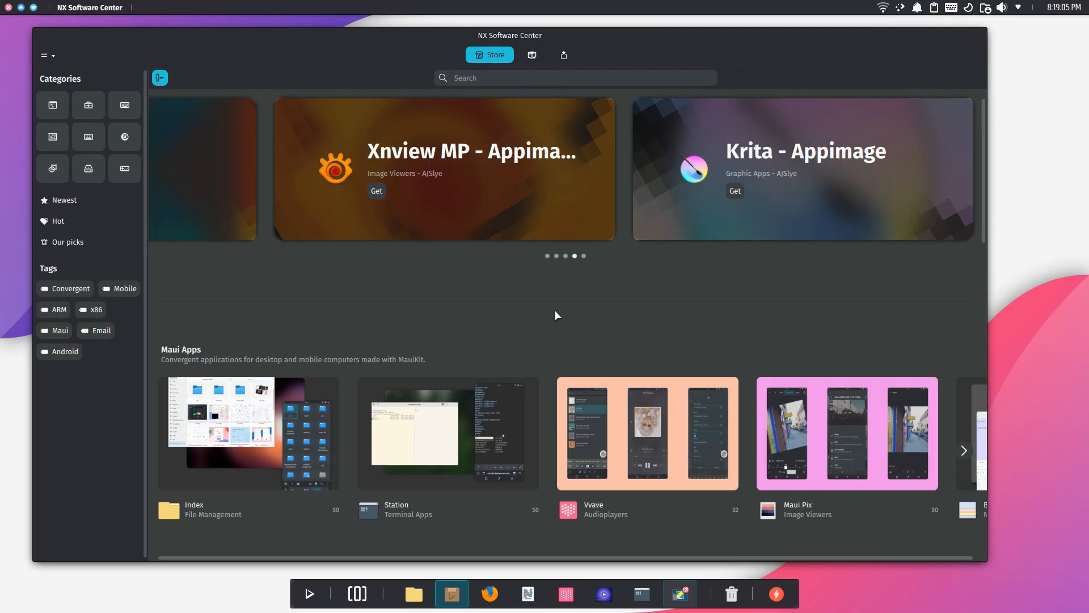
Step: Browse the Store page, paging the Maui Apps row forward and back
{"action": "scroll", "scroll_direction": "down", "scroll_amount": 3}
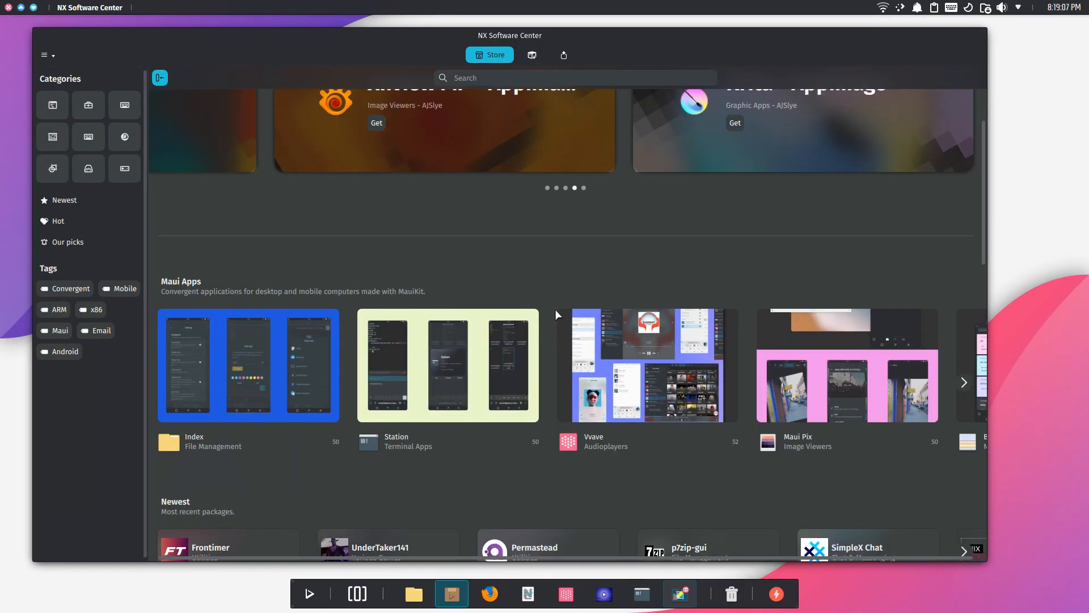
{"action": "scroll", "scroll_direction": "up", "scroll_amount": 3}
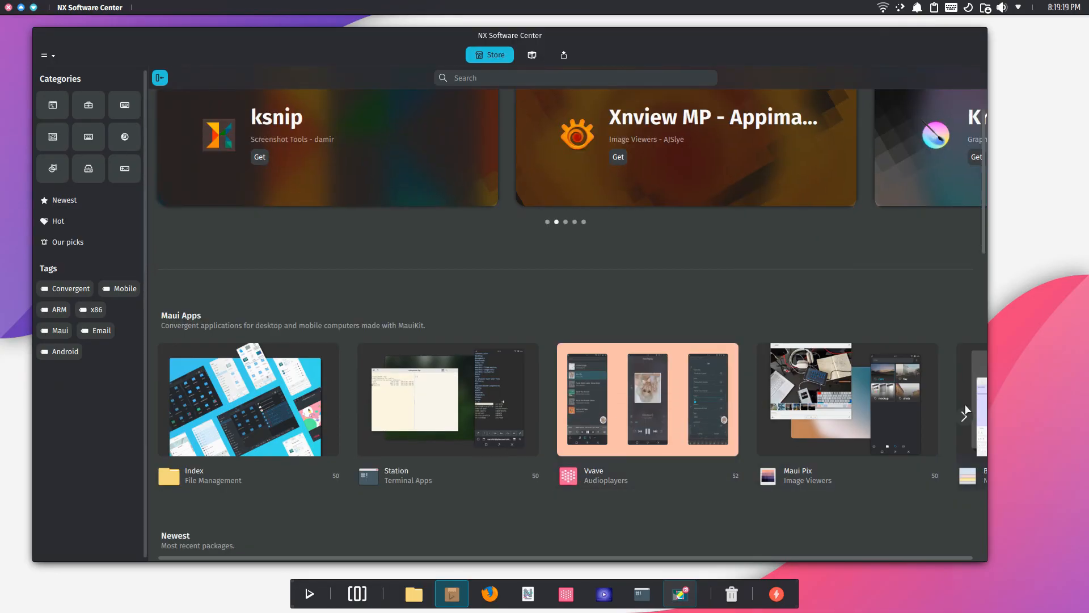
{"action": "left_click", "coordinate": [965, 420]}
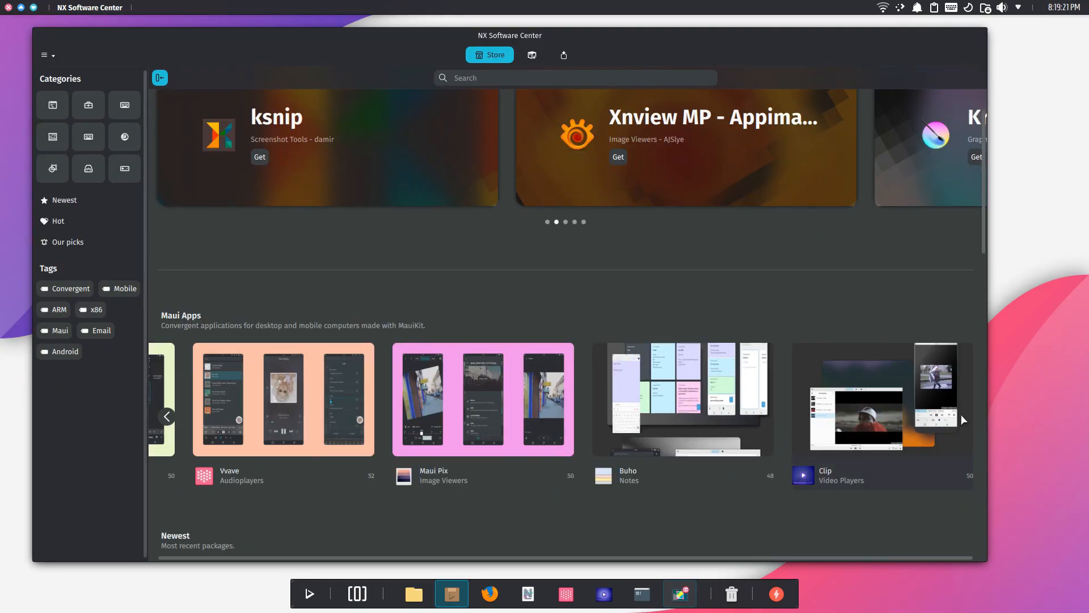
{"action": "left_click", "coordinate": [168, 416]}
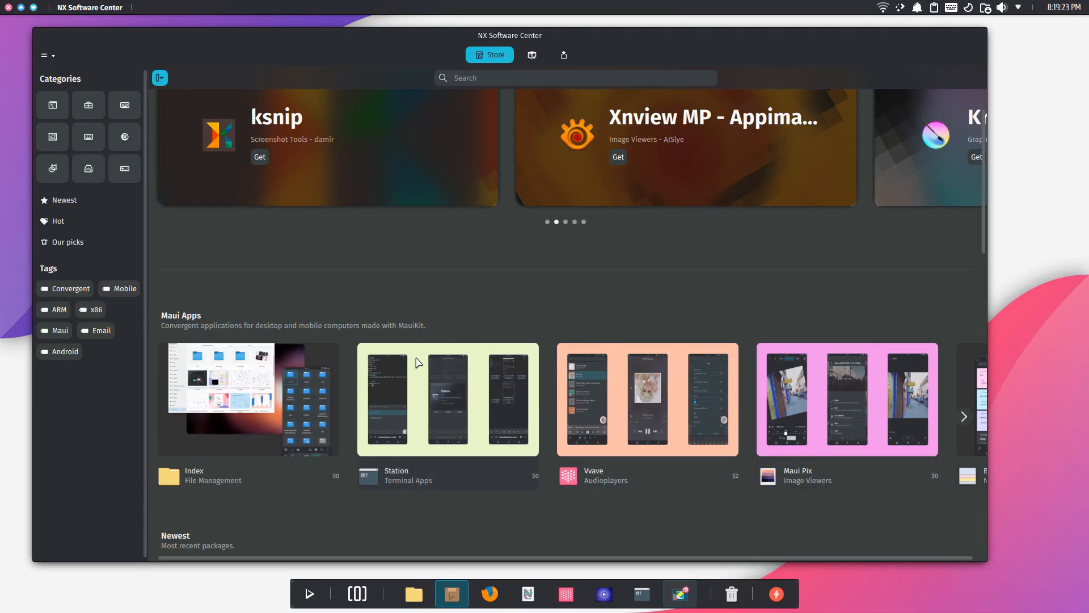
{"action": "scroll", "scroll_direction": "down", "scroll_amount": 3}
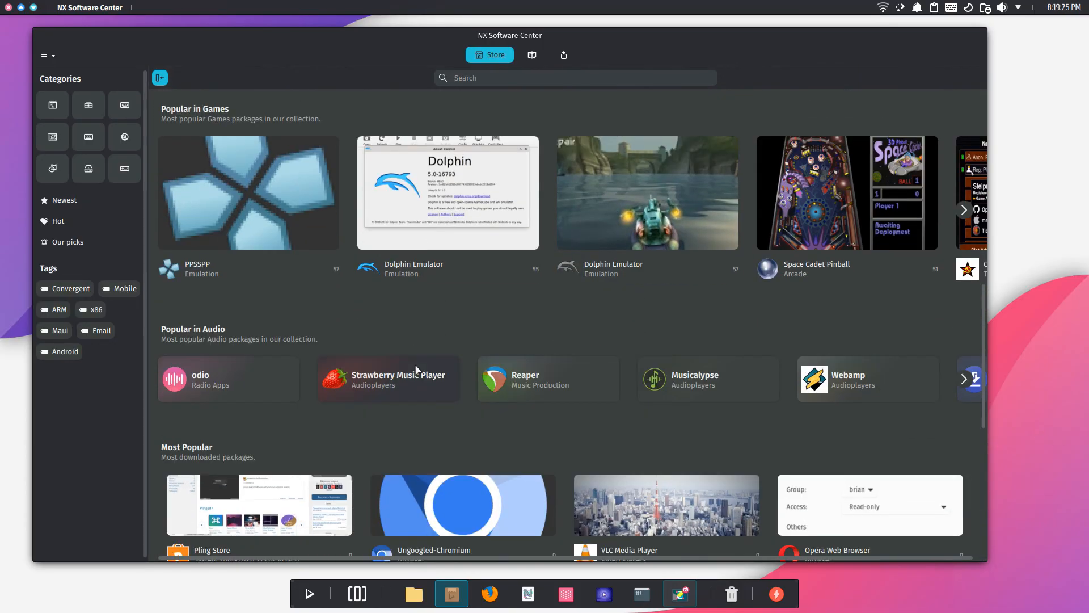
{"action": "scroll", "scroll_direction": "down", "scroll_amount": 3}
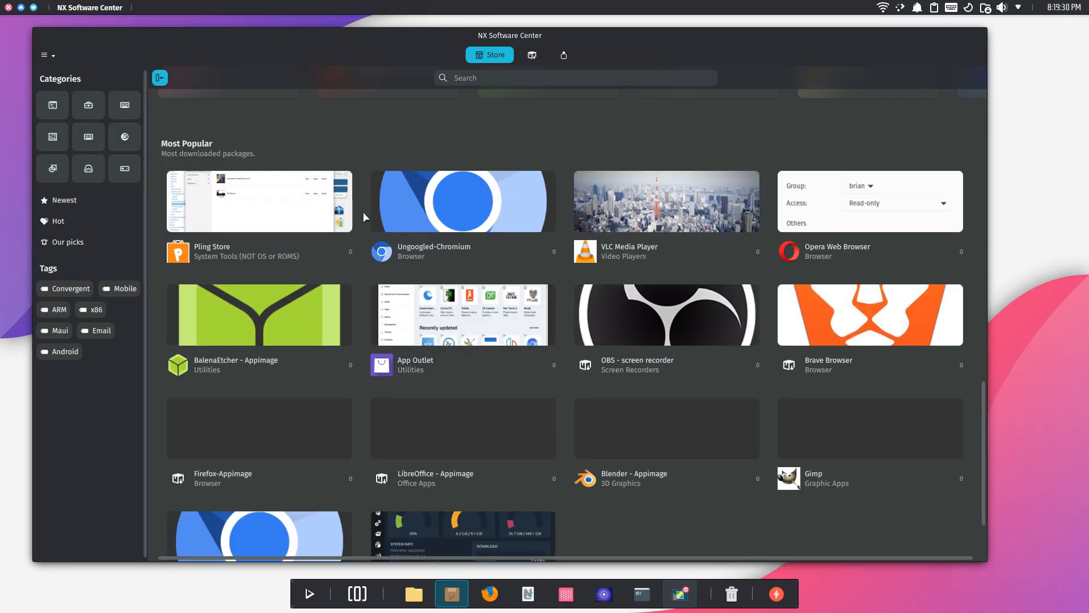
{"action": "scroll", "scroll_direction": "down", "scroll_amount": 3}
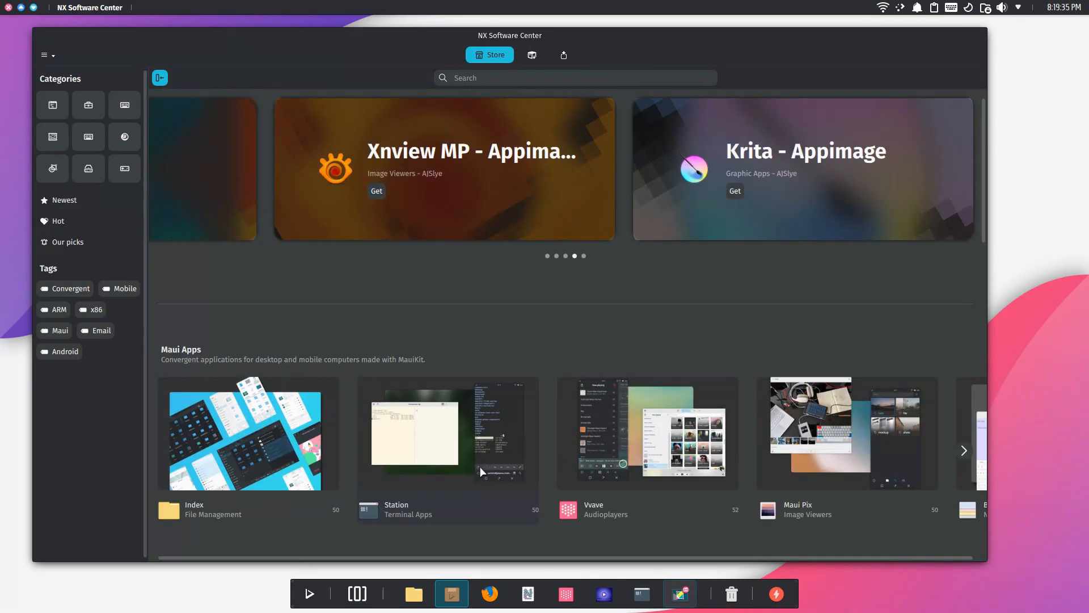
{"action": "left_click", "coordinate": [248, 434]}
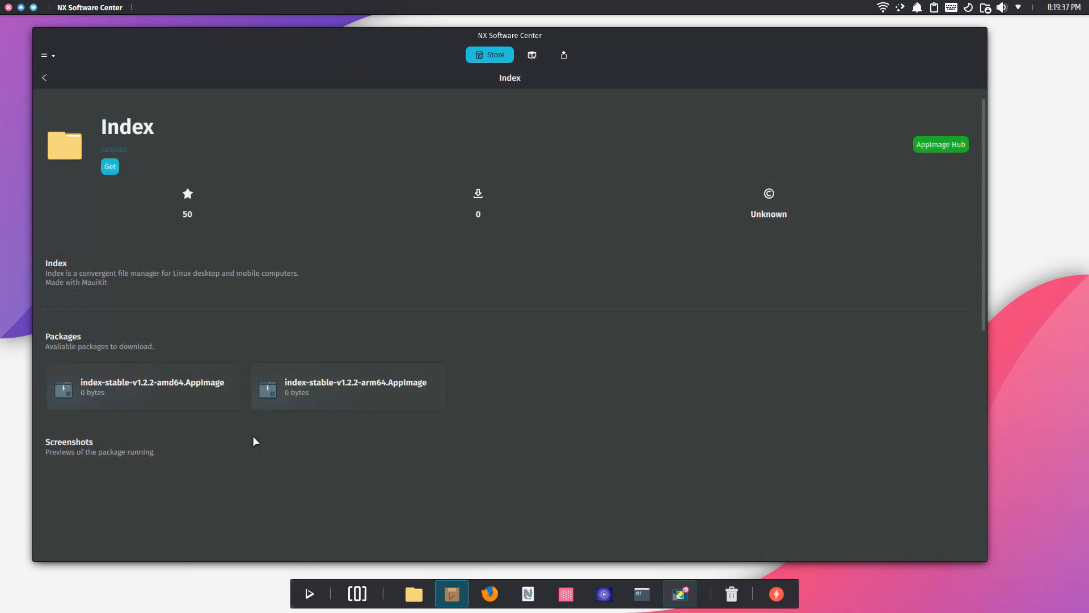
{"action": "scroll", "scroll_direction": "down", "scroll_amount": 3}
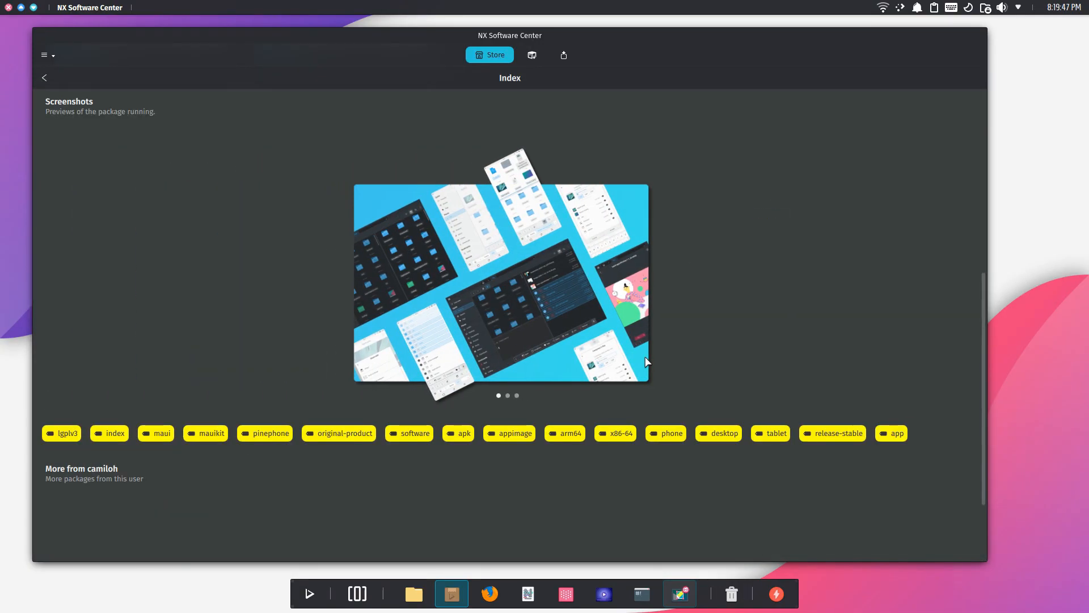
{"action": "scroll", "scroll_direction": "up", "scroll_amount": 3}
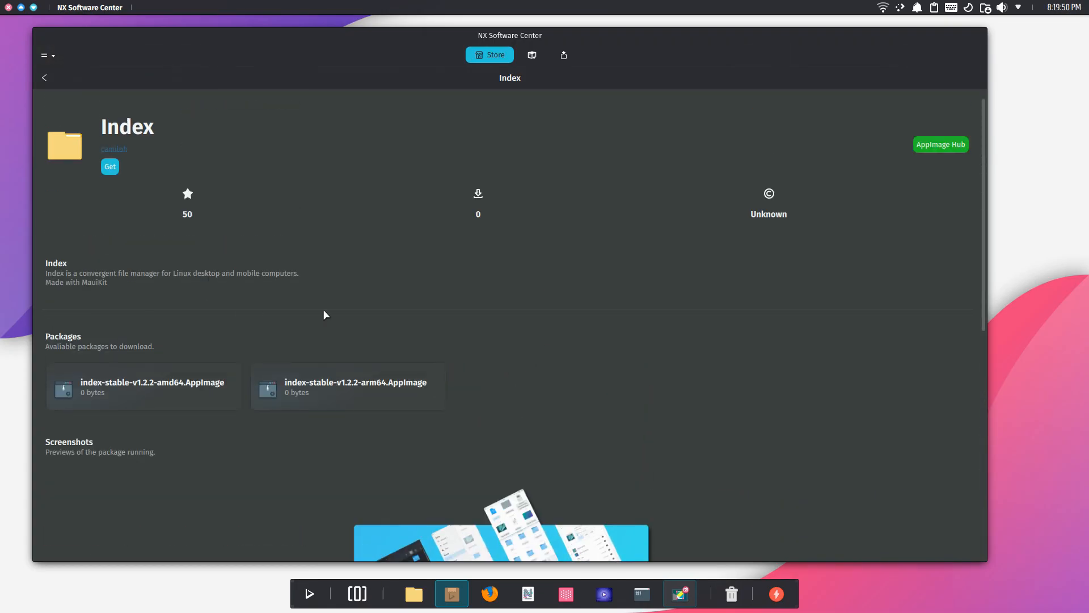
{"action": "scroll", "scroll_direction": "down", "scroll_amount": 3}
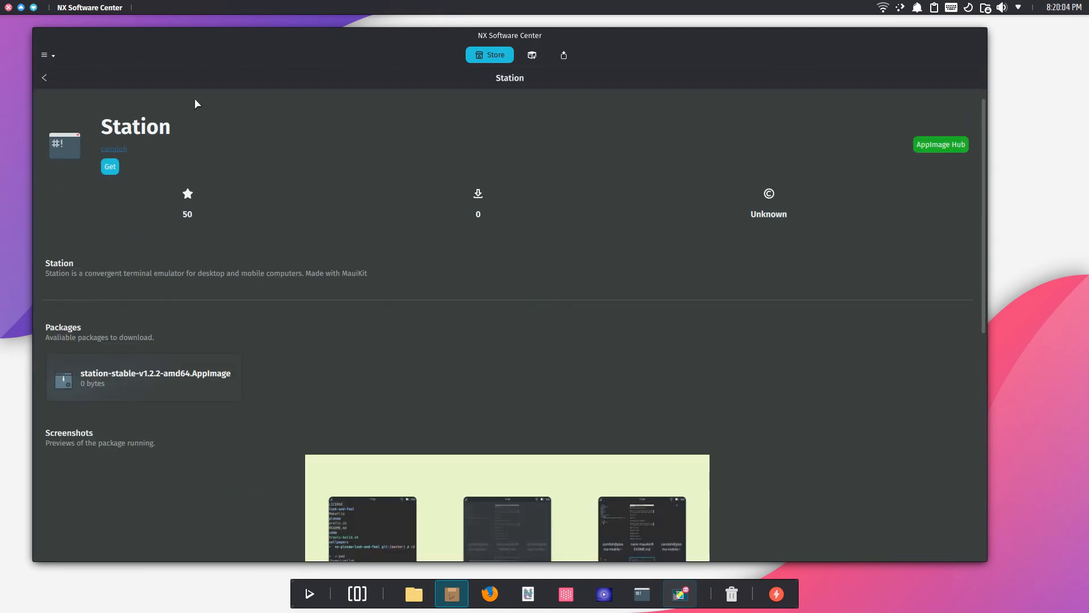
{"action": "mouse_move", "coordinate": [476, 395]}
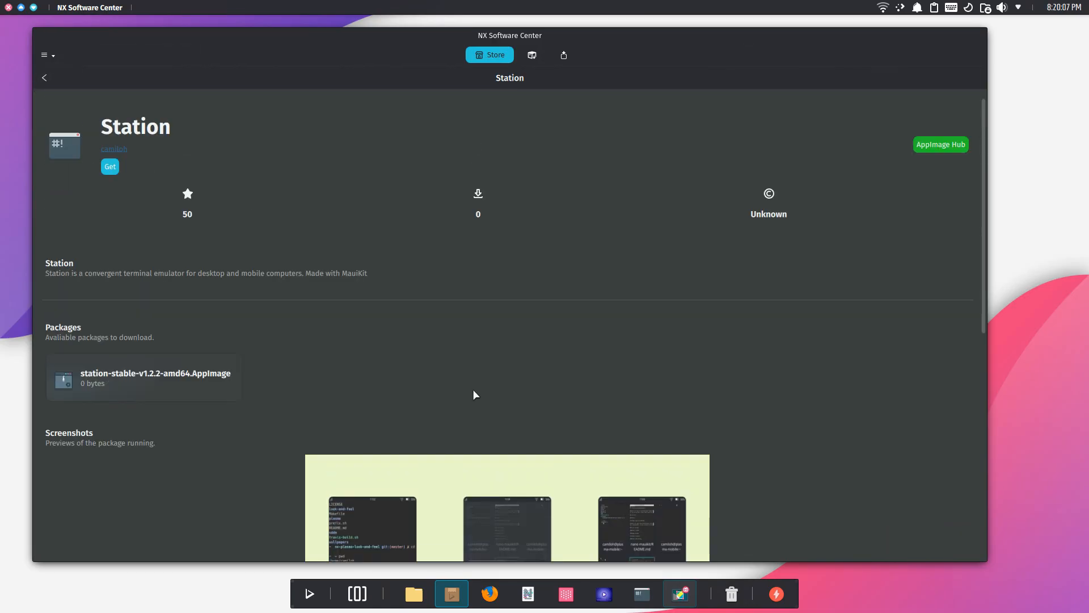
{"action": "left_click", "coordinate": [44, 77]}
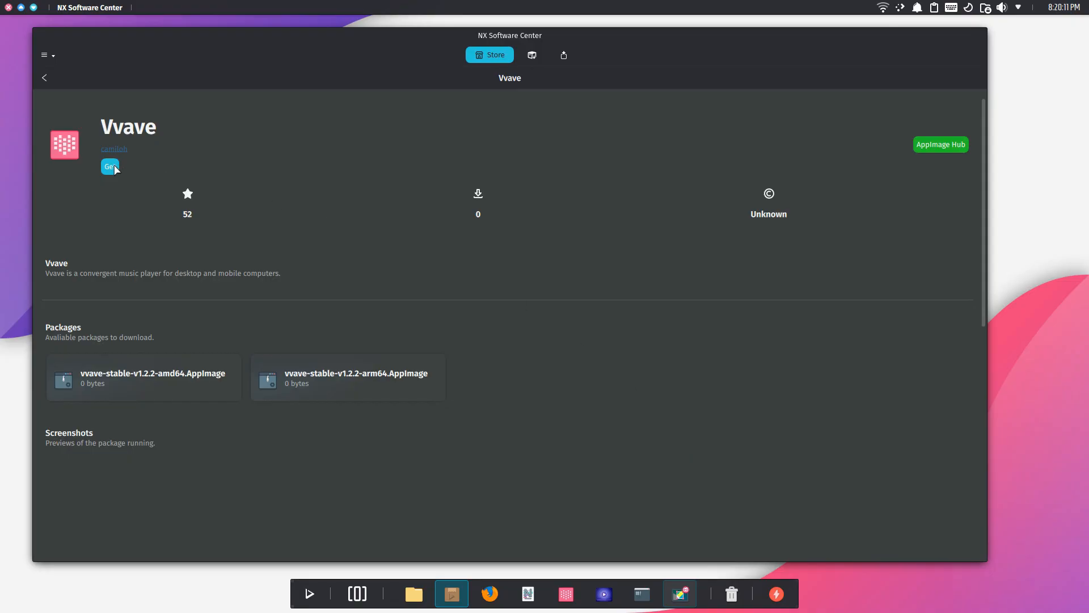
{"action": "scroll", "scroll_direction": "down", "scroll_amount": 3}
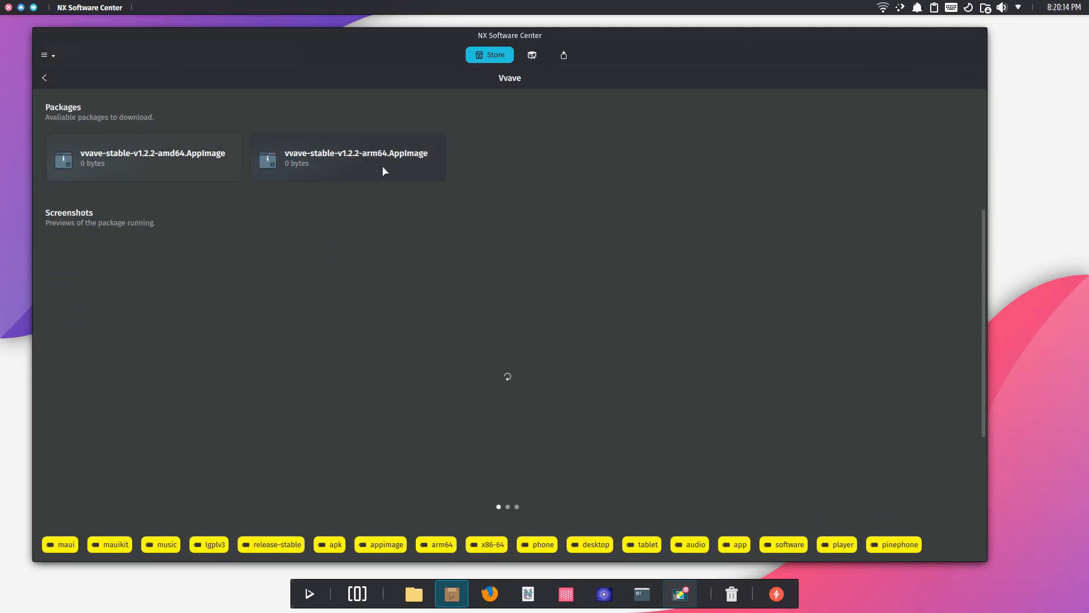
{"action": "mouse_move", "coordinate": [184, 168]}
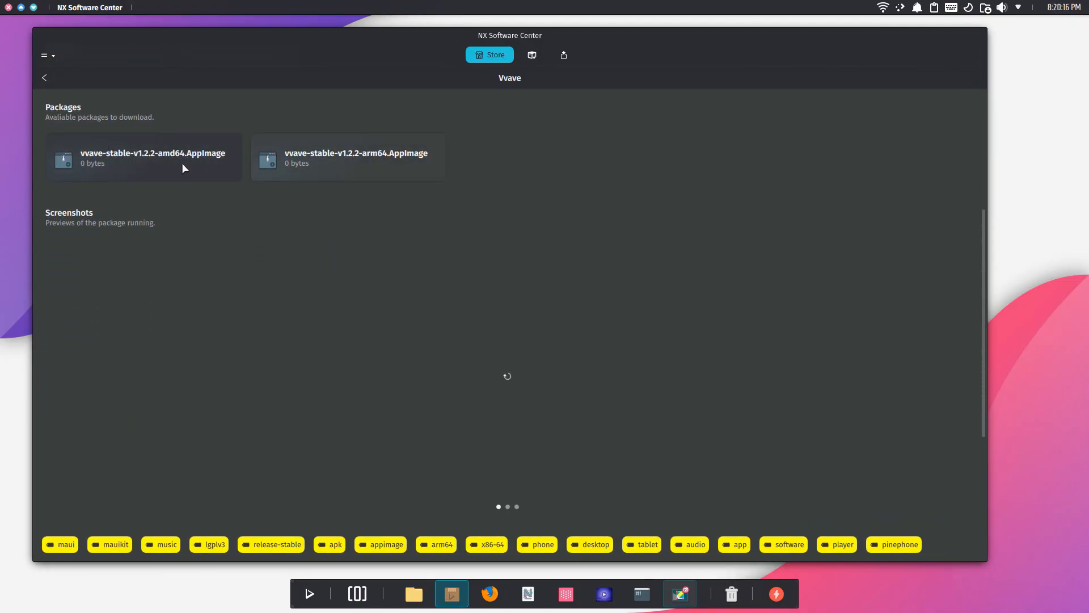
{"action": "mouse_move", "coordinate": [810, 382]}
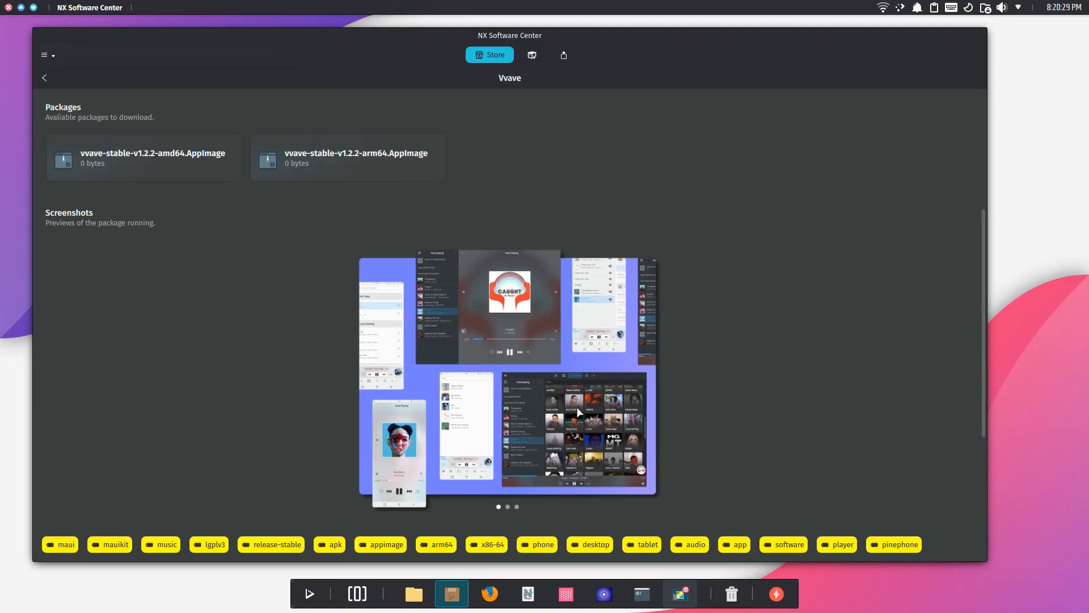
{"action": "left_click", "coordinate": [43, 77]}
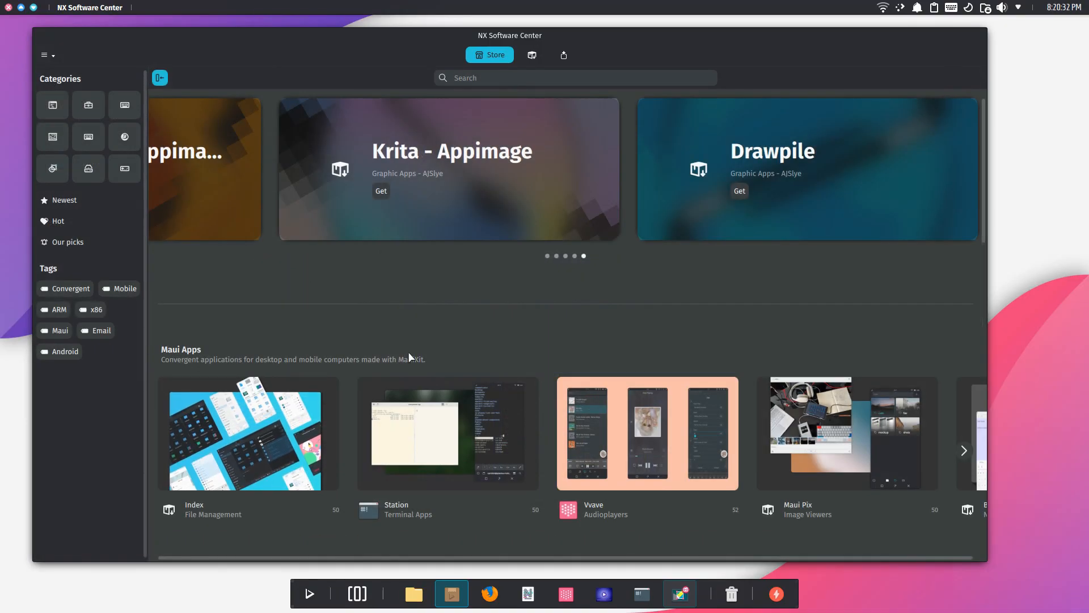
{"action": "scroll", "scroll_direction": "down", "scroll_amount": 3}
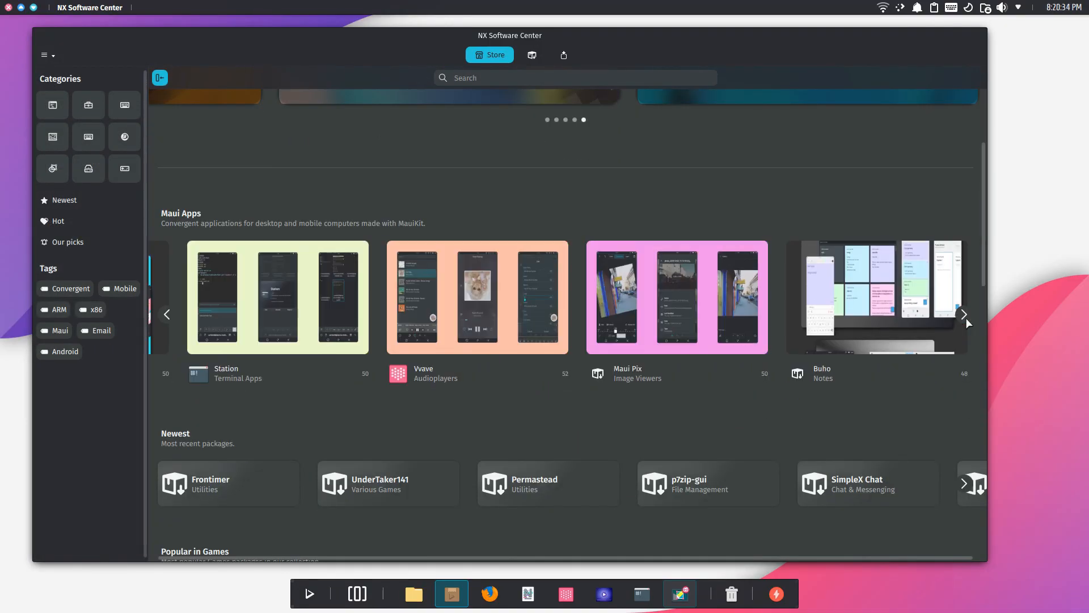
{"action": "left_click", "coordinate": [876, 297]}
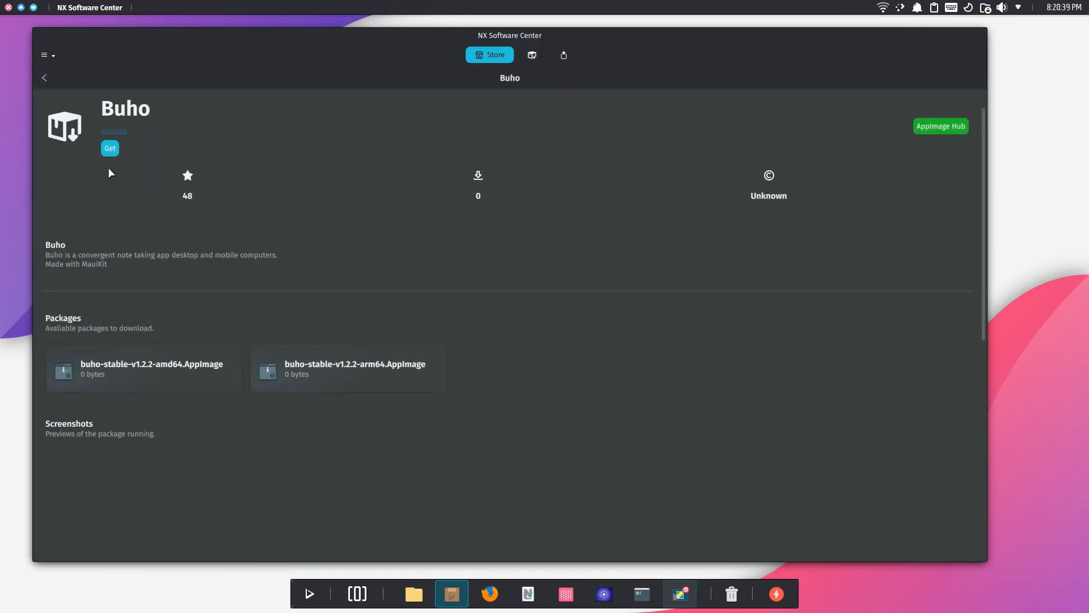
{"action": "scroll", "scroll_direction": "down", "scroll_amount": 3}
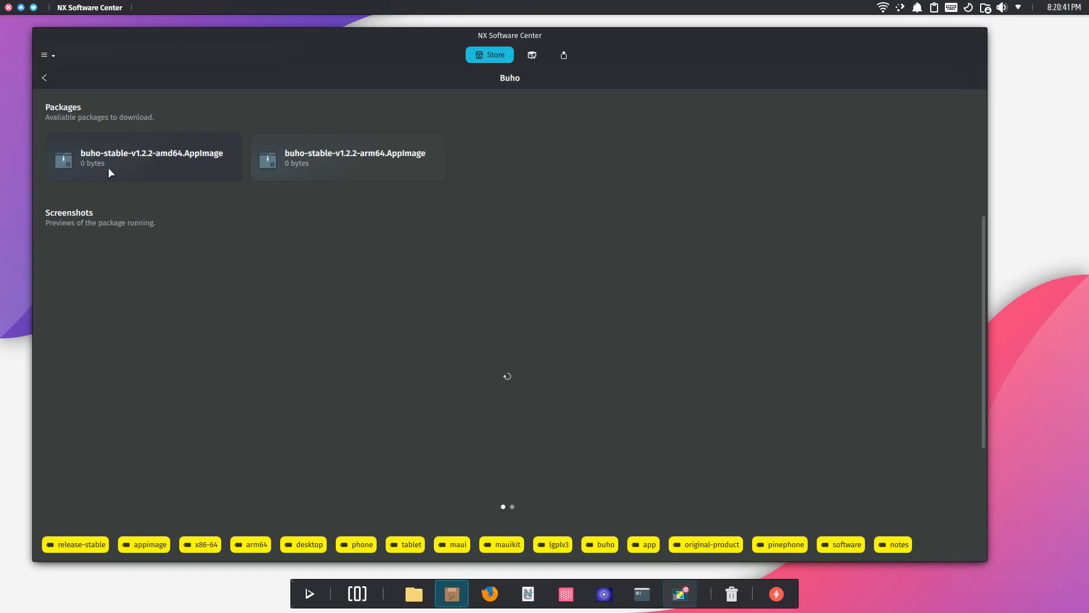
{"action": "scroll", "scroll_direction": "down", "scroll_amount": 3}
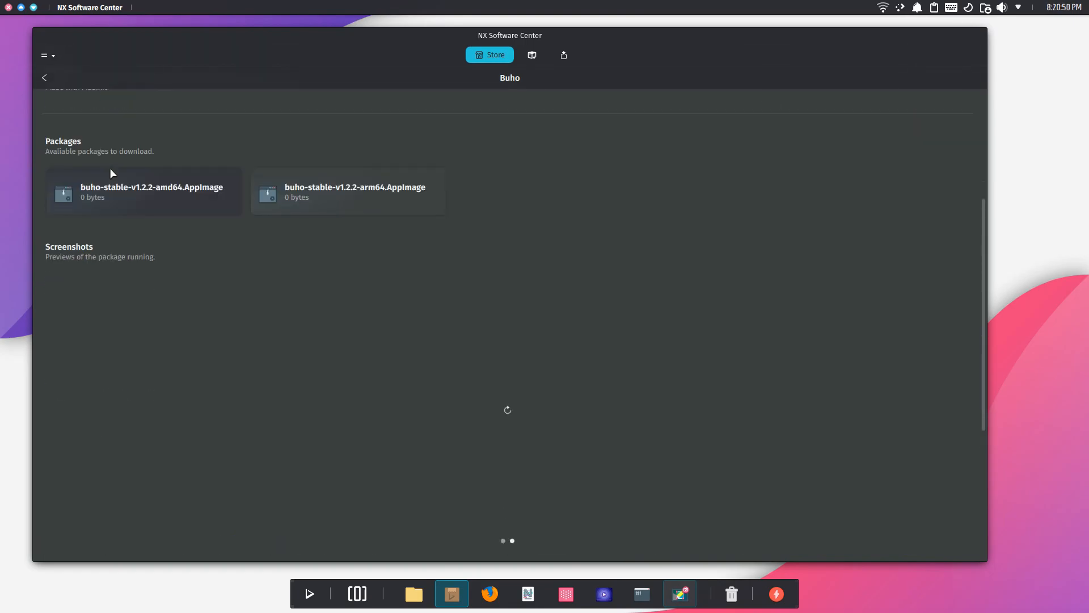
{"action": "scroll", "scroll_direction": "down", "scroll_amount": 3}
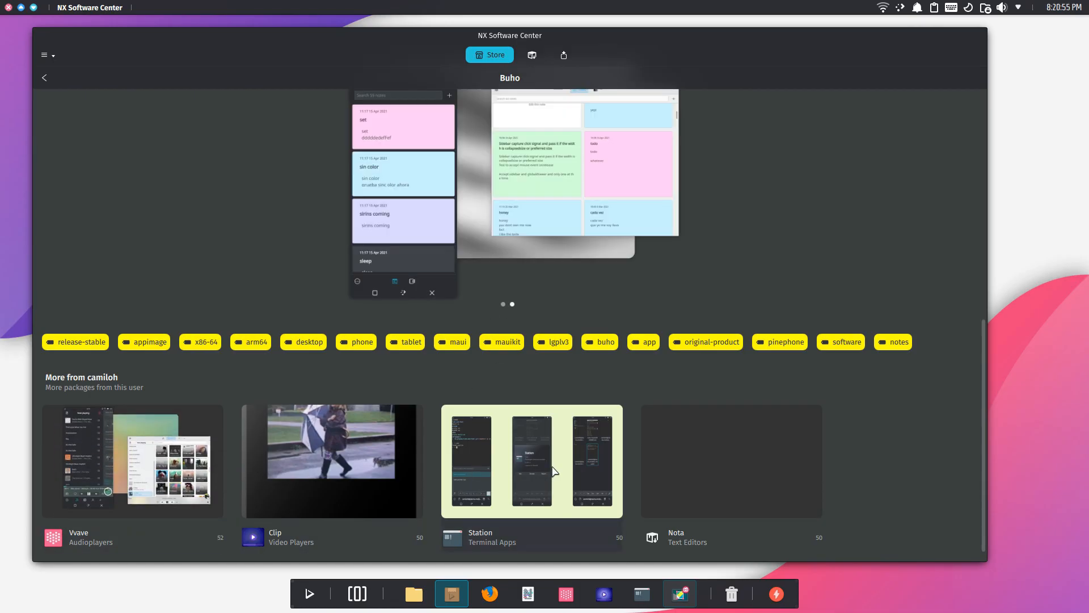
{"action": "scroll", "scroll_direction": "up", "scroll_amount": 3}
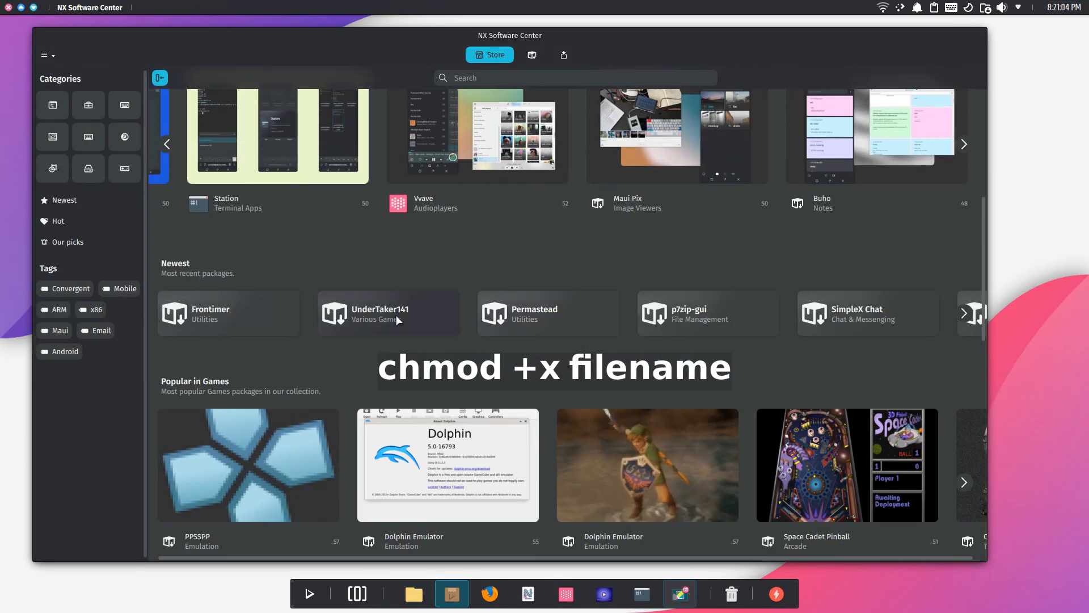
{"action": "left_click", "coordinate": [247, 465]}
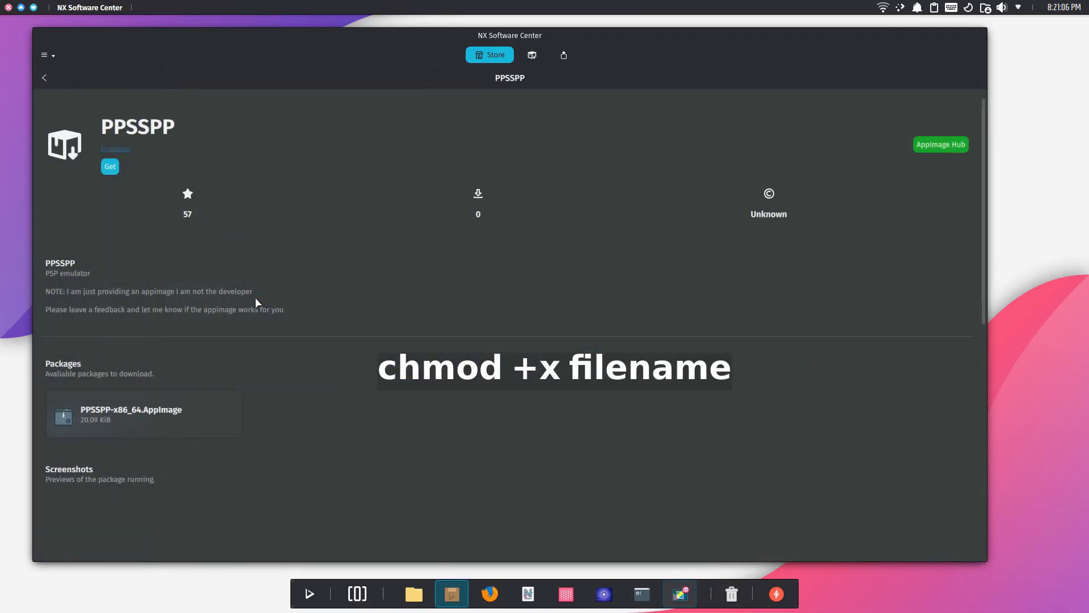
{"action": "scroll", "scroll_direction": "down", "scroll_amount": 3}
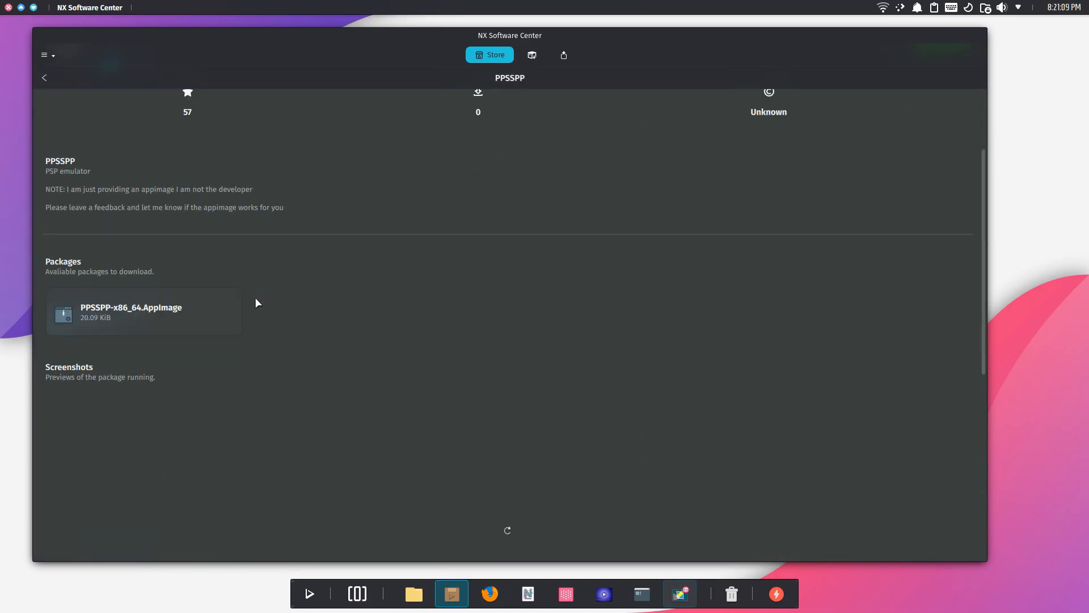
{"action": "scroll", "scroll_direction": "up", "scroll_amount": 3}
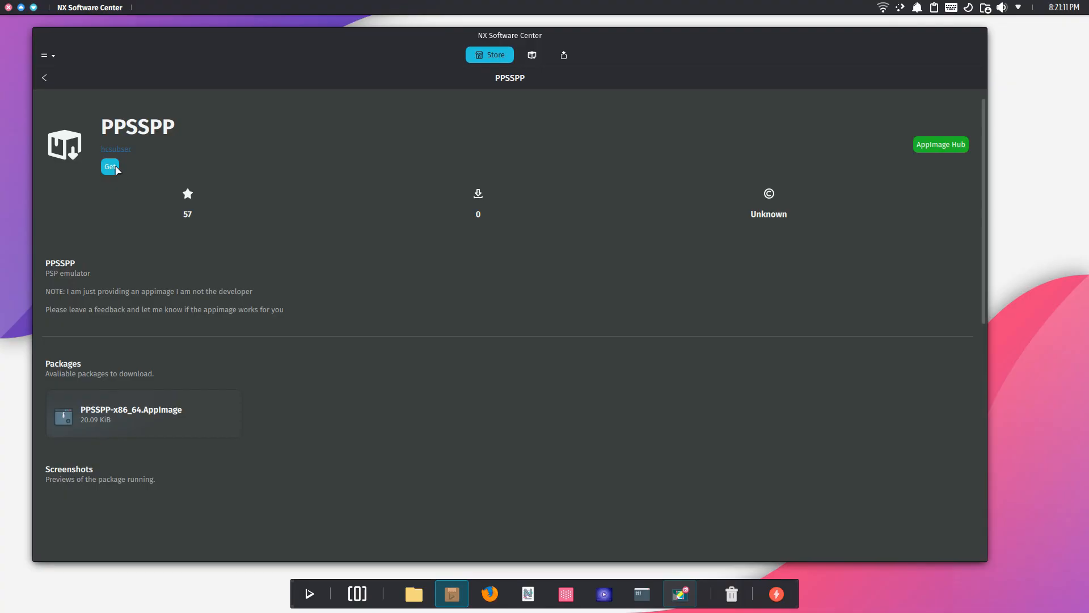
{"action": "scroll", "scroll_direction": "down", "scroll_amount": 3}
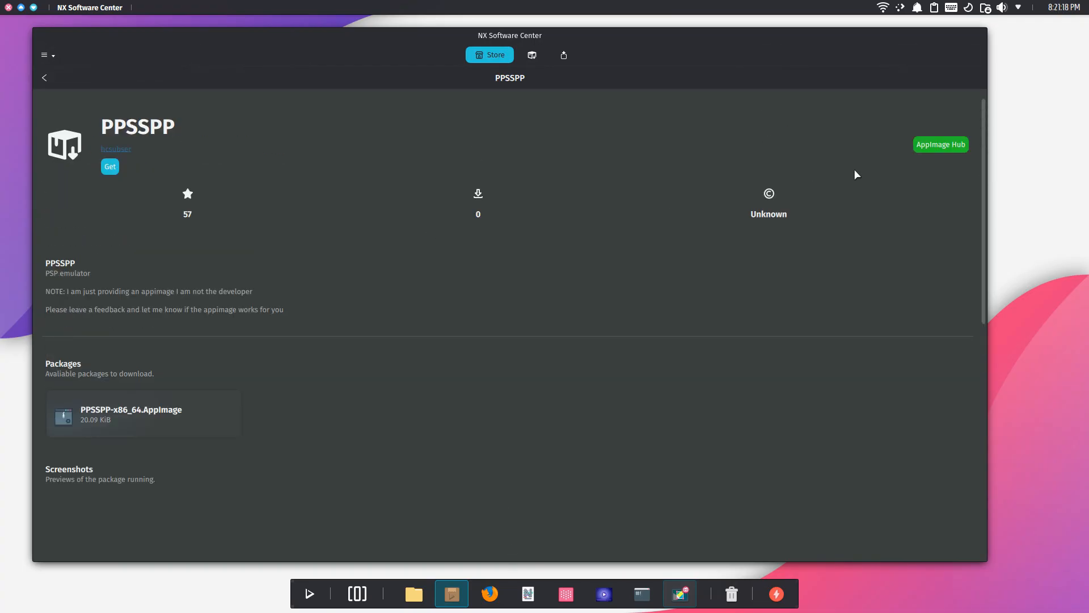
{"action": "mouse_move", "coordinate": [294, 165]}
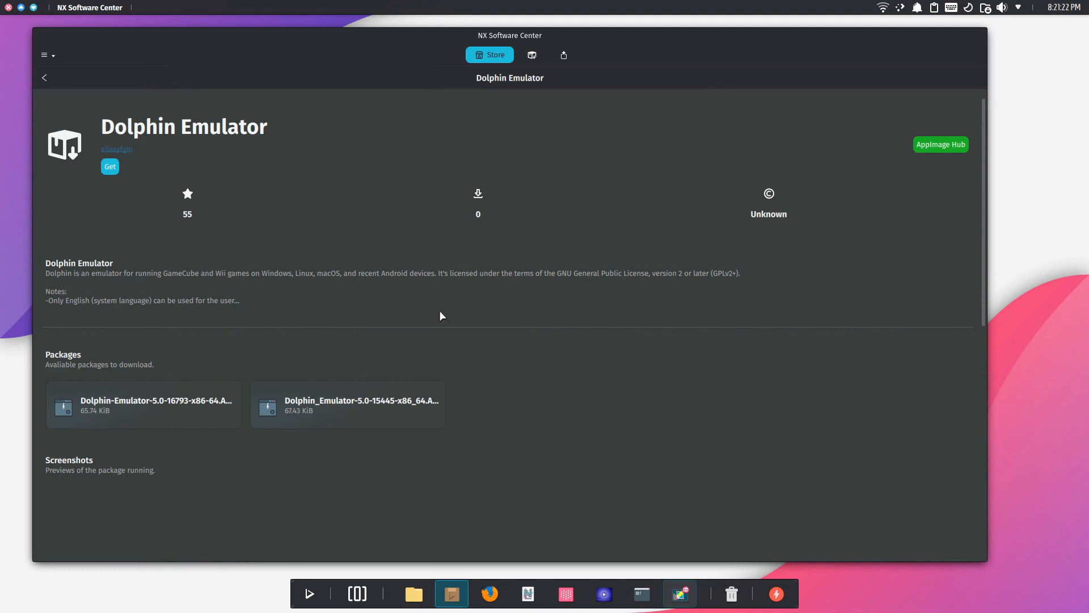
{"action": "mouse_move", "coordinate": [300, 276]}
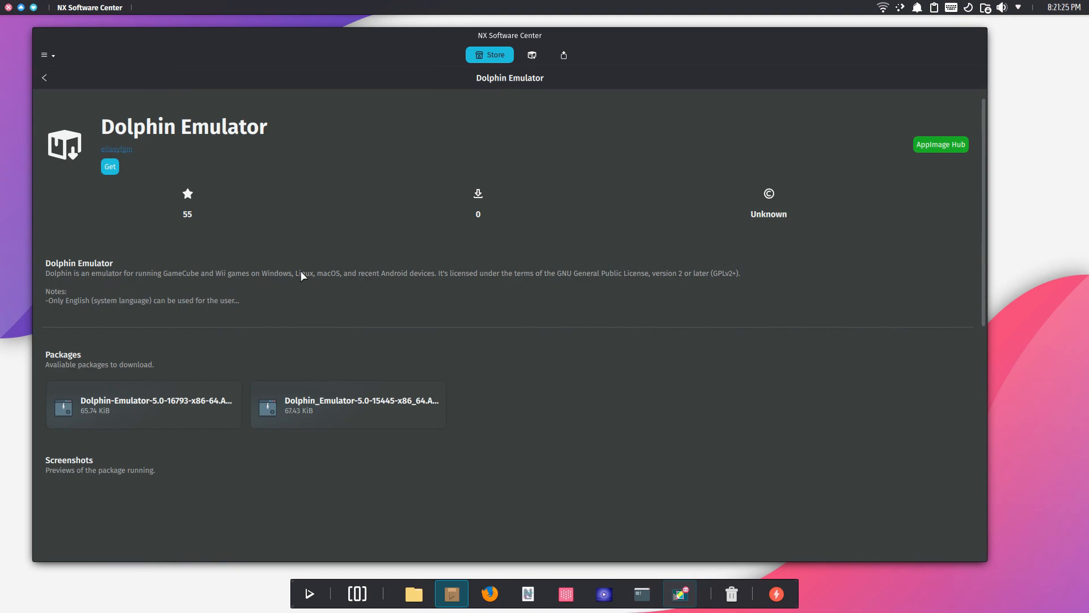
{"action": "mouse_move", "coordinate": [683, 273]}
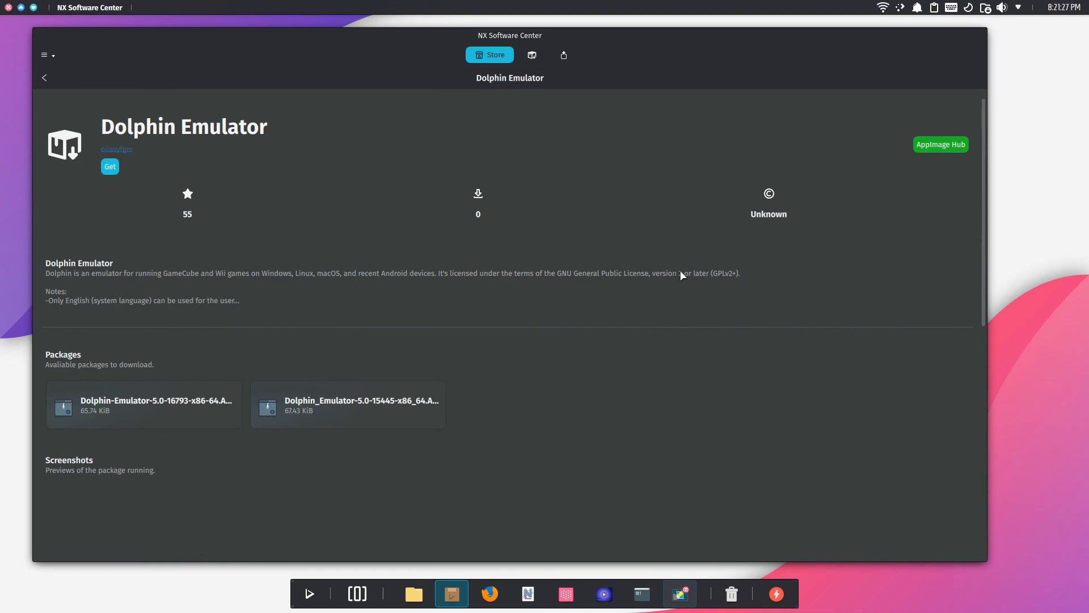
{"action": "mouse_move", "coordinate": [184, 309]}
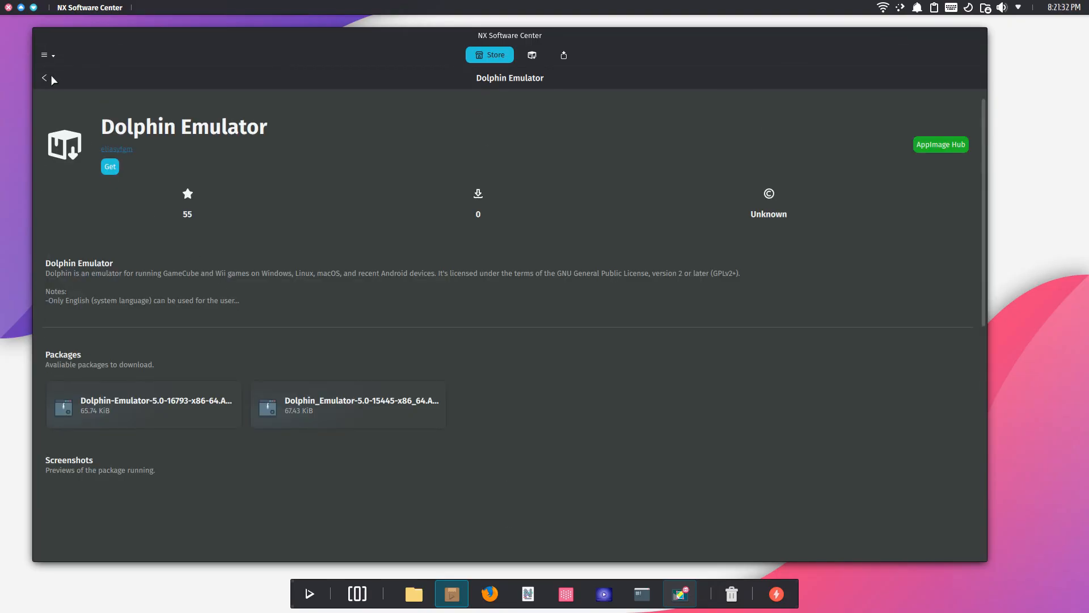
{"action": "left_click", "coordinate": [44, 78]}
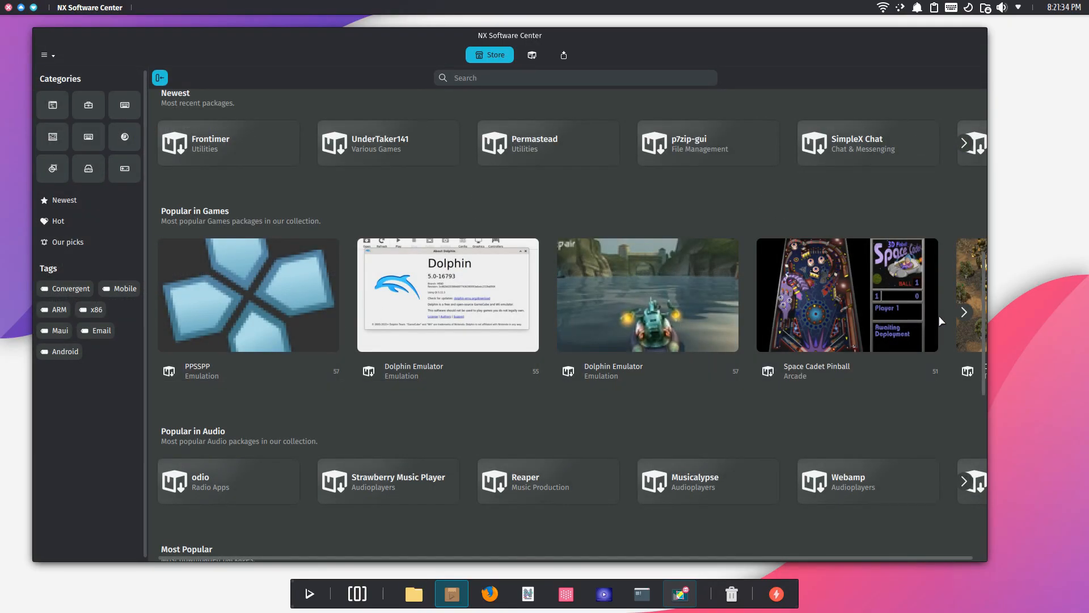
Step: Show more in Popular in Games, then scroll through the Games and Audio rows
{"action": "left_click", "coordinate": [964, 311]}
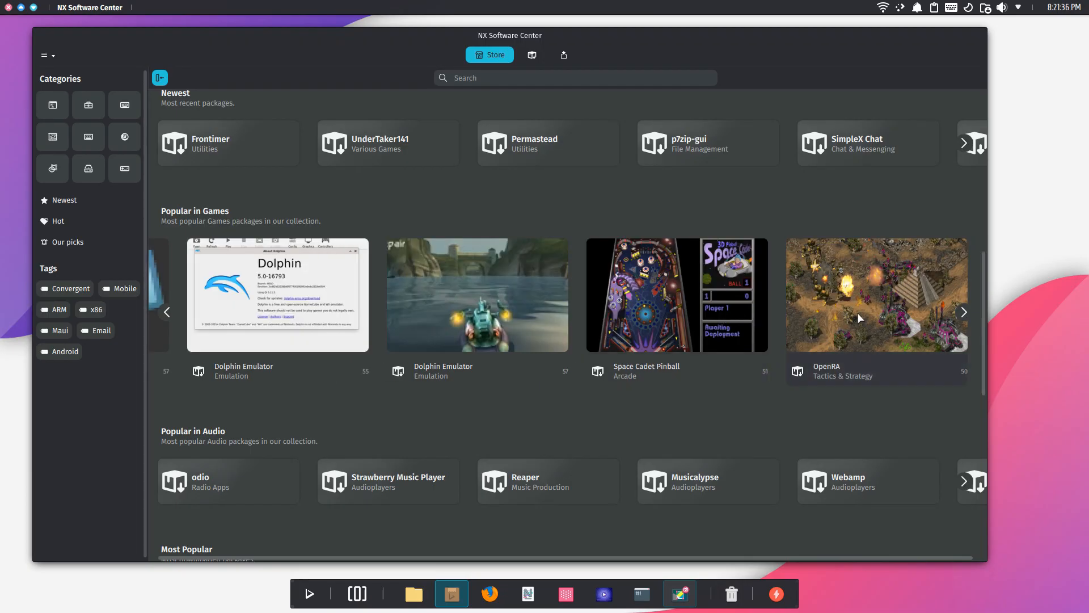
{"action": "scroll", "scroll_direction": "down", "scroll_amount": 3}
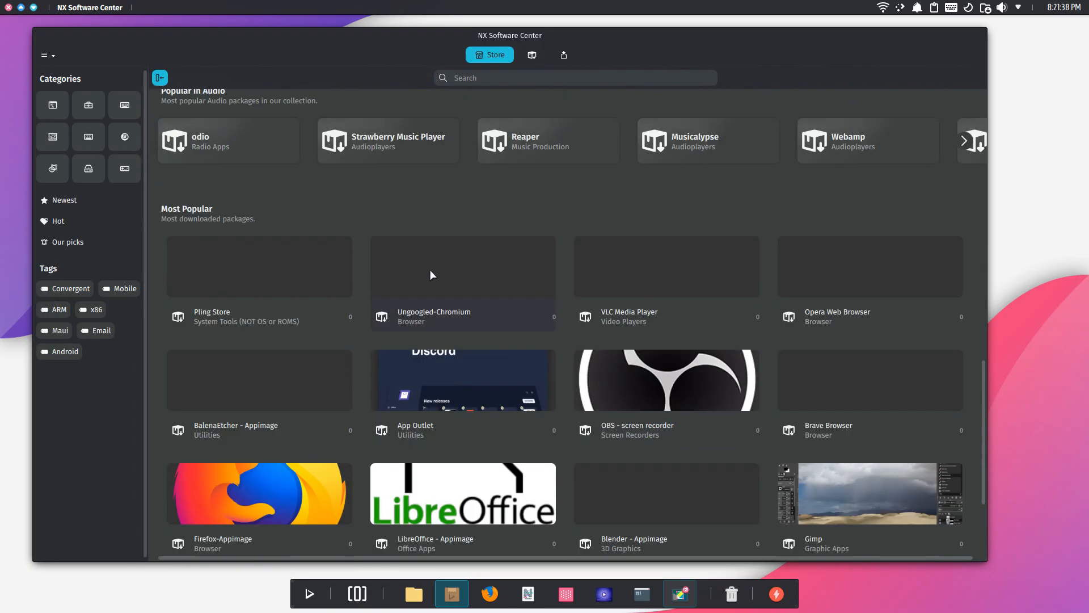
{"action": "scroll", "scroll_direction": "down", "scroll_amount": 3}
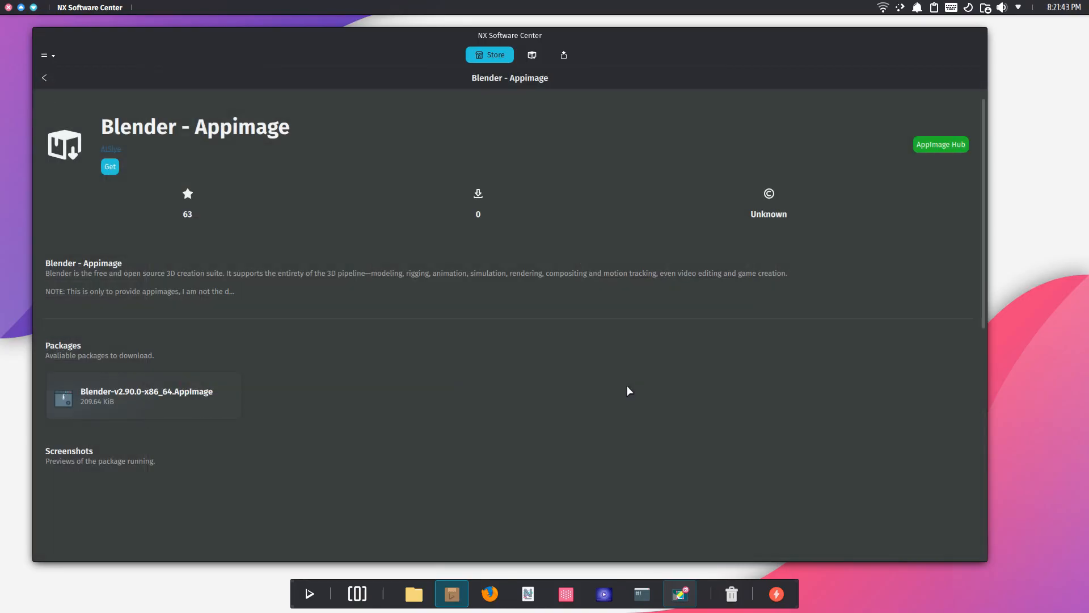
{"action": "mouse_move", "coordinate": [161, 371]}
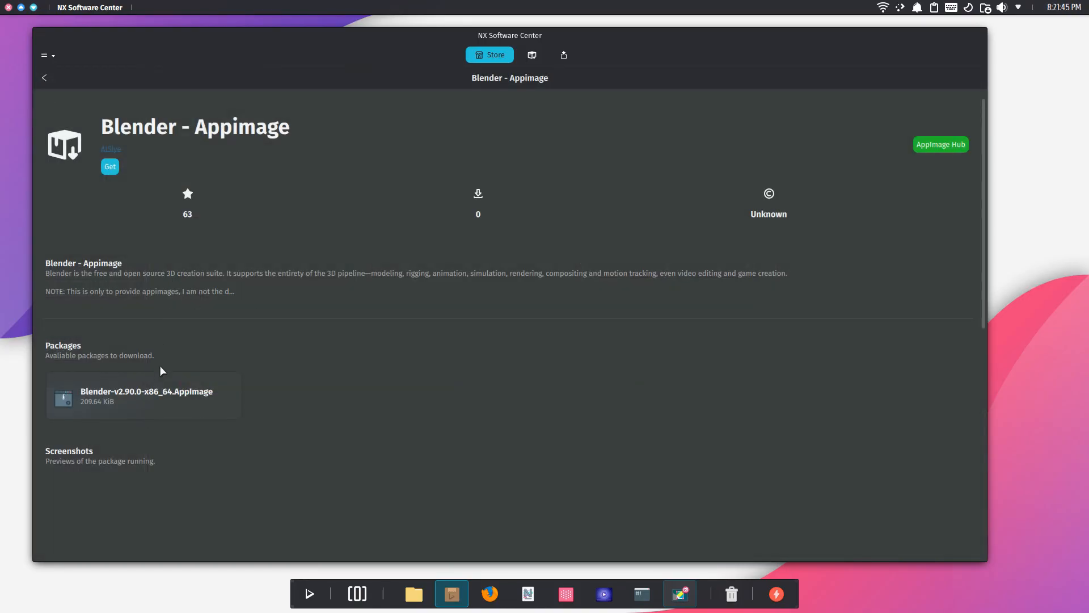
{"action": "scroll", "scroll_direction": "down", "scroll_amount": 3}
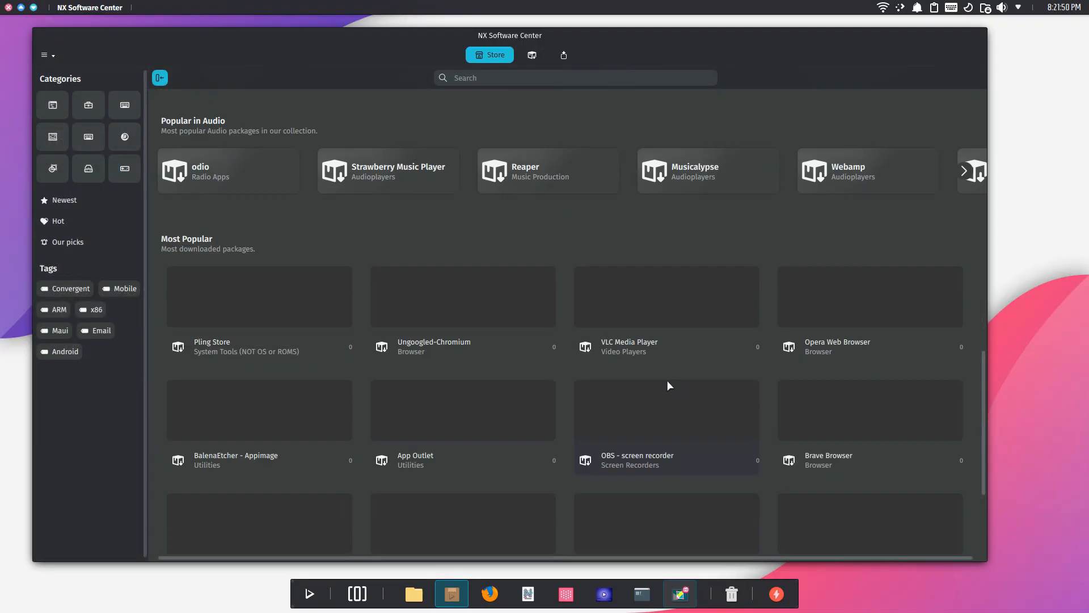
{"action": "scroll", "scroll_direction": "up", "scroll_amount": 3}
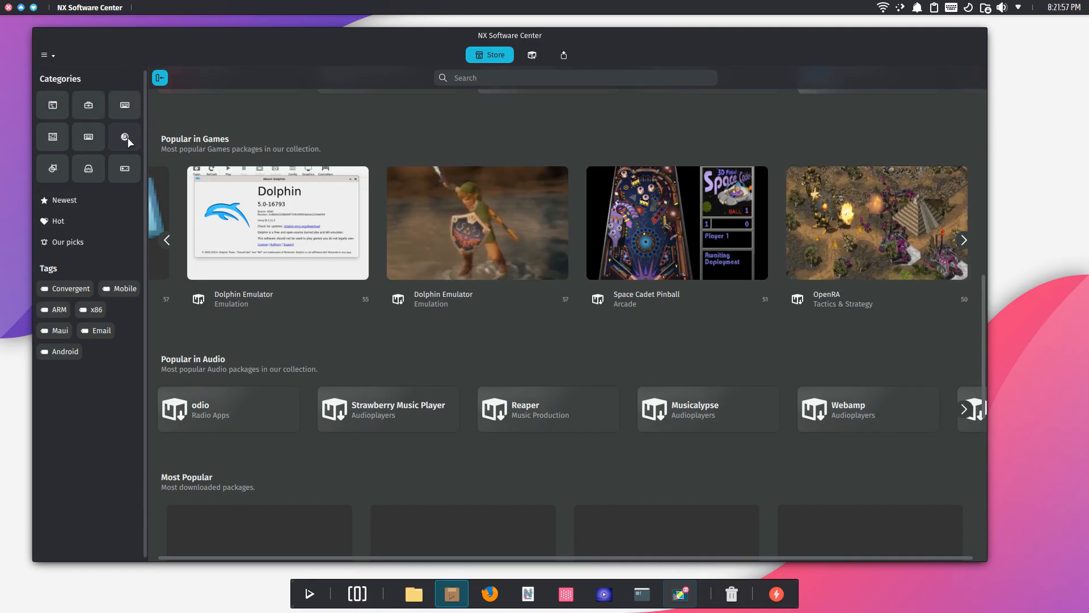
Step: Open the Audio category, view Audacity's package page, and return to the Audio listing
{"action": "left_click", "coordinate": [123, 137]}
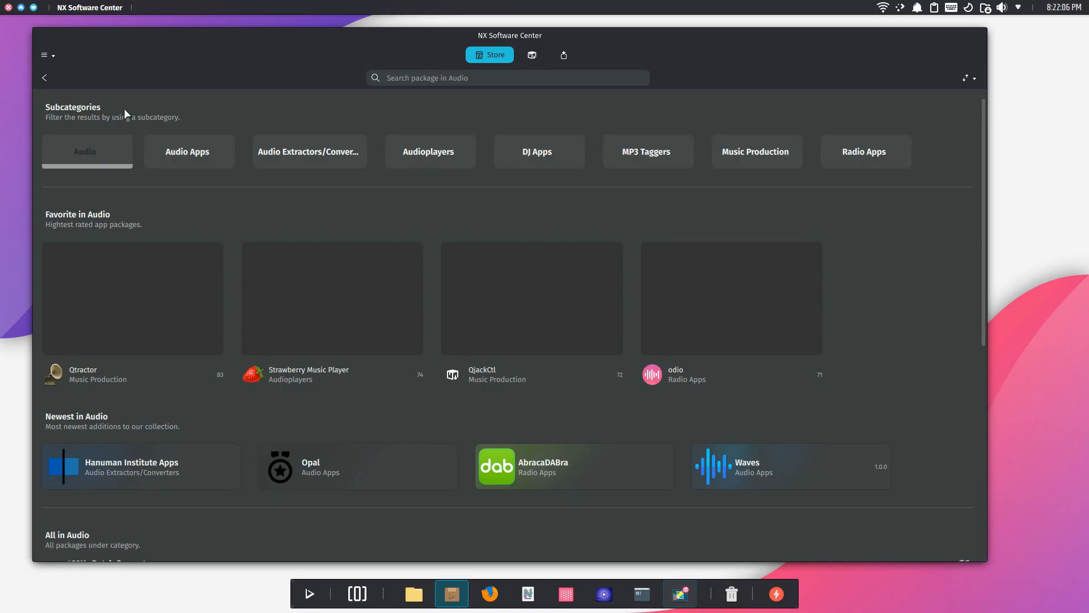
{"action": "mouse_move", "coordinate": [454, 375]}
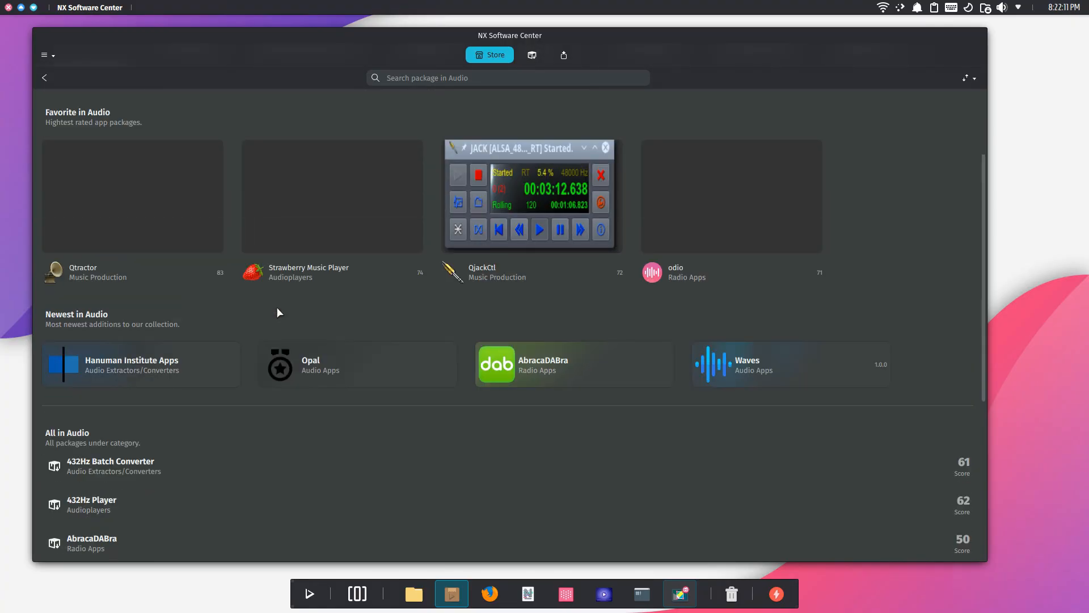
{"action": "scroll", "scroll_direction": "down", "scroll_amount": 3}
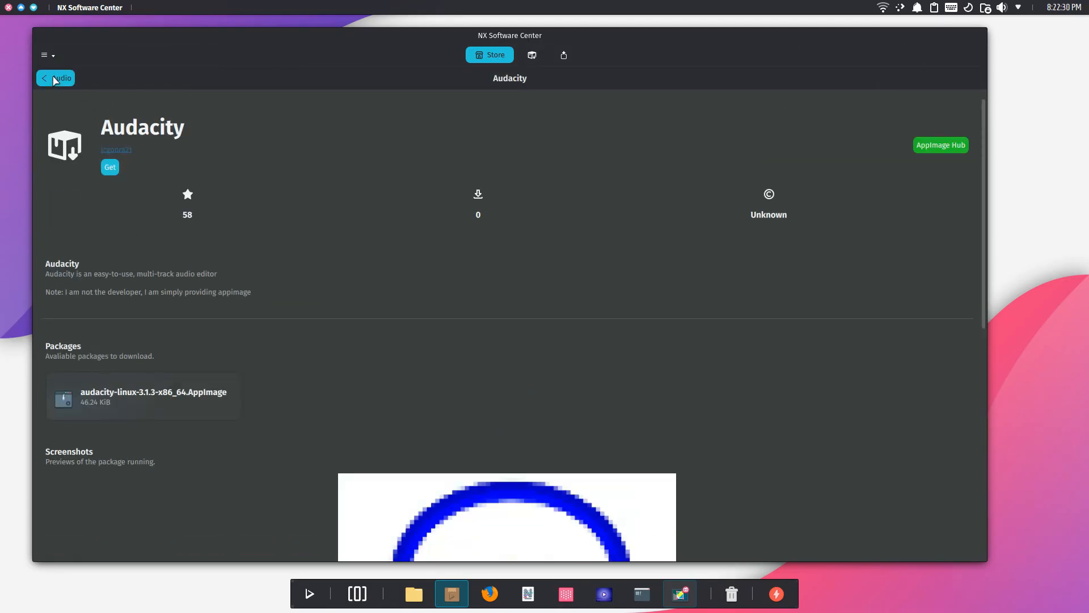
{"action": "left_click", "coordinate": [44, 77]}
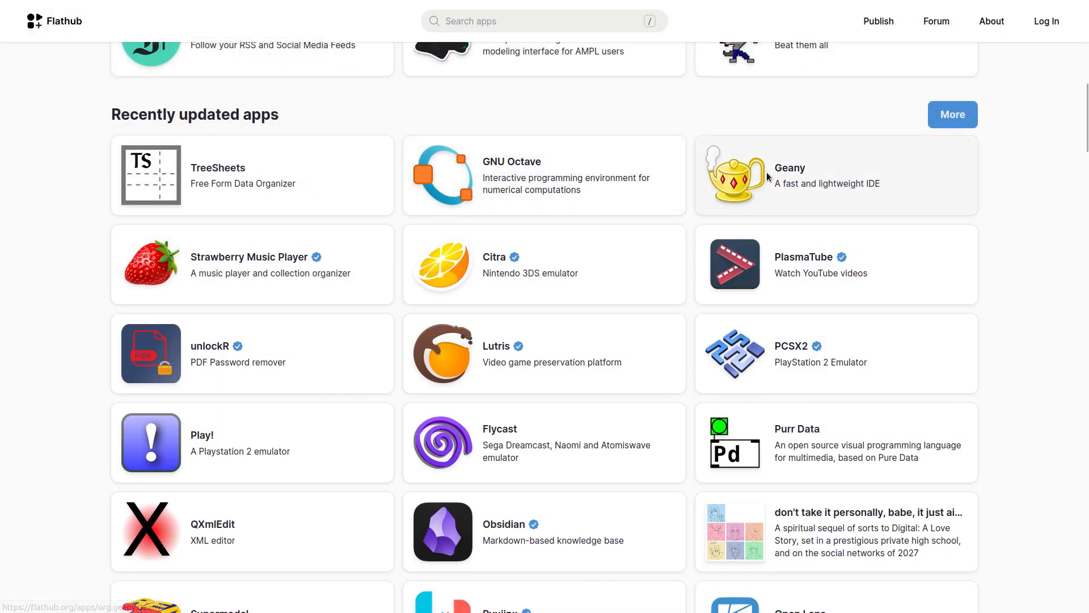
Step: Open Geany's details from Flathub's Recently updated apps
{"action": "left_click", "coordinate": [790, 174]}
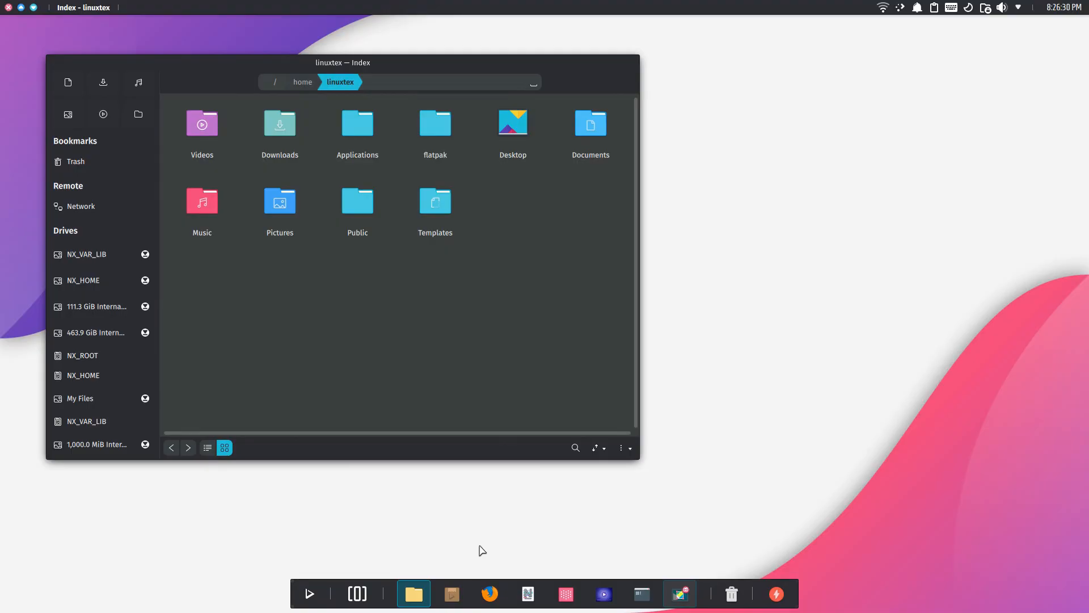
Step: Launch Nota, Vvave and Station from the dock
{"action": "left_click", "coordinate": [527, 593]}
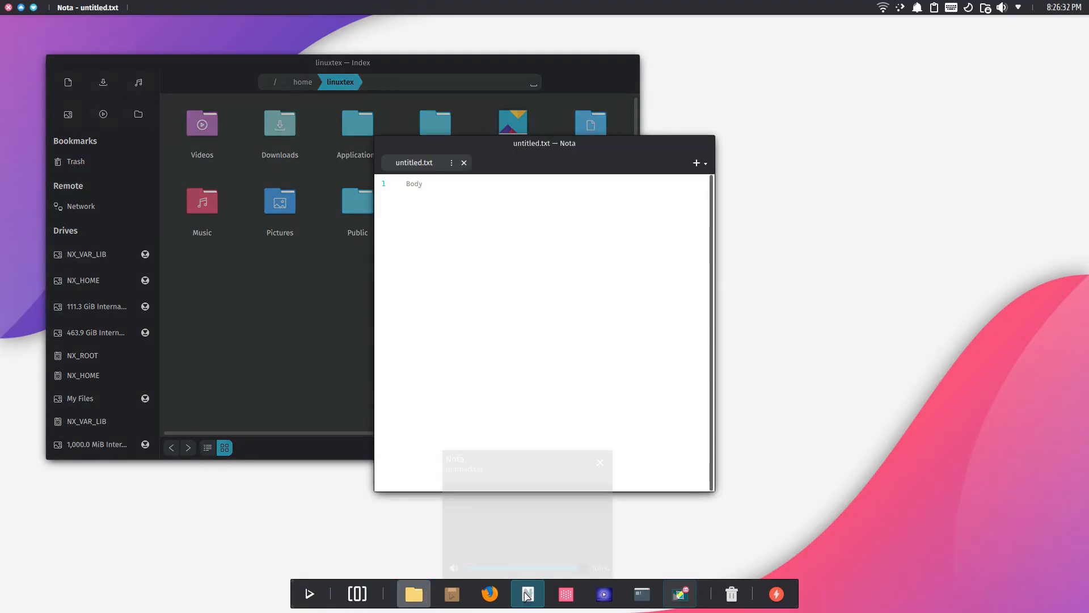
{"action": "left_click", "coordinate": [565, 593]}
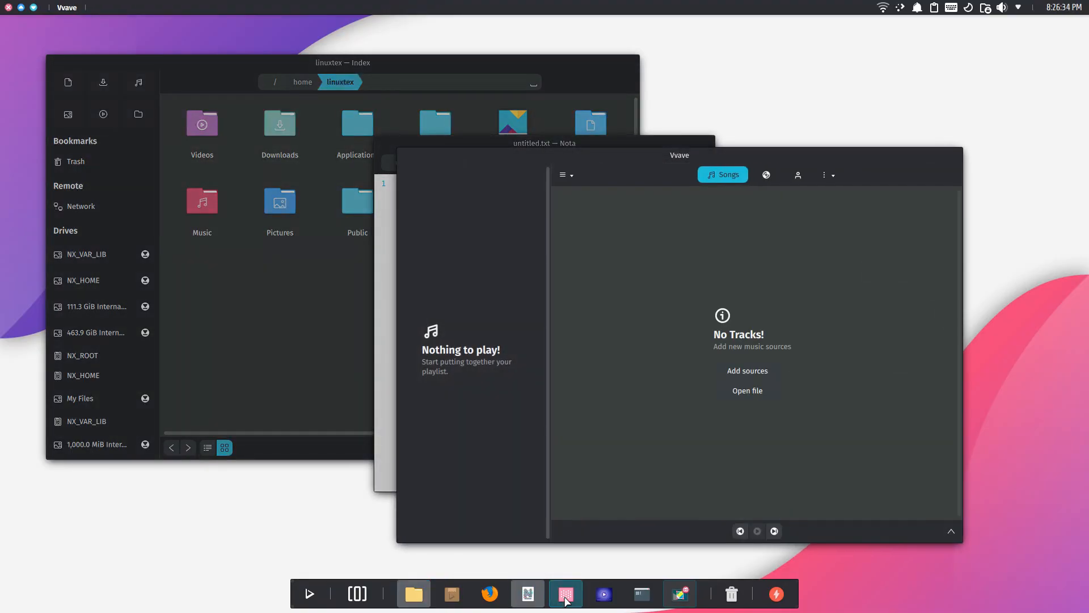
{"action": "left_click", "coordinate": [640, 594]}
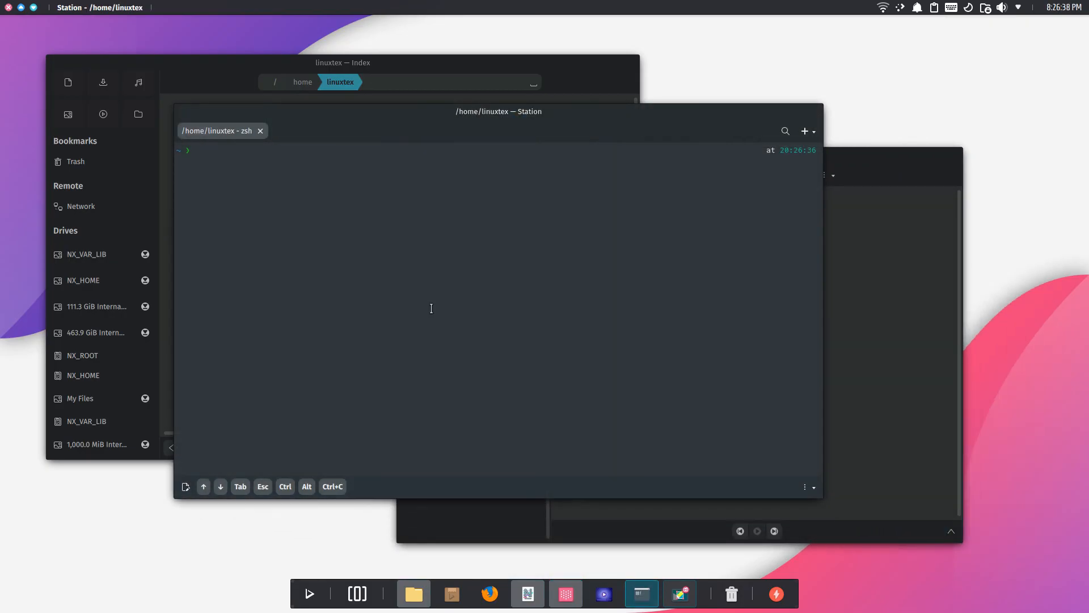
Step: Run uname -r in Station (kernel 5.4.12-2-liquorix-amd64), then switch between windows
{"action": "type", "text": "uname"}
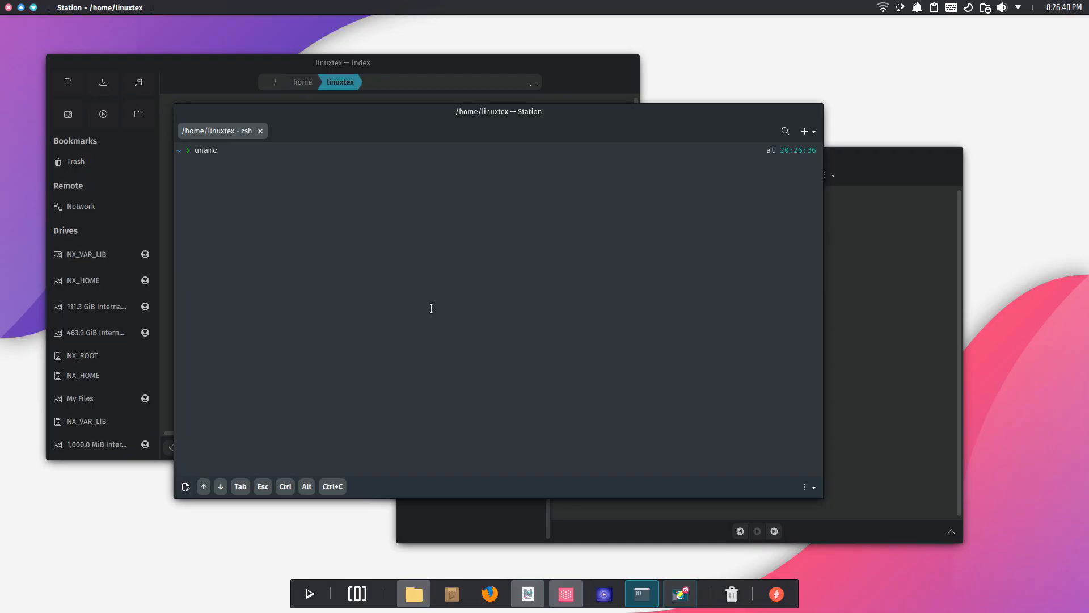
{"action": "key", "text": "Return"}
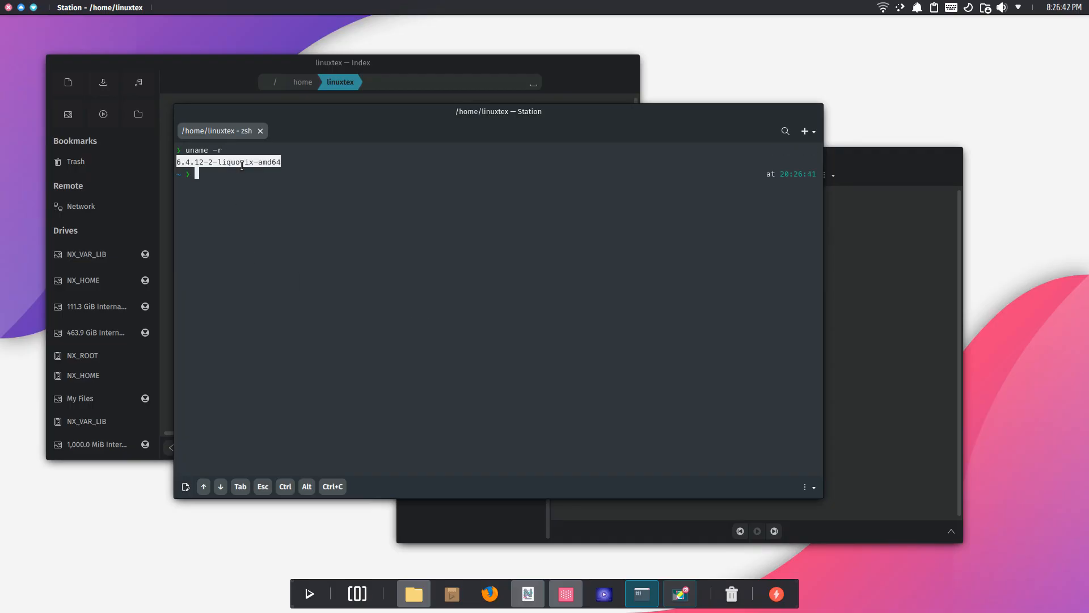
{"action": "left_click", "coordinate": [565, 594]}
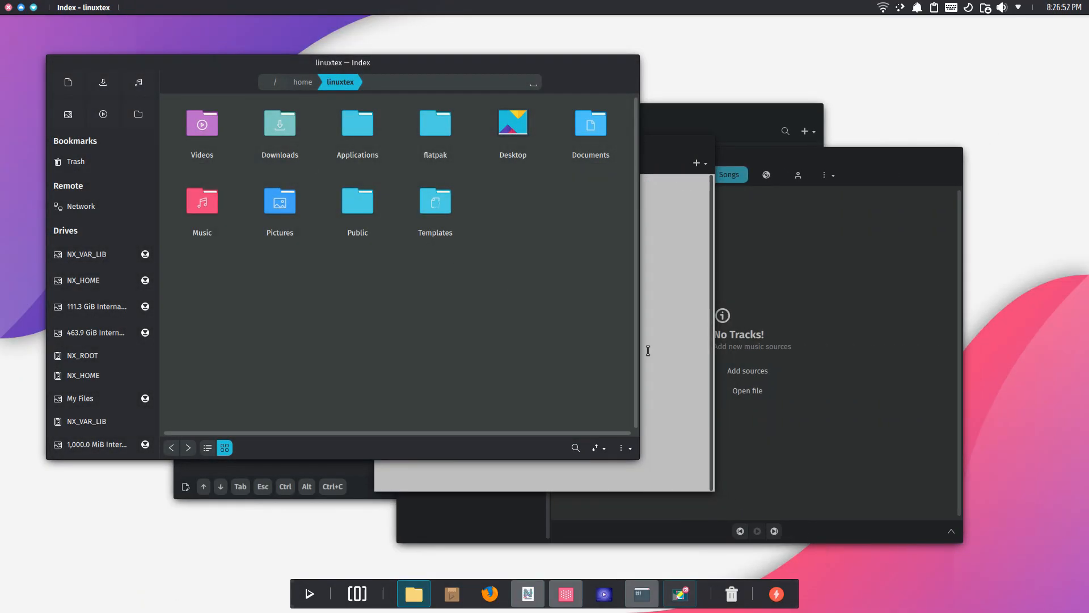
{"action": "left_click", "coordinate": [640, 594]}
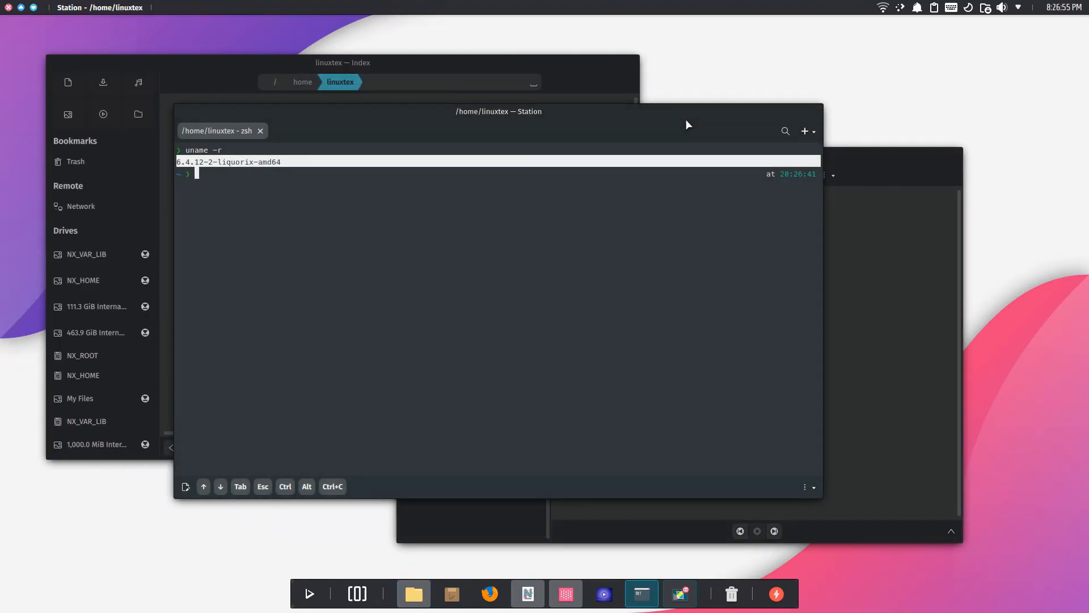
{"action": "left_click", "coordinate": [528, 593]}
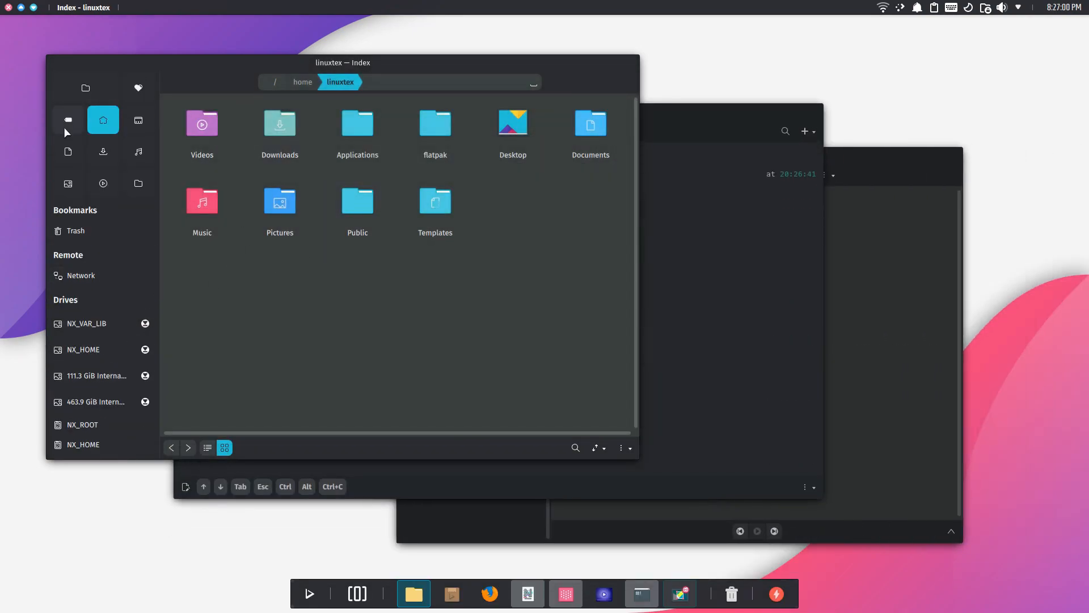
{"action": "mouse_move", "coordinate": [84, 89]}
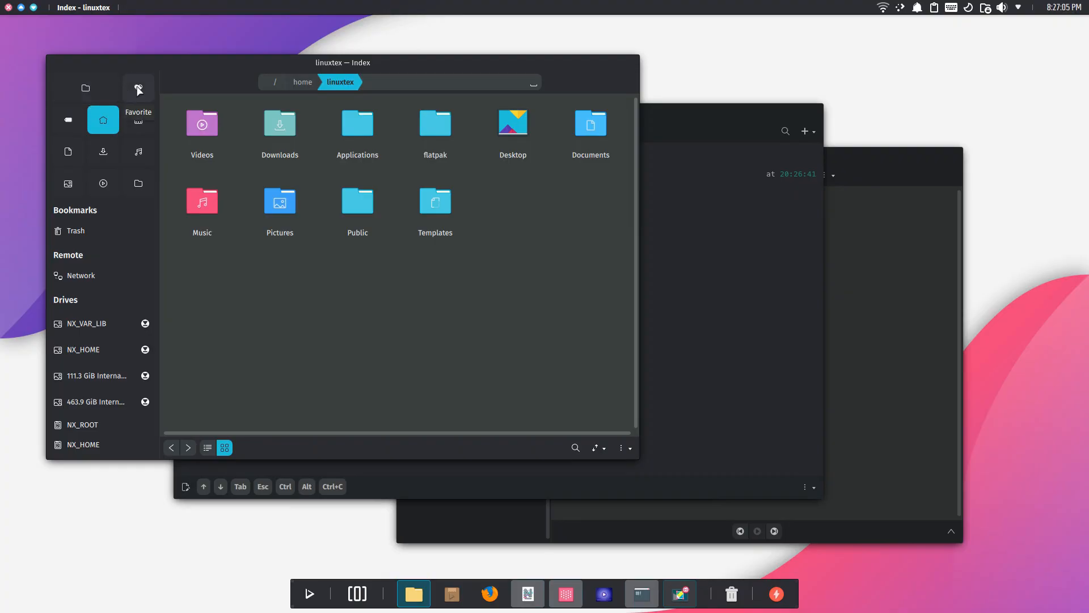
{"action": "mouse_move", "coordinate": [138, 119]}
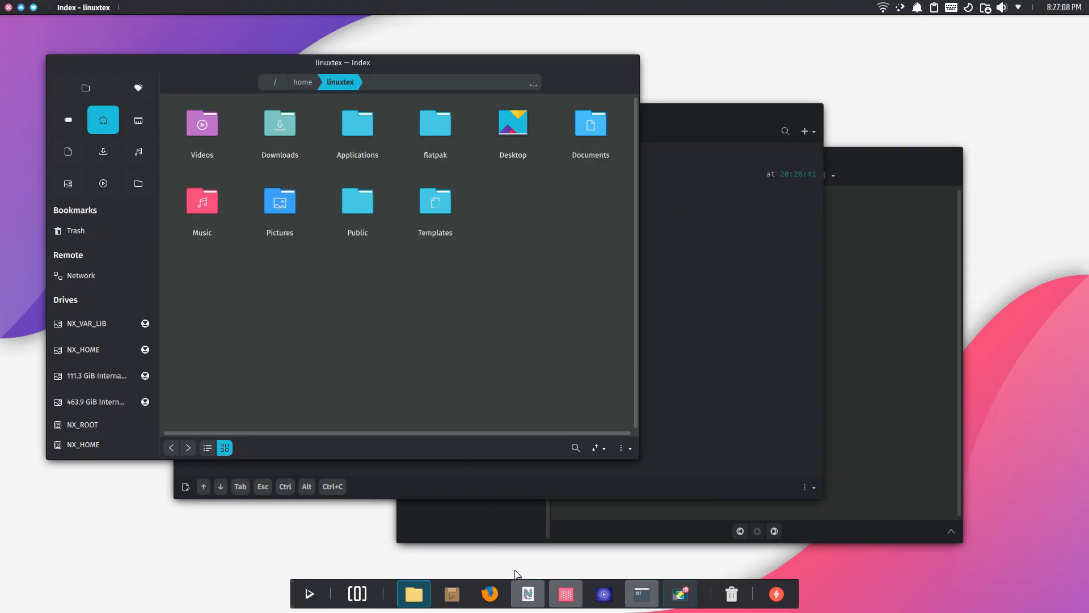
Step: Bring up Spectacle's recording window and finish the recording
{"action": "left_click", "coordinate": [680, 594]}
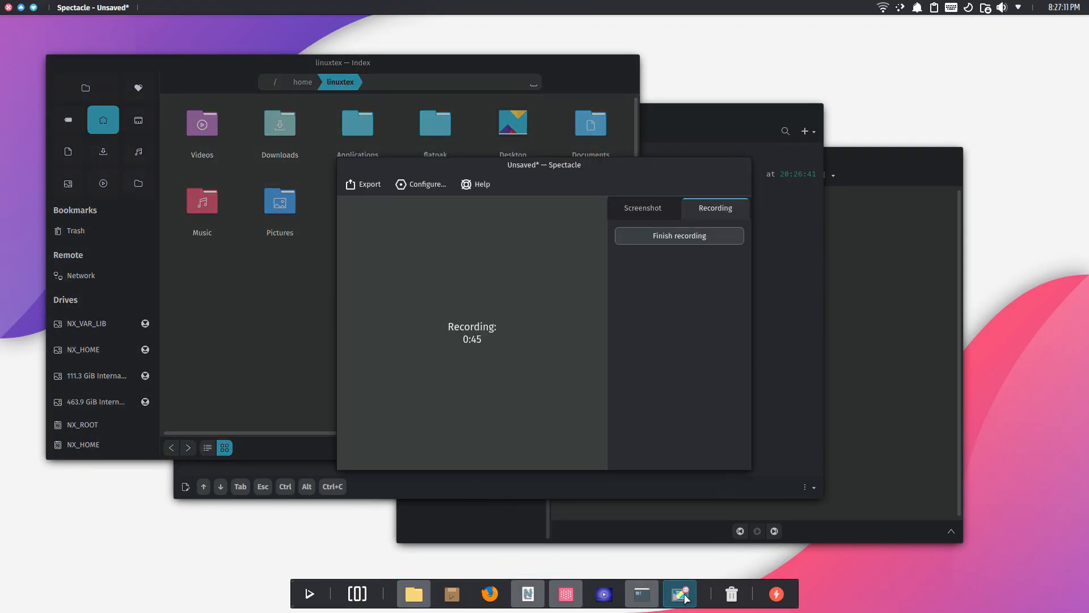
{"action": "left_click", "coordinate": [678, 235]}
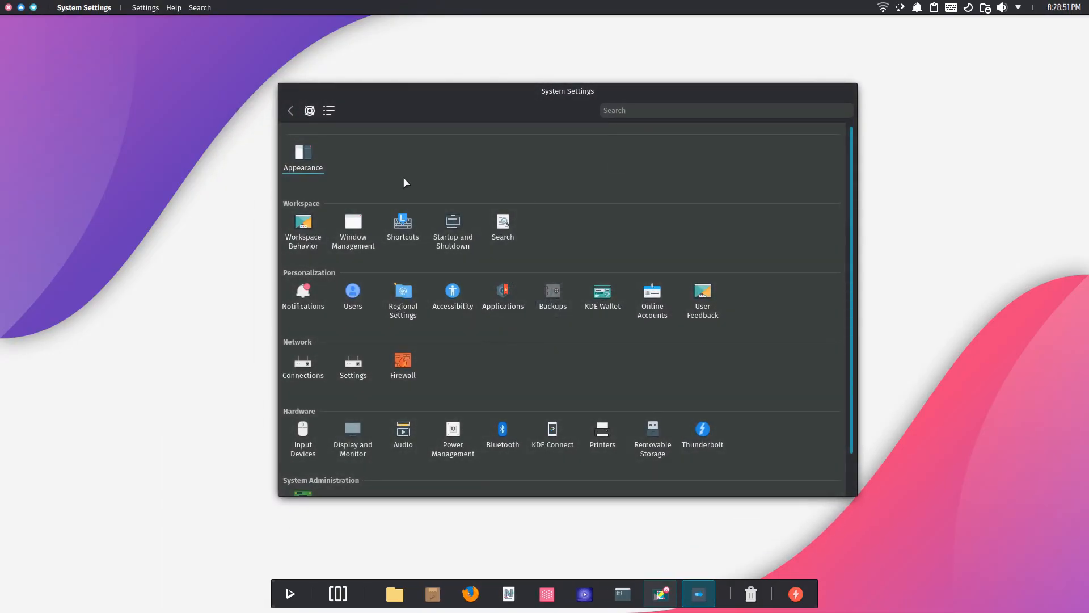
Step: Open Appearance and view Application Style, Plasma Style, Colors and Window Decorations
{"action": "left_click", "coordinate": [303, 154]}
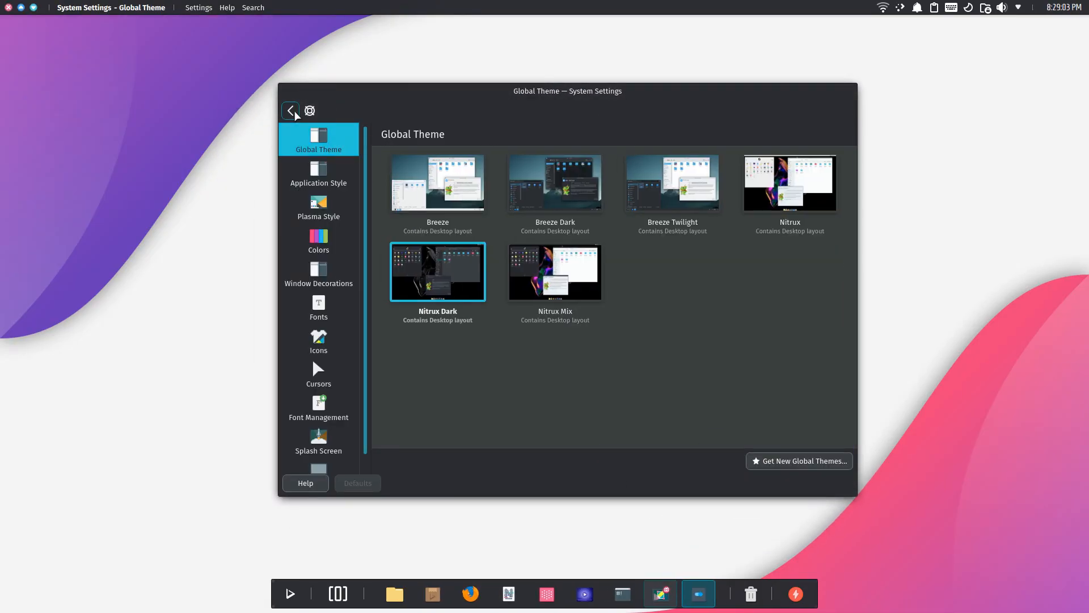
{"action": "left_click", "coordinate": [290, 111]}
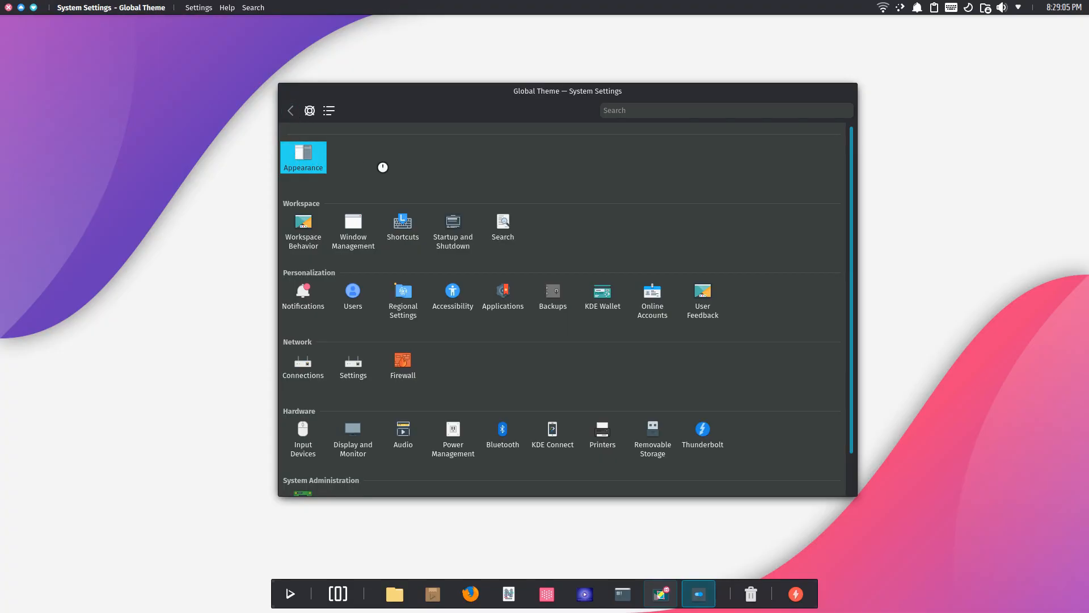
{"action": "left_click", "coordinate": [302, 156]}
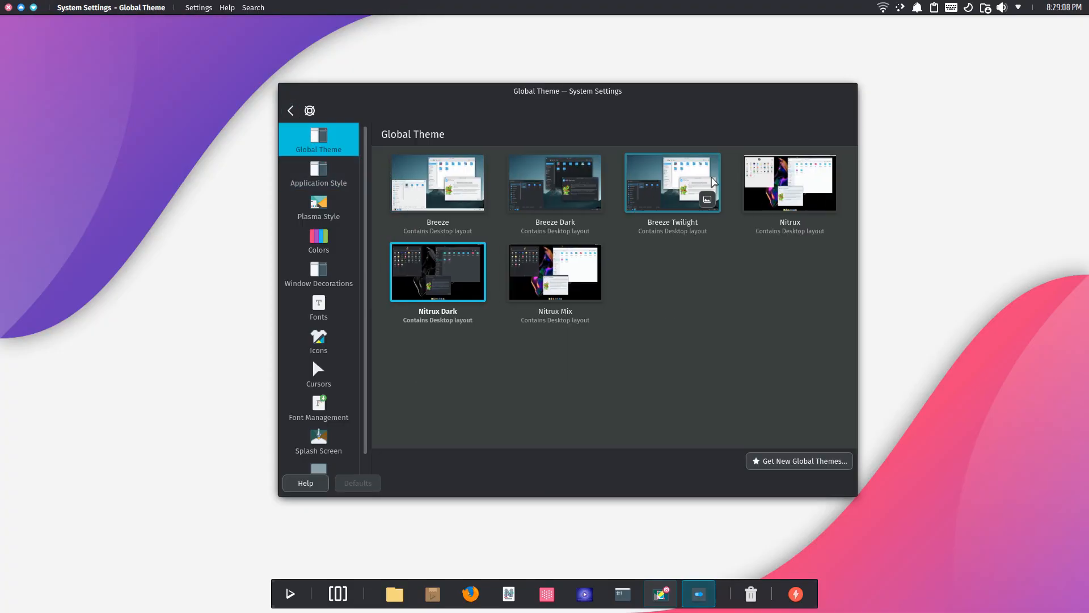
{"action": "left_click", "coordinate": [319, 172]}
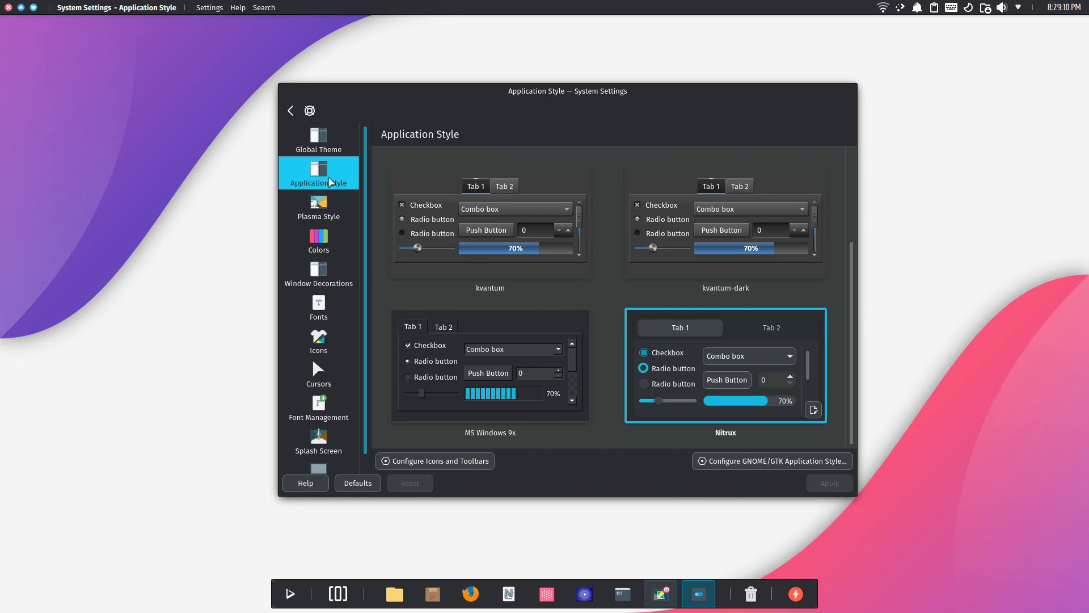
{"action": "mouse_move", "coordinate": [318, 207]}
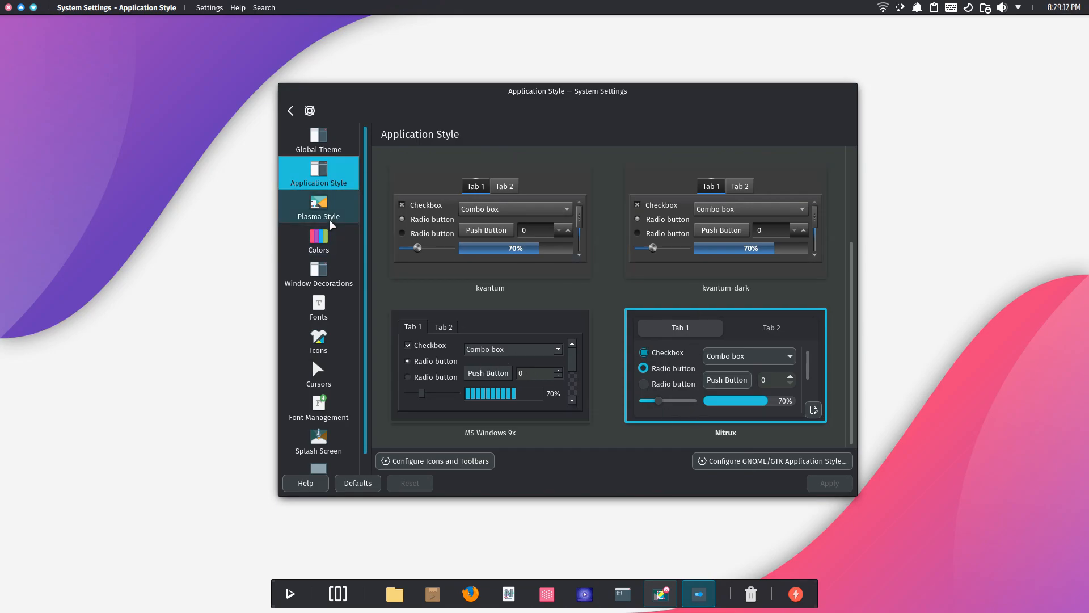
{"action": "left_click", "coordinate": [318, 206]}
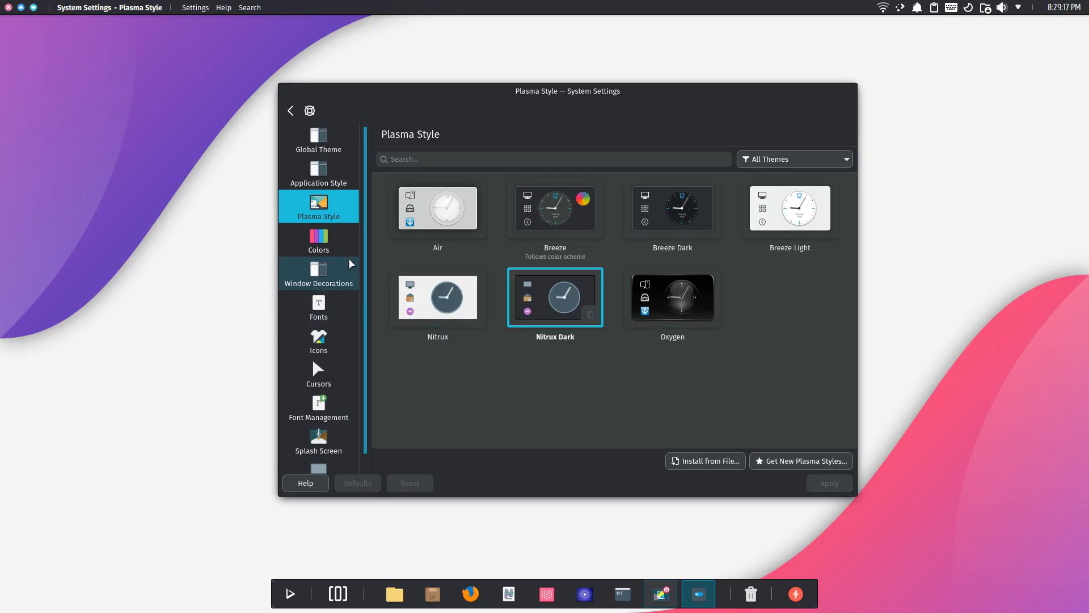
{"action": "left_click", "coordinate": [318, 241]}
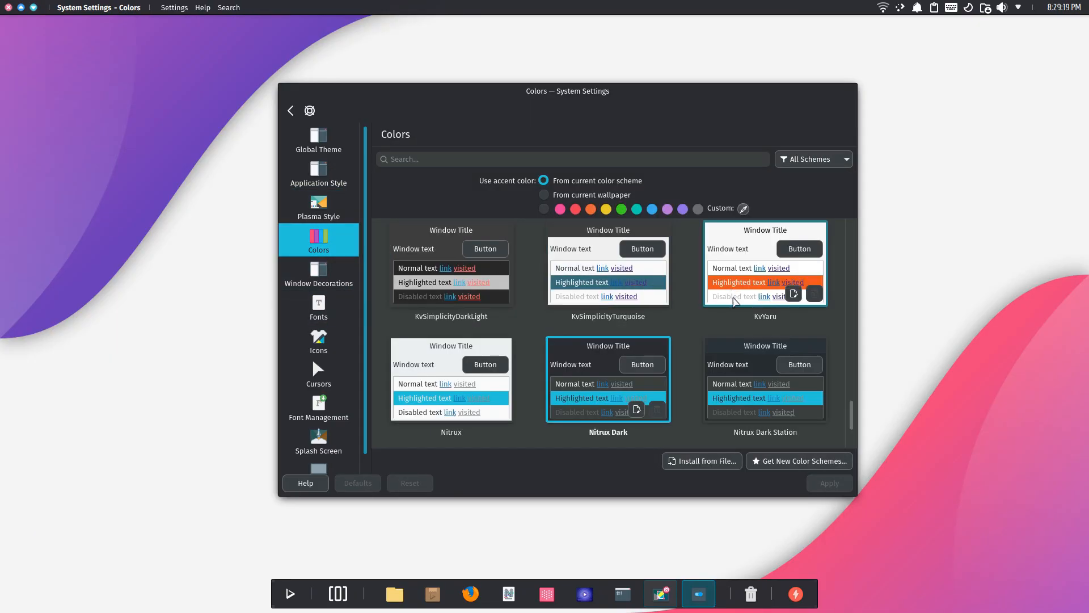
{"action": "left_click", "coordinate": [318, 275]}
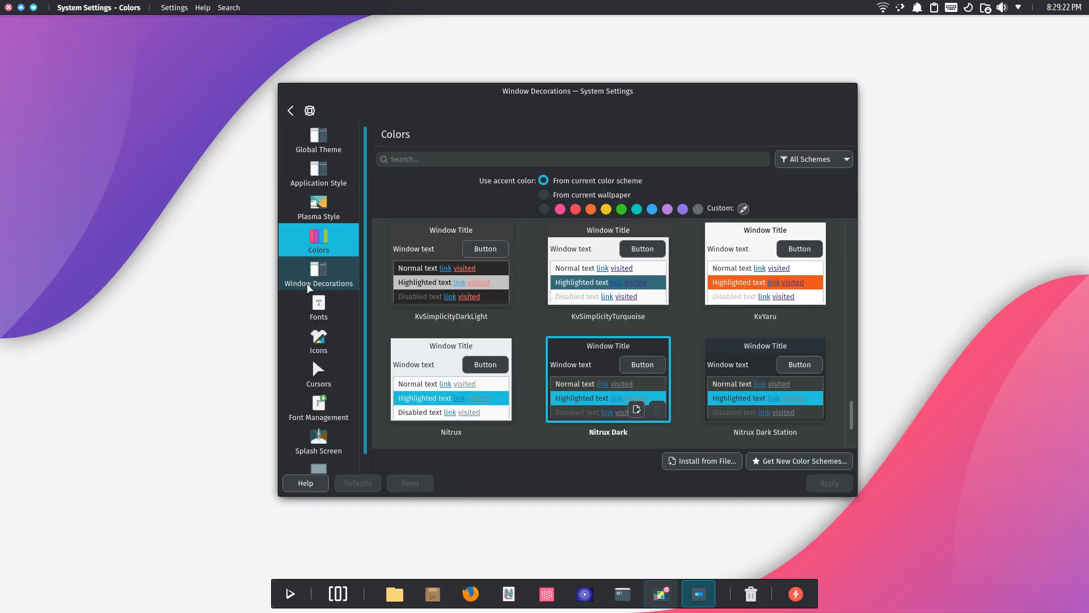
{"action": "left_click", "coordinate": [318, 273]}
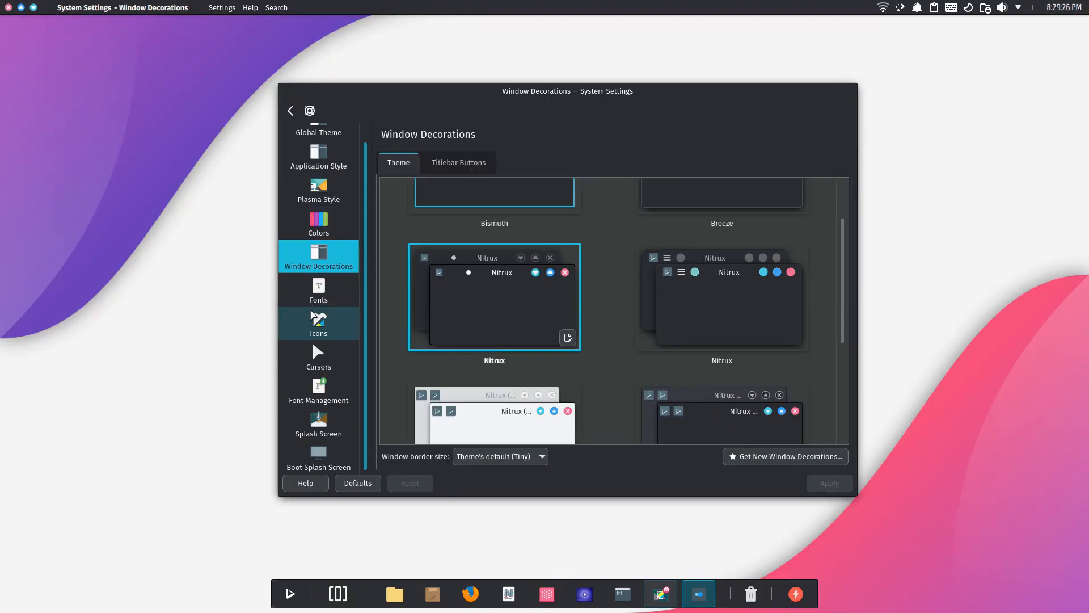
Step: Browse Fonts, Icons, Cursors, Font Management, Splash and Boot Splash, then return home
{"action": "scroll", "scroll_direction": "down", "scroll_amount": 3}
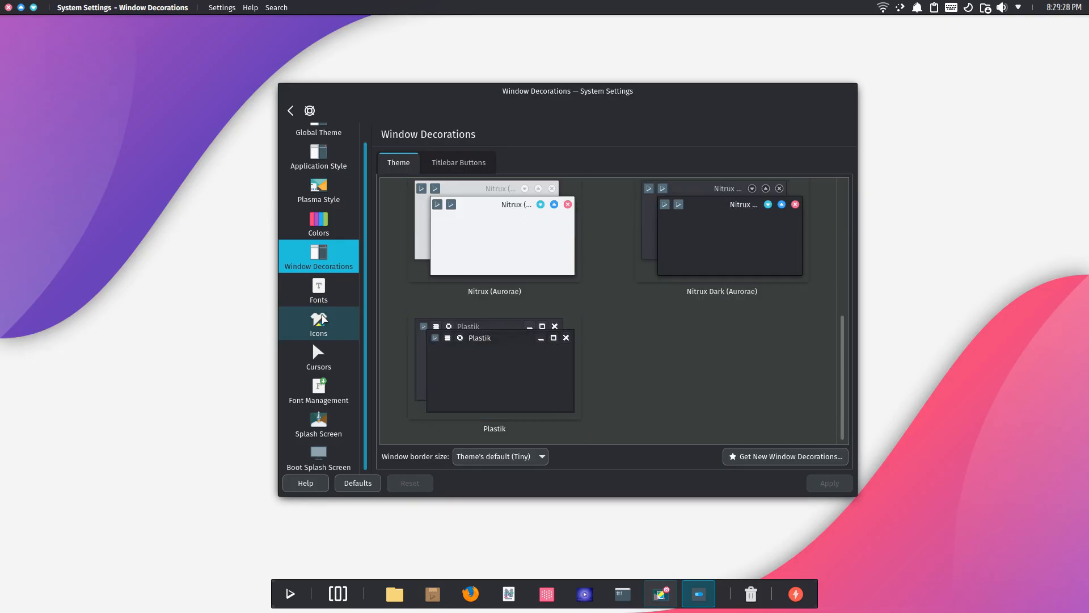
{"action": "left_click", "coordinate": [319, 290]}
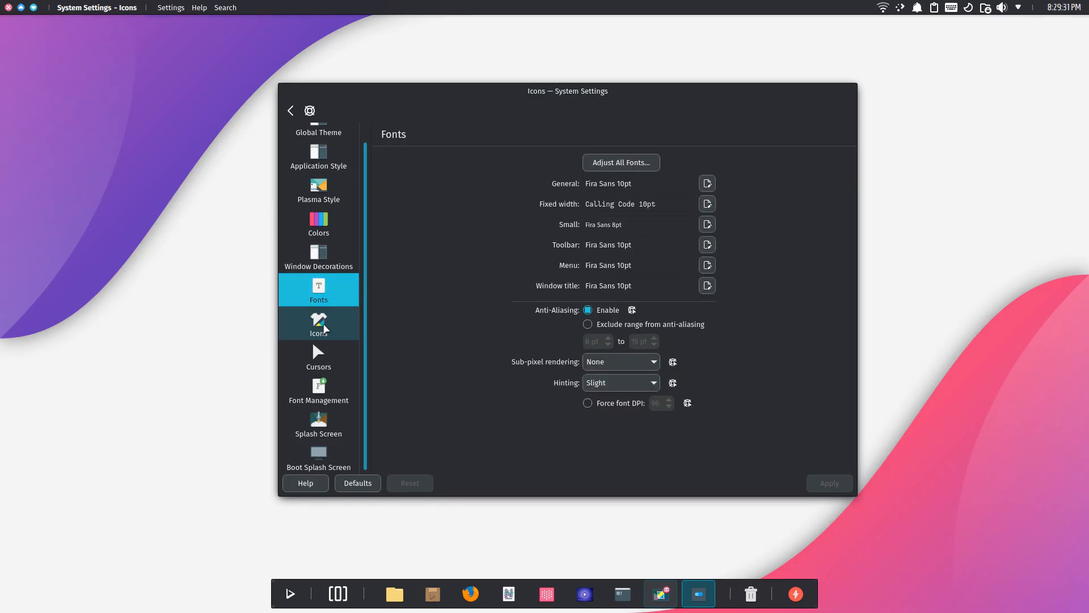
{"action": "left_click", "coordinate": [318, 323]}
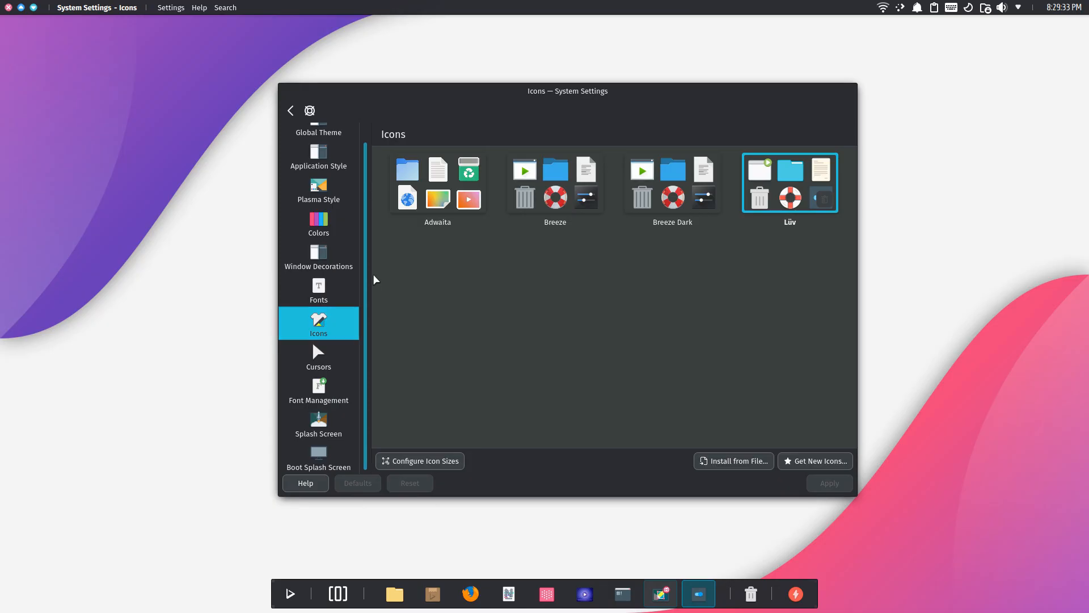
{"action": "mouse_move", "coordinate": [806, 243]}
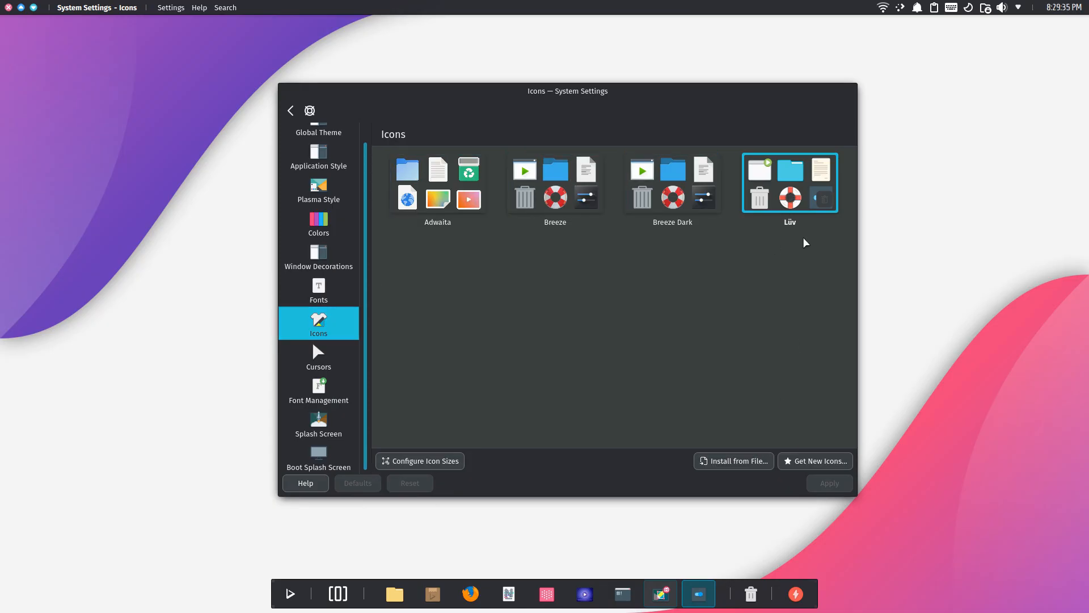
{"action": "left_click", "coordinate": [318, 356]}
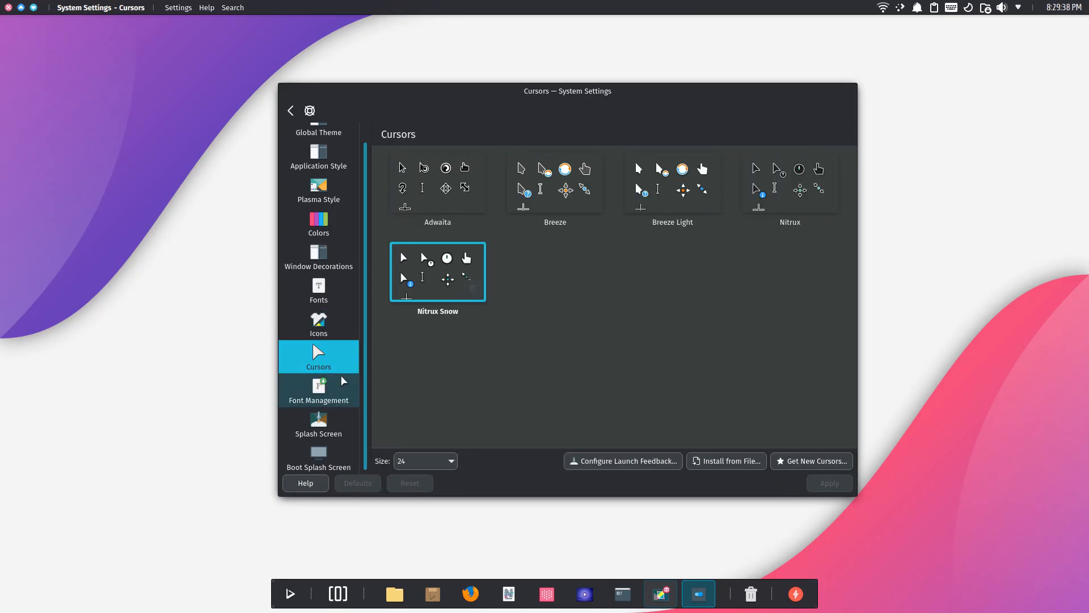
{"action": "left_click", "coordinate": [318, 390]}
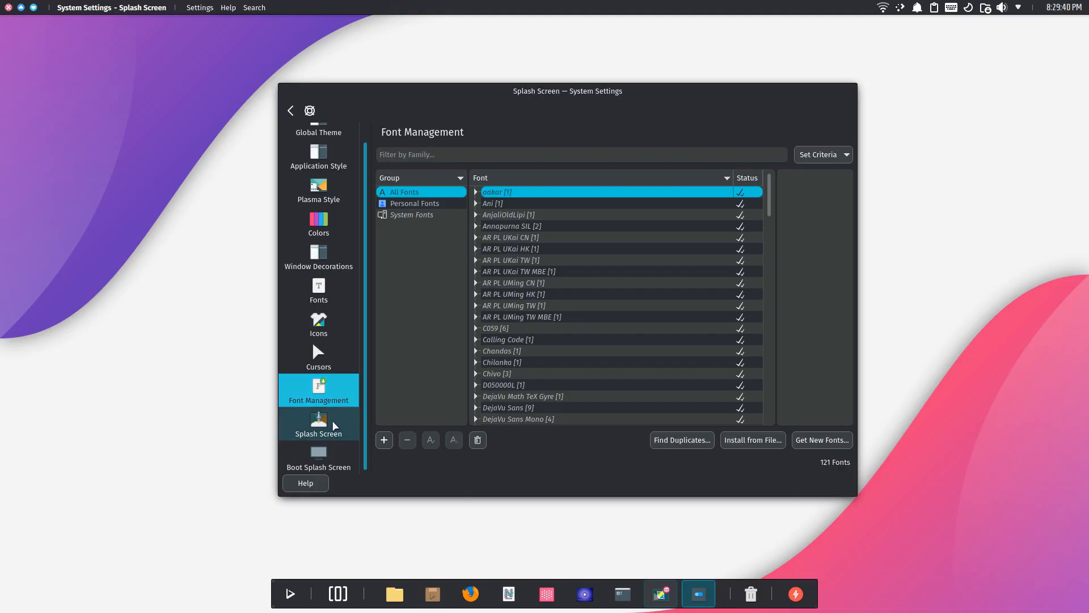
{"action": "left_click", "coordinate": [318, 424]}
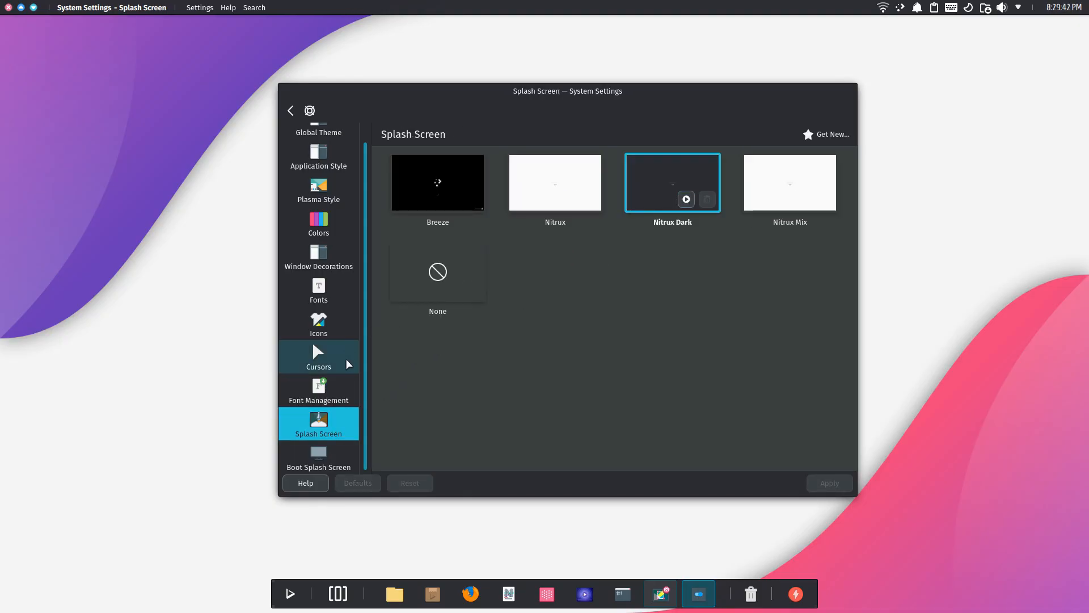
{"action": "left_click", "coordinate": [318, 456]}
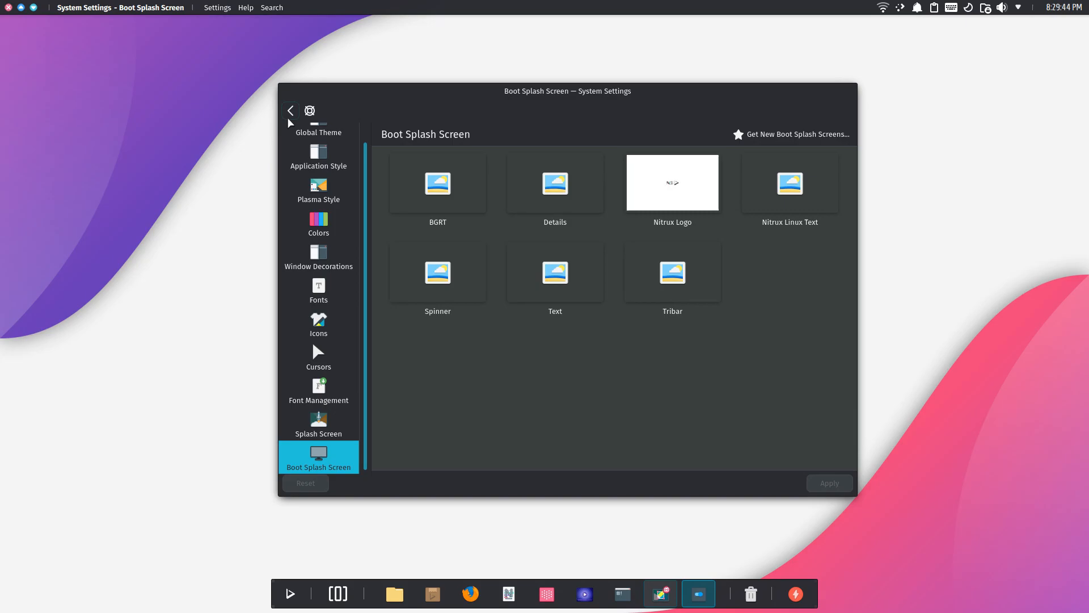
{"action": "left_click", "coordinate": [290, 110]}
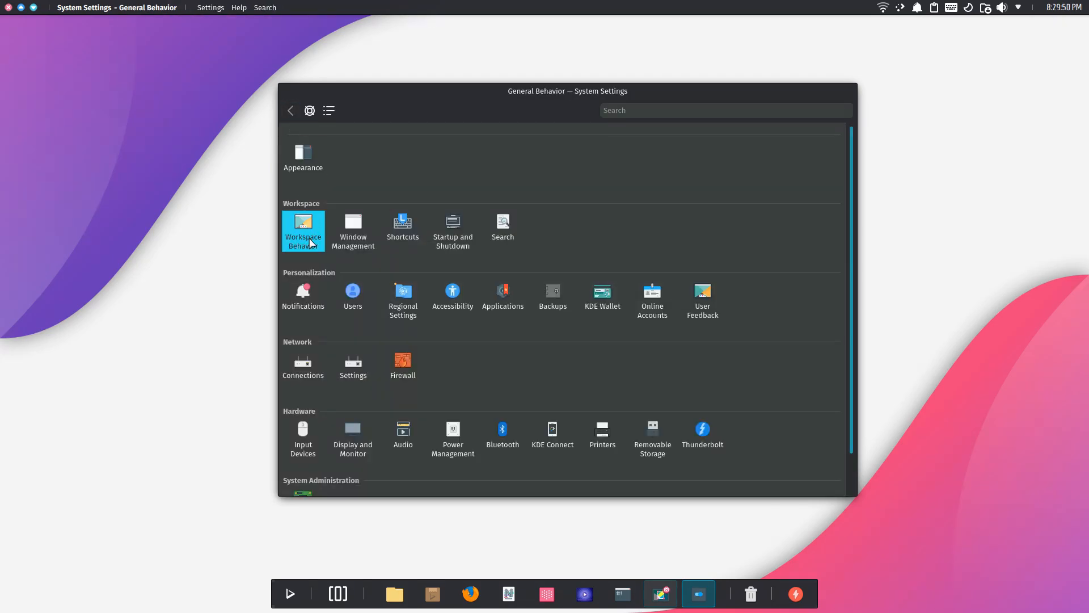
{"action": "left_click", "coordinate": [303, 229]}
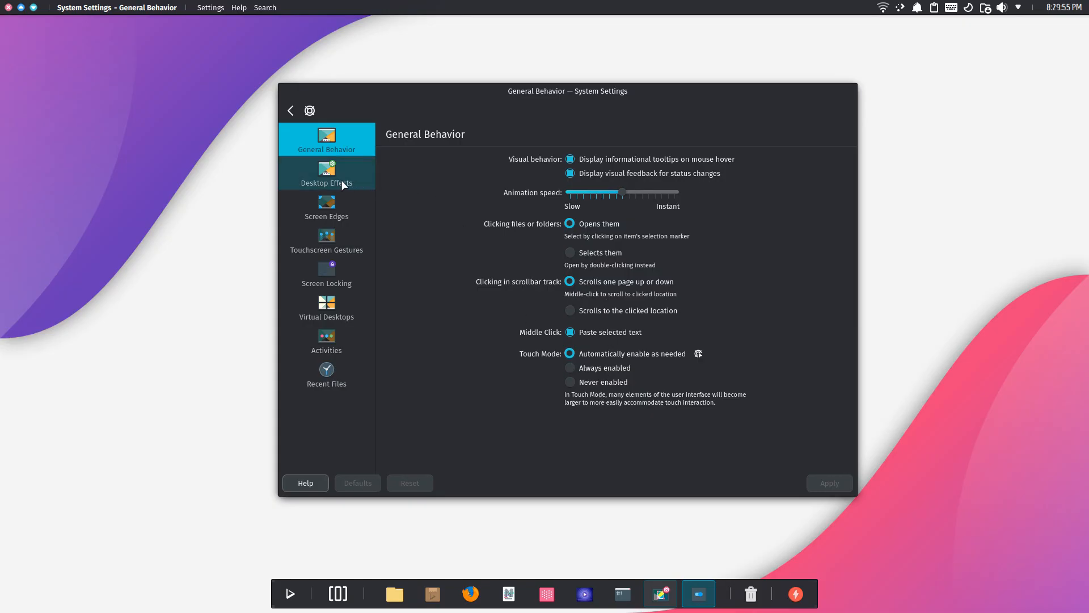
{"action": "left_click", "coordinate": [326, 172]}
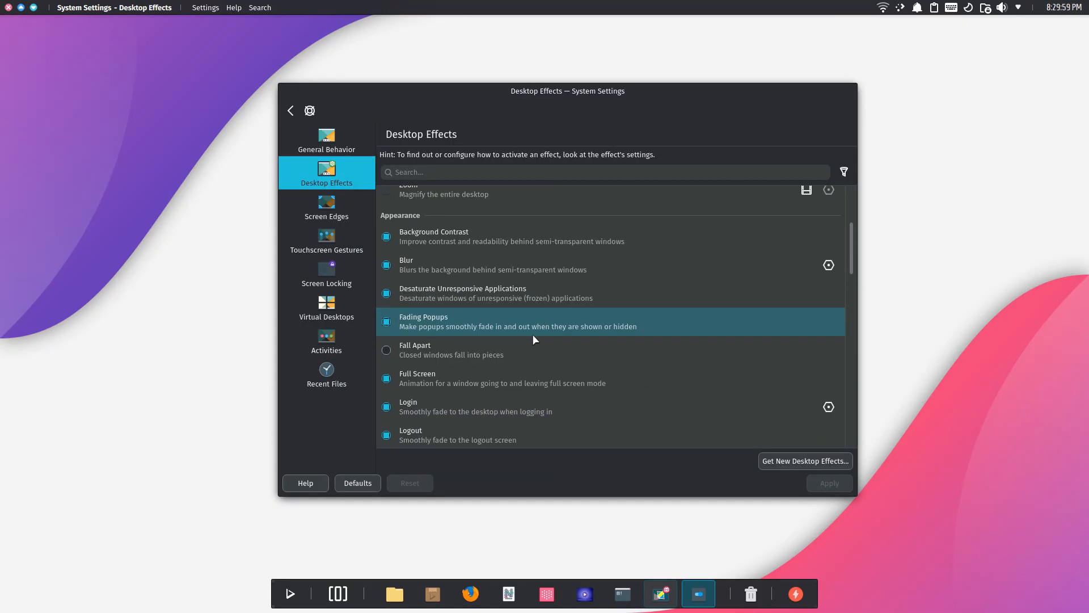
{"action": "left_click", "coordinate": [326, 207]}
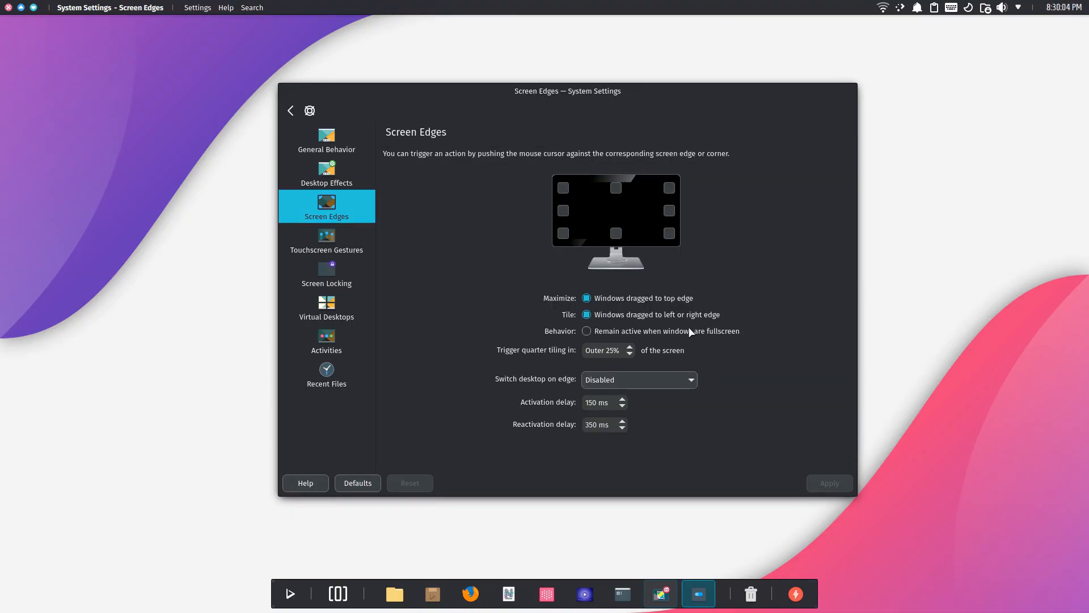
{"action": "left_click", "coordinate": [326, 239]}
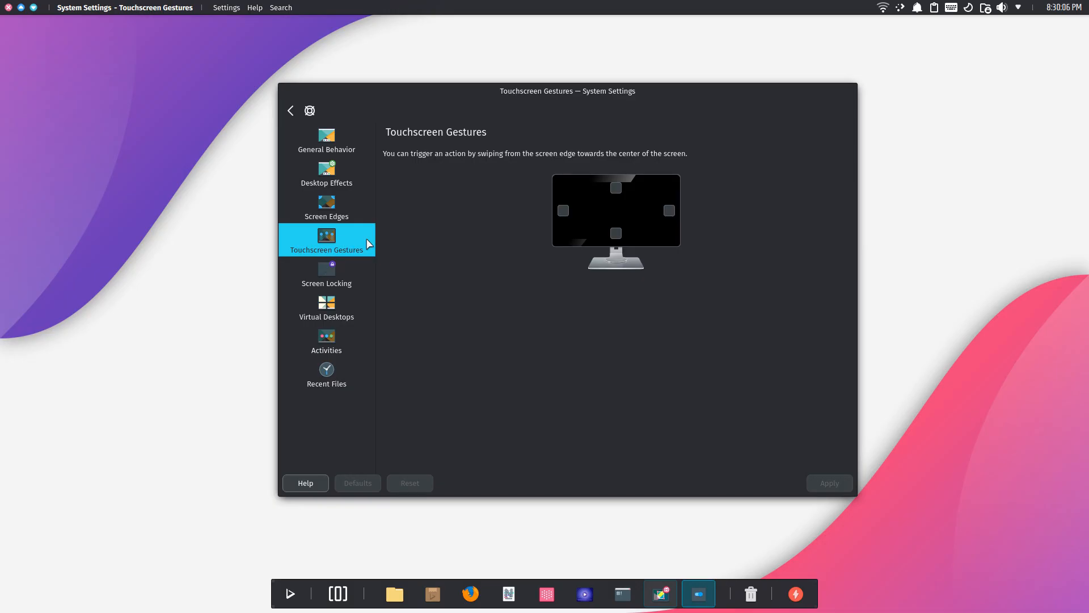
{"action": "left_click", "coordinate": [326, 273]}
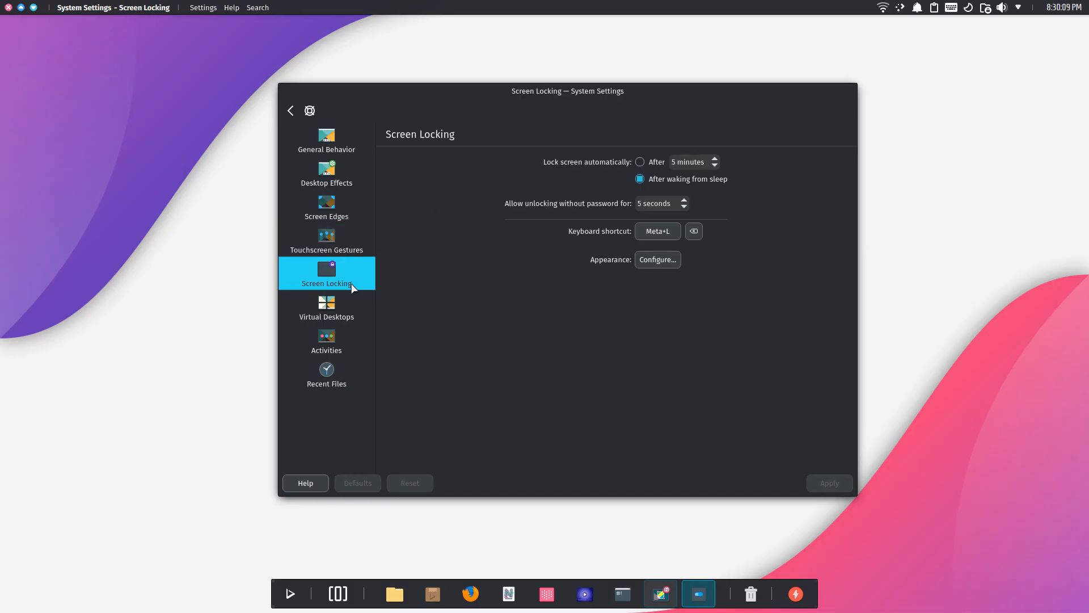
{"action": "mouse_move", "coordinate": [325, 316]}
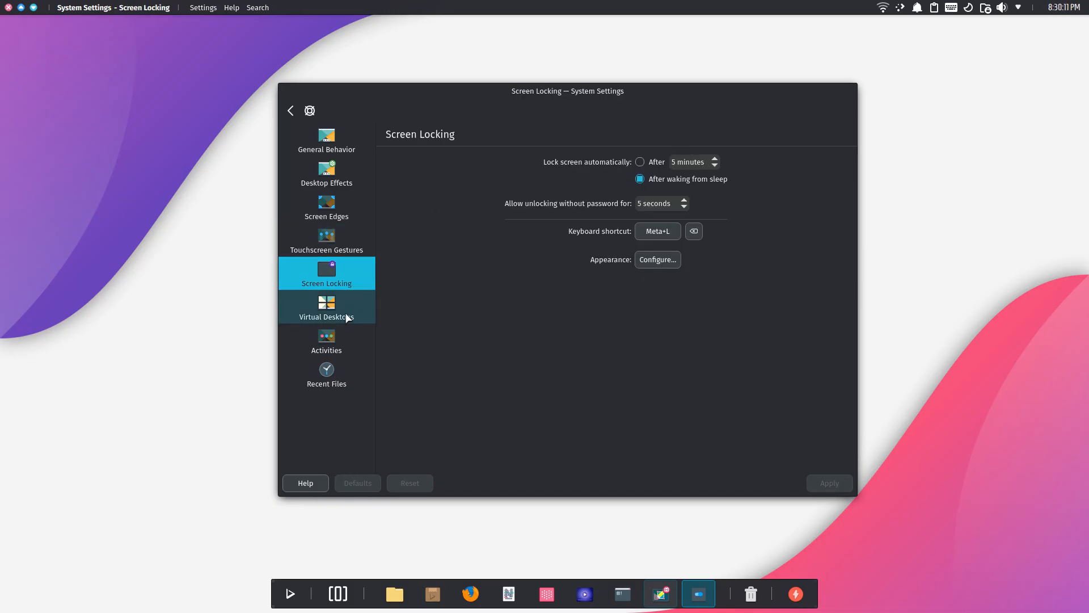
{"action": "left_click", "coordinate": [325, 306]}
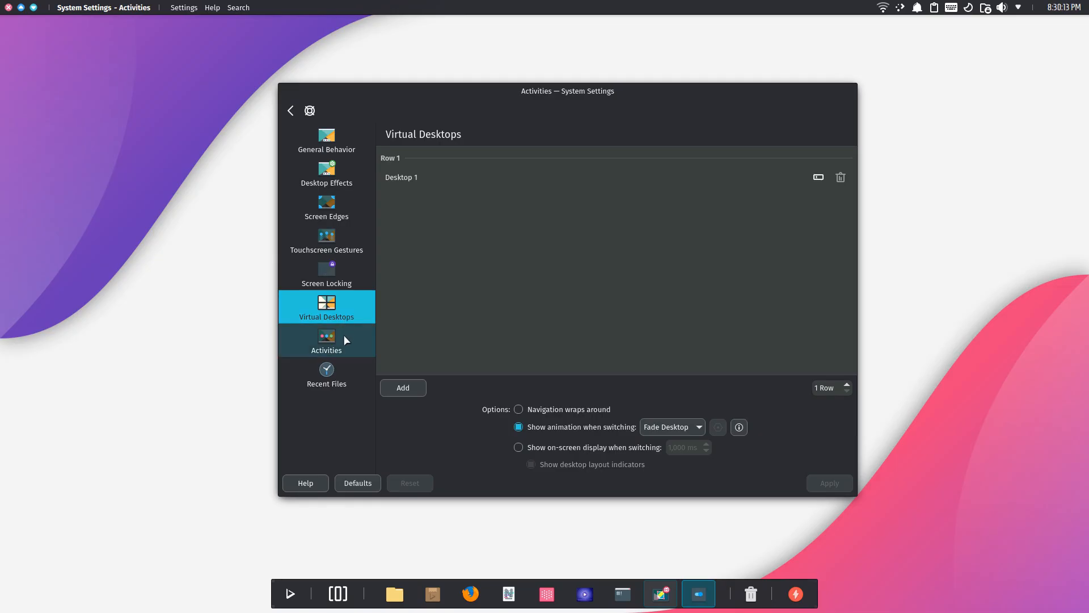
{"action": "left_click", "coordinate": [290, 110]}
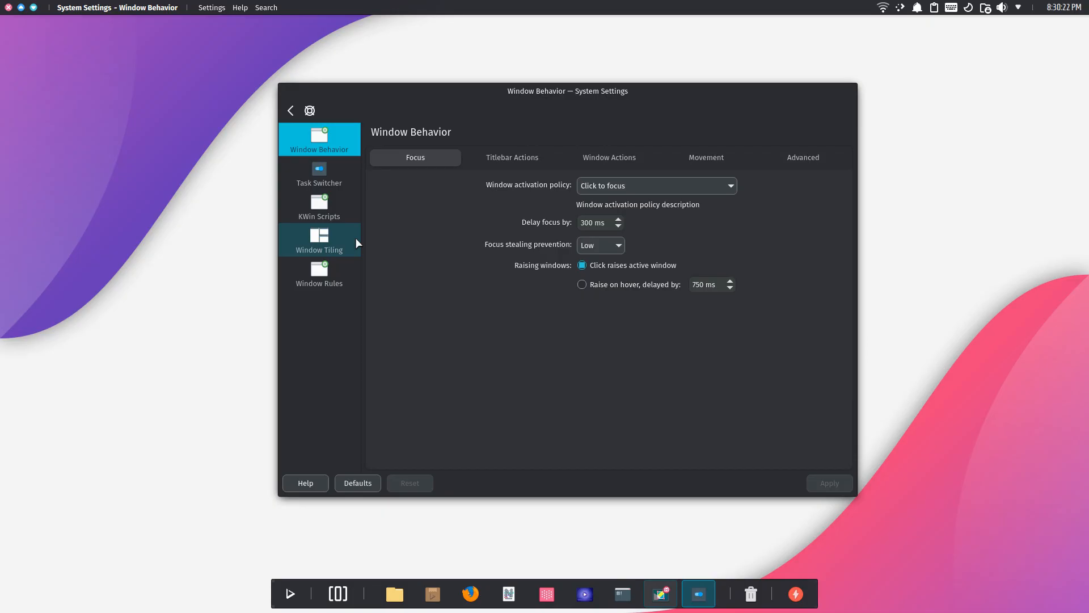
{"action": "left_click", "coordinate": [512, 157]}
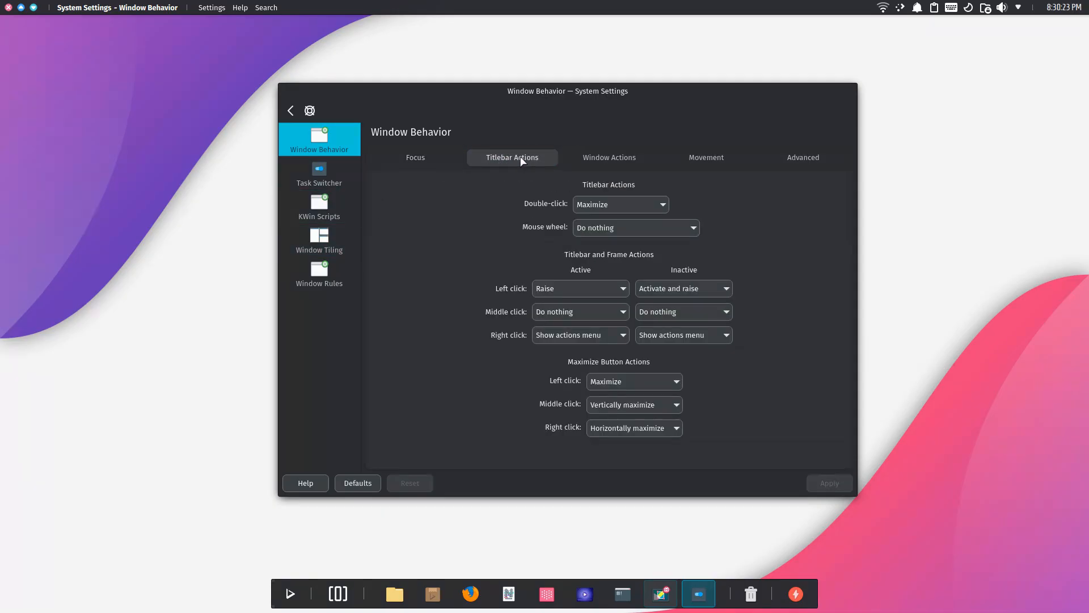
{"action": "left_click", "coordinate": [802, 157]}
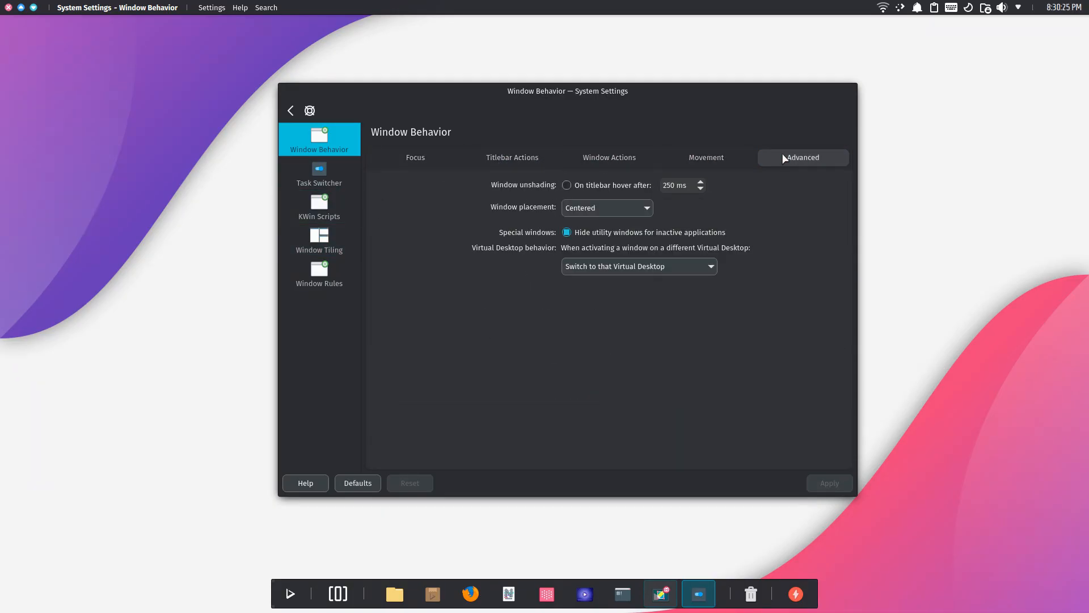
{"action": "left_click", "coordinate": [319, 173]}
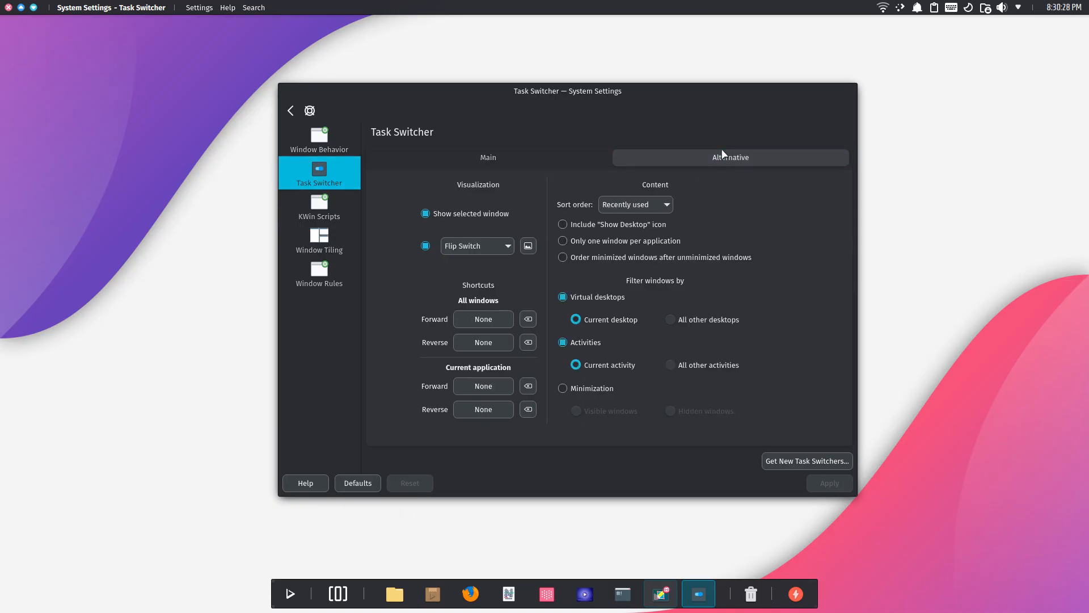
{"action": "left_click", "coordinate": [319, 205]}
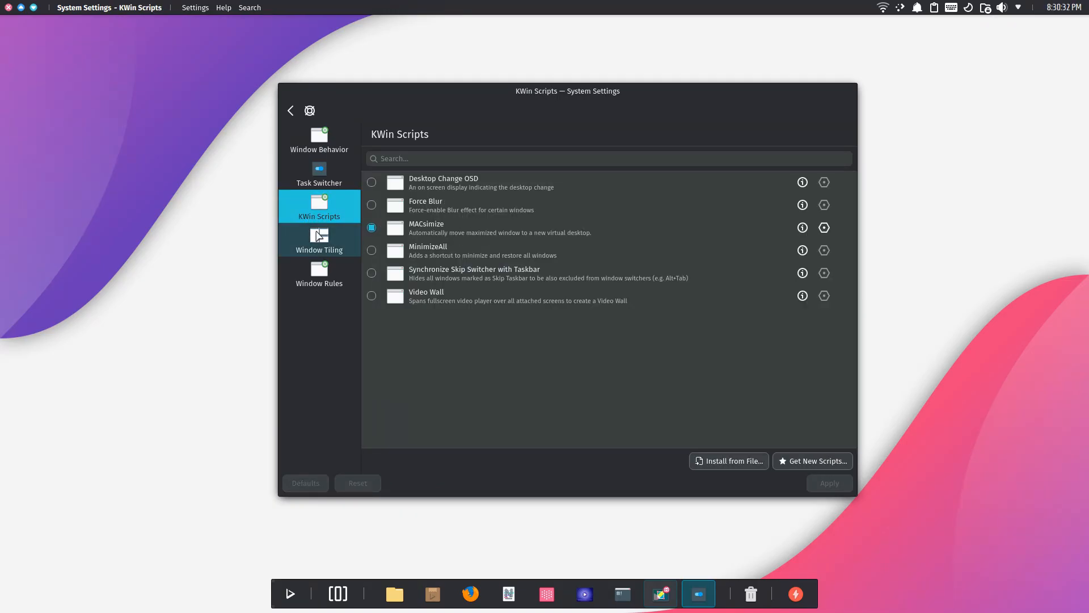
{"action": "left_click", "coordinate": [319, 239]}
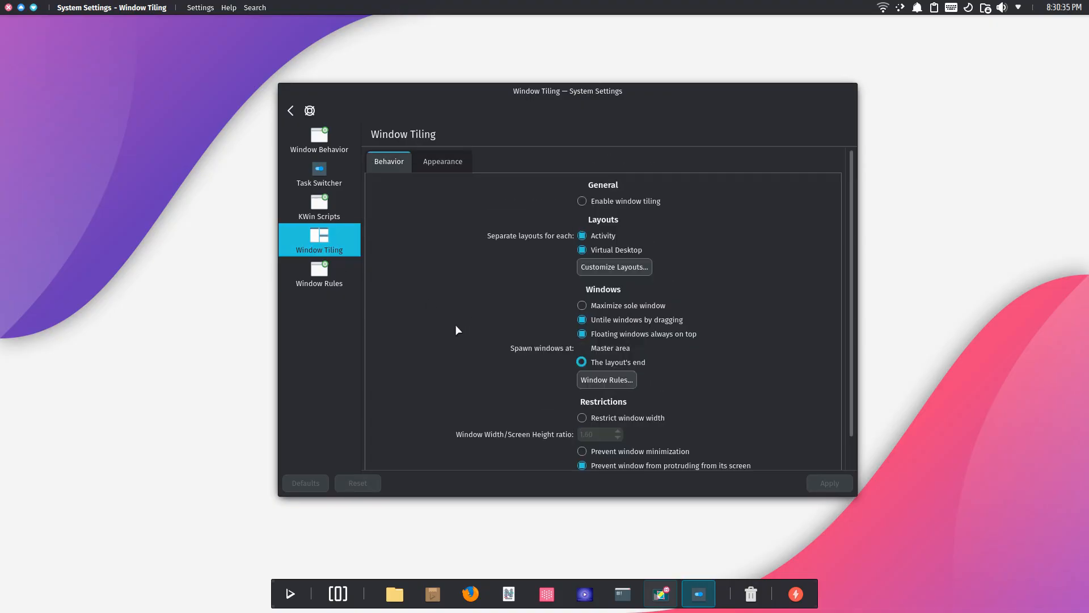
{"action": "mouse_move", "coordinate": [382, 173]}
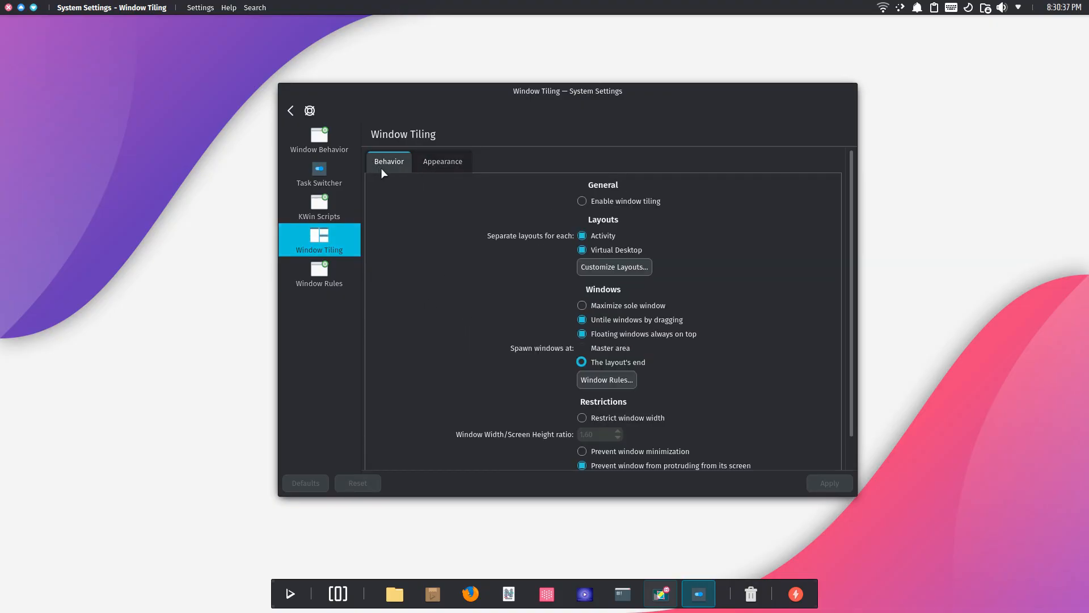
{"action": "left_click", "coordinate": [291, 111]}
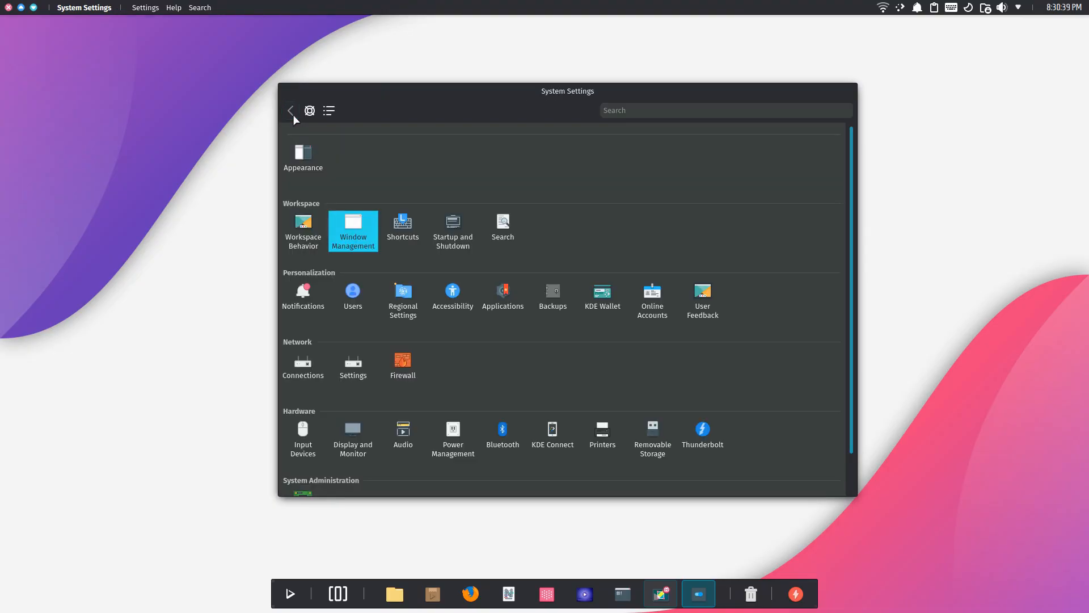
{"action": "left_click", "coordinate": [402, 226]}
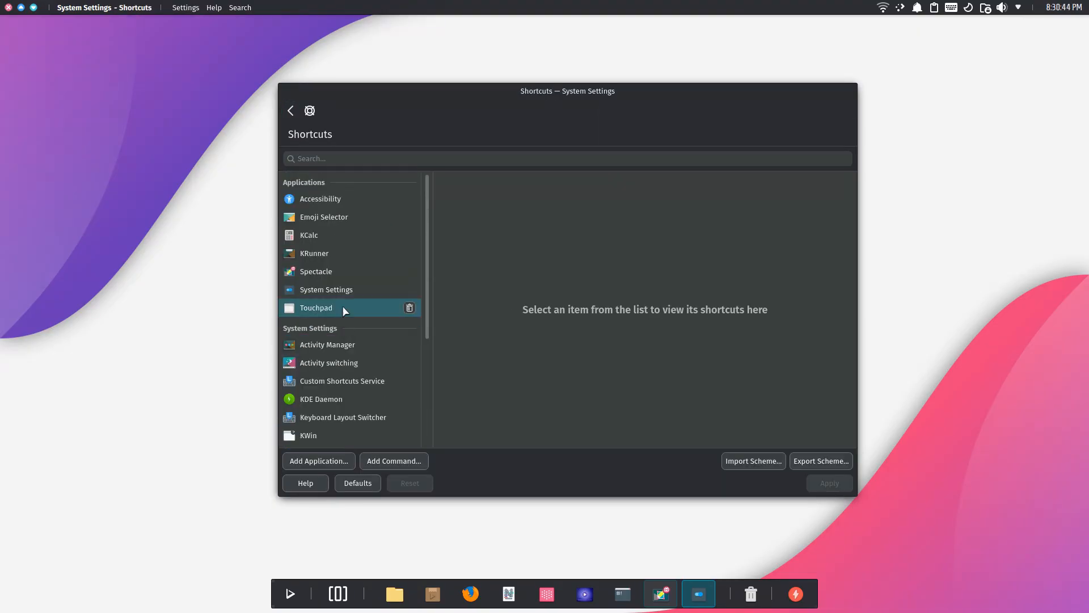
{"action": "left_click", "coordinate": [314, 253]}
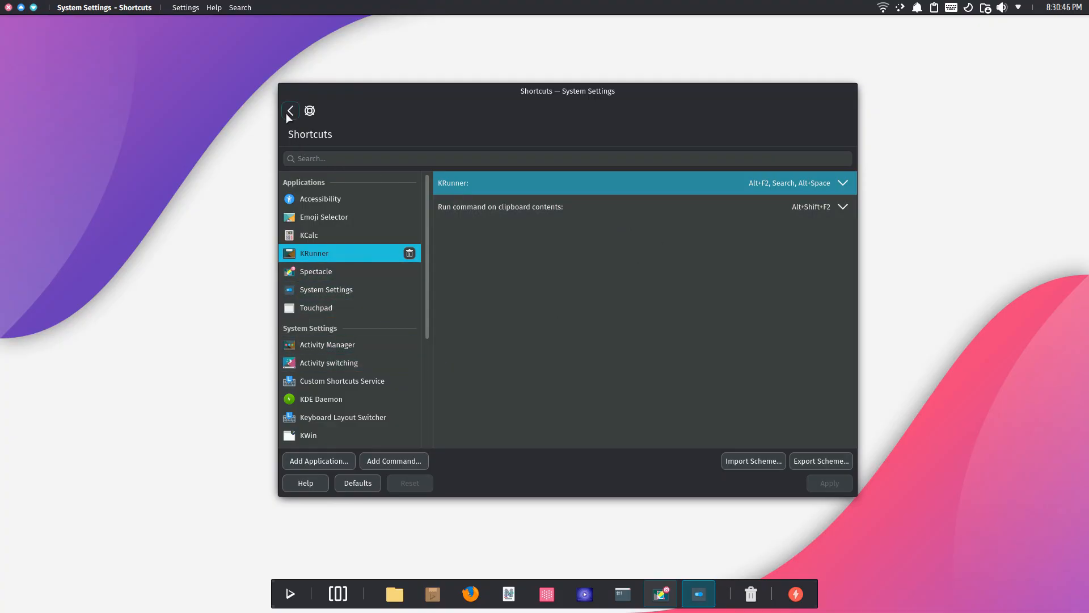
{"action": "left_click", "coordinate": [290, 111]}
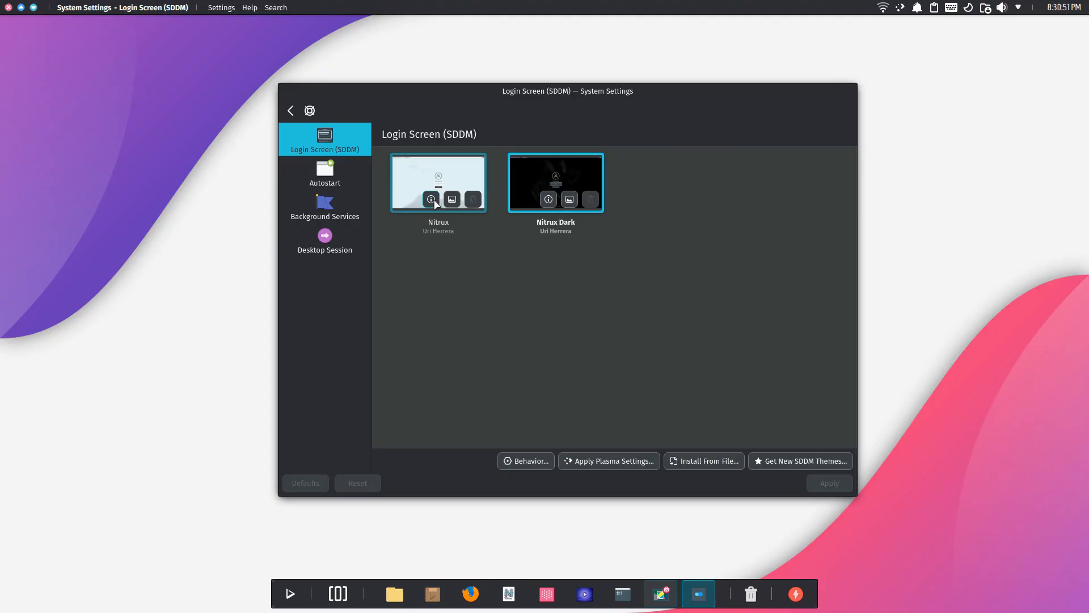
{"action": "left_click", "coordinate": [438, 183]}
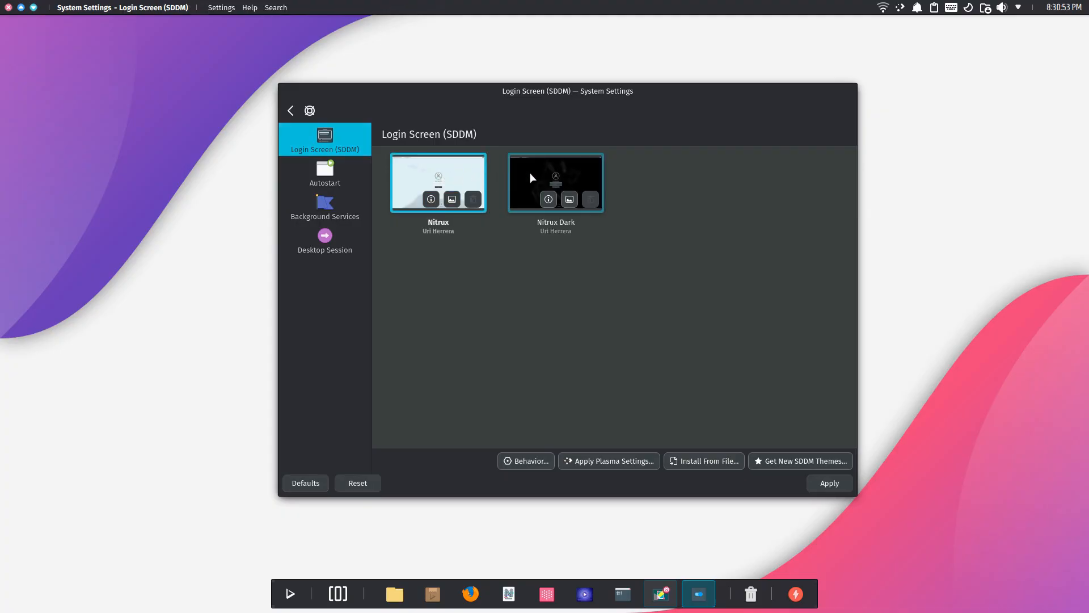
{"action": "left_click", "coordinate": [324, 239]}
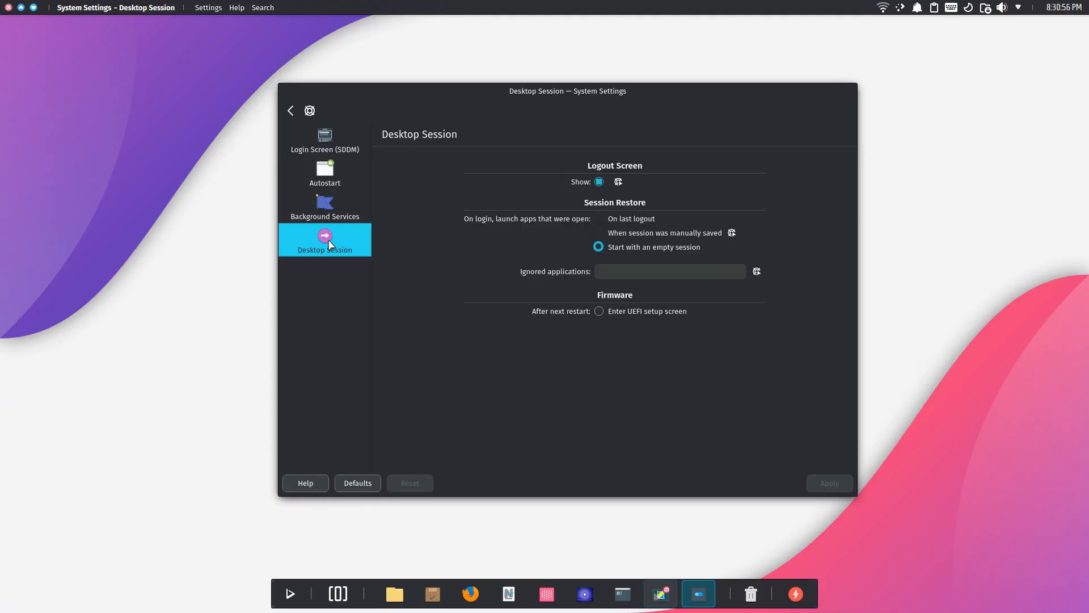
{"action": "left_click", "coordinate": [291, 111]}
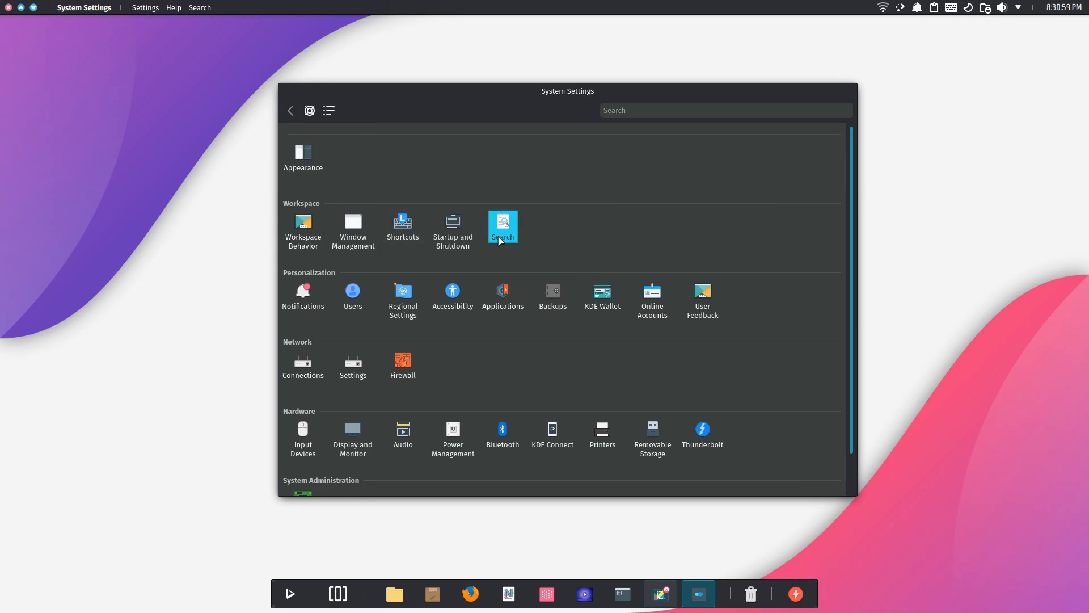
{"action": "left_click", "coordinate": [502, 227]}
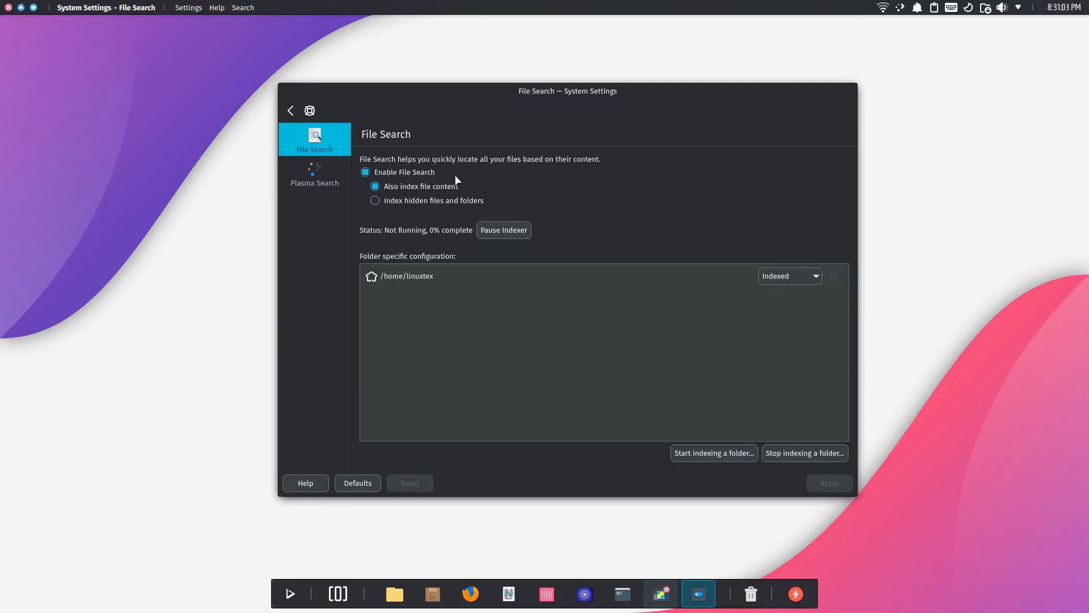
{"action": "left_click", "coordinate": [314, 174]}
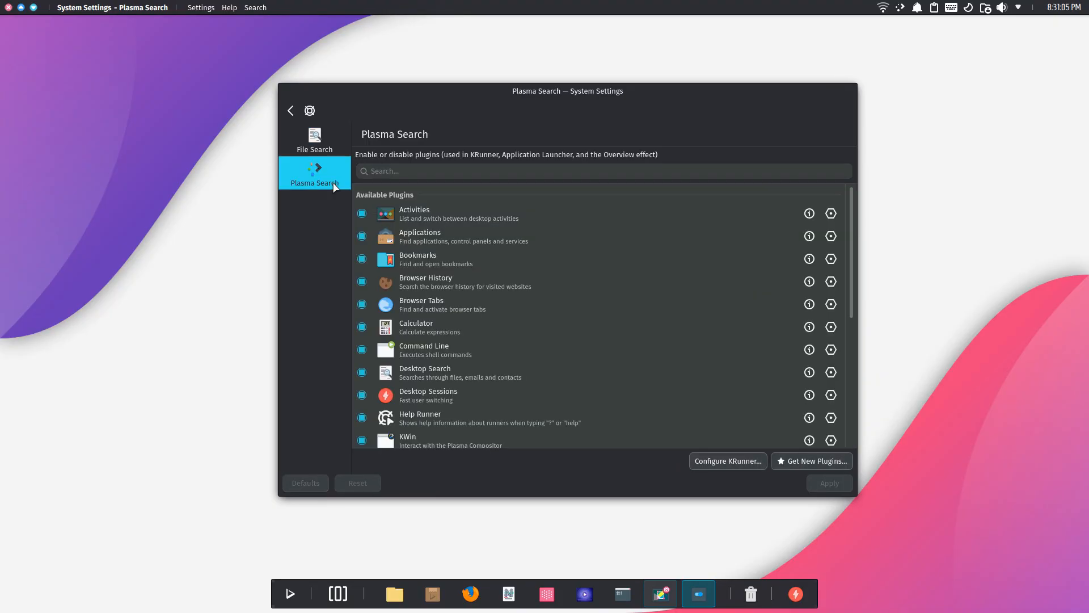
{"action": "left_click", "coordinate": [290, 110]}
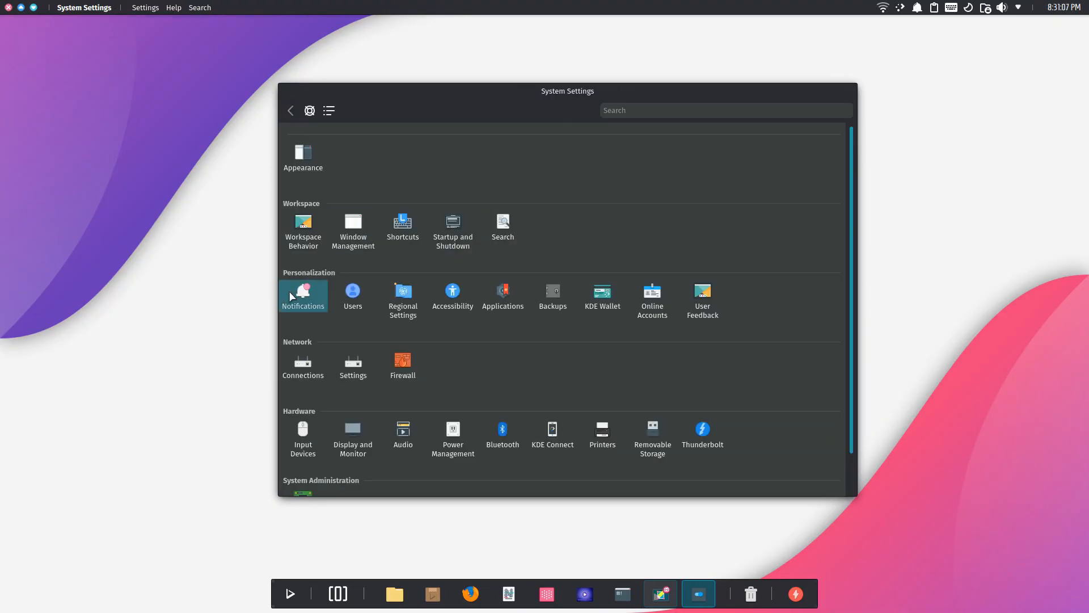
{"action": "left_click", "coordinate": [303, 295]}
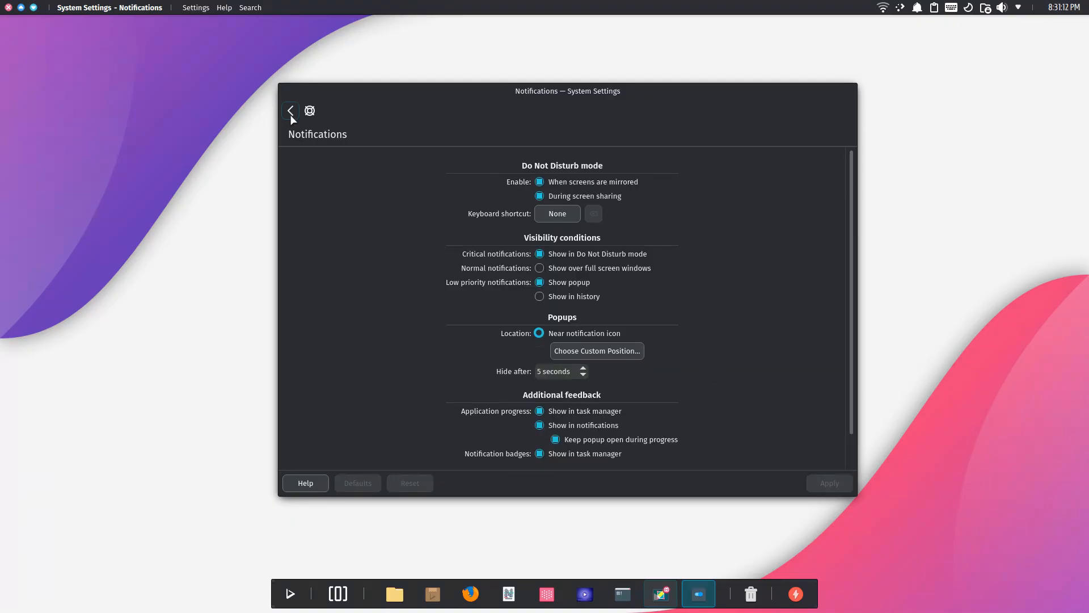
{"action": "left_click", "coordinate": [290, 110]}
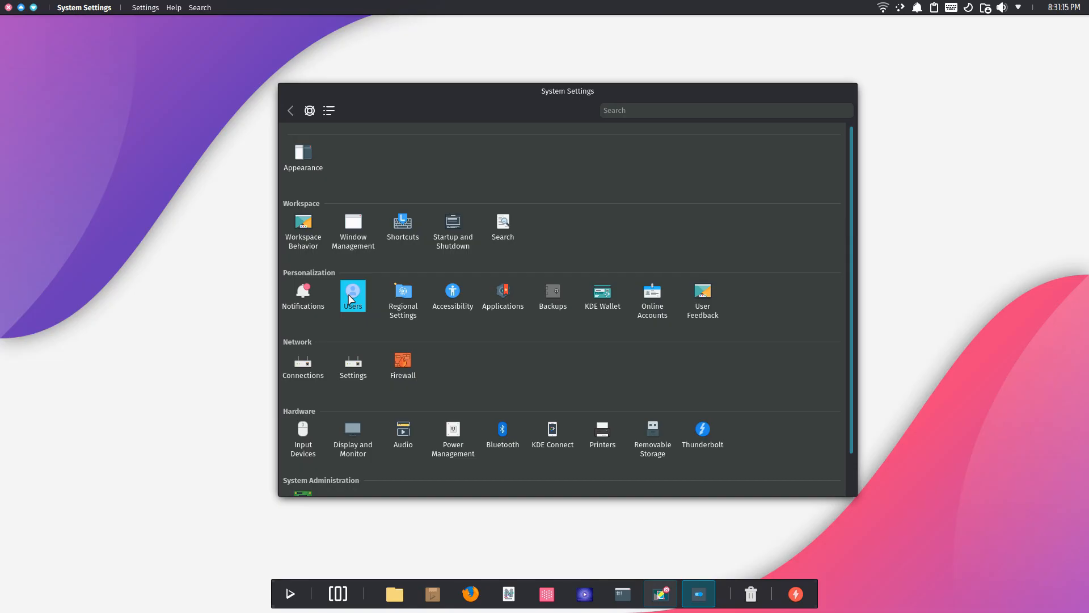
{"action": "left_click", "coordinate": [353, 293]}
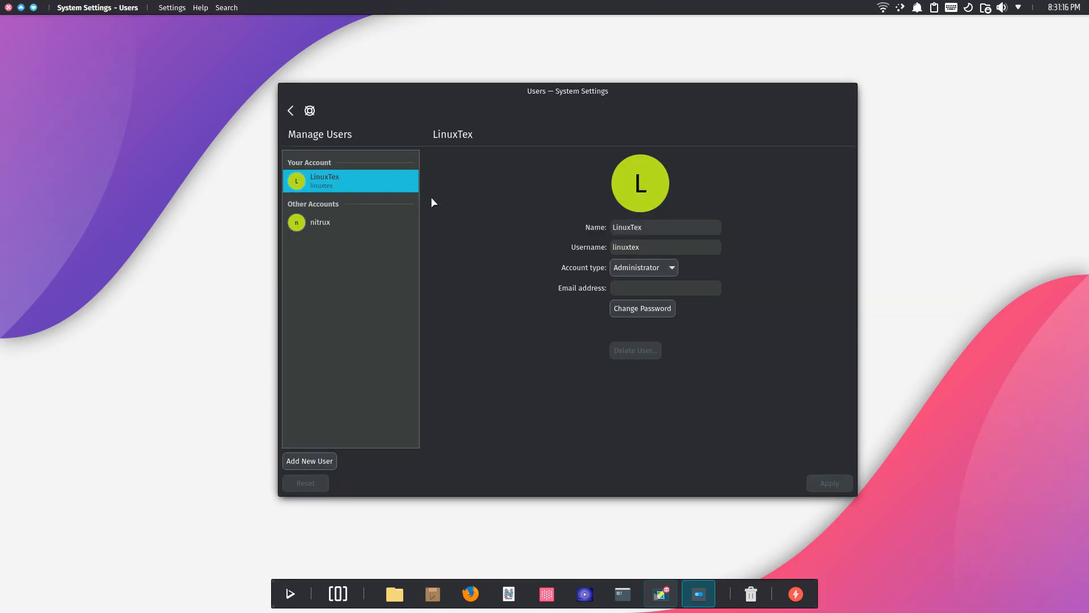
{"action": "mouse_move", "coordinate": [299, 143]}
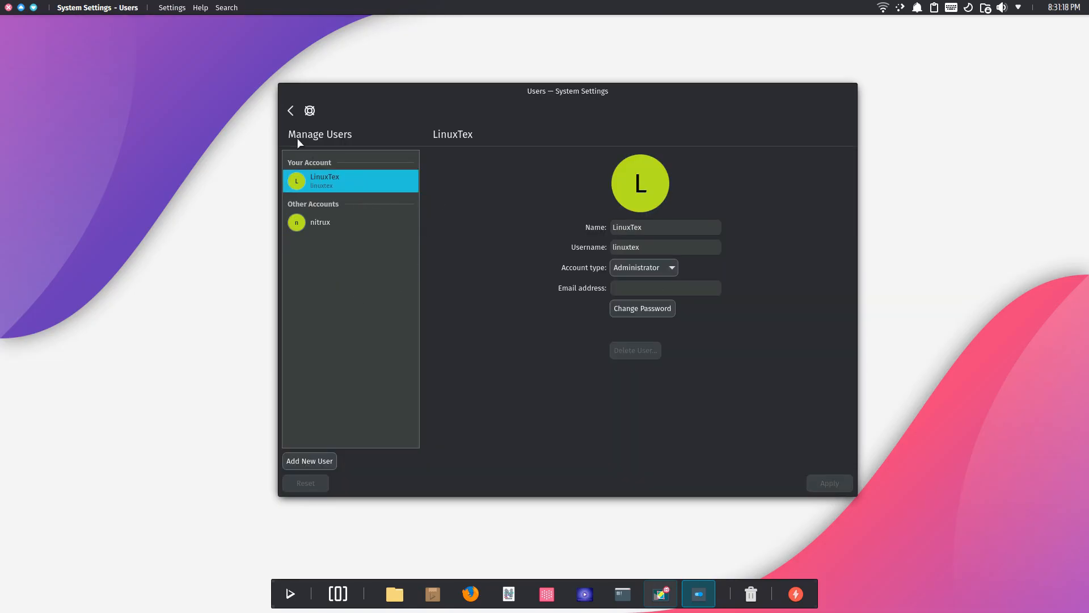
{"action": "left_click", "coordinate": [290, 110]}
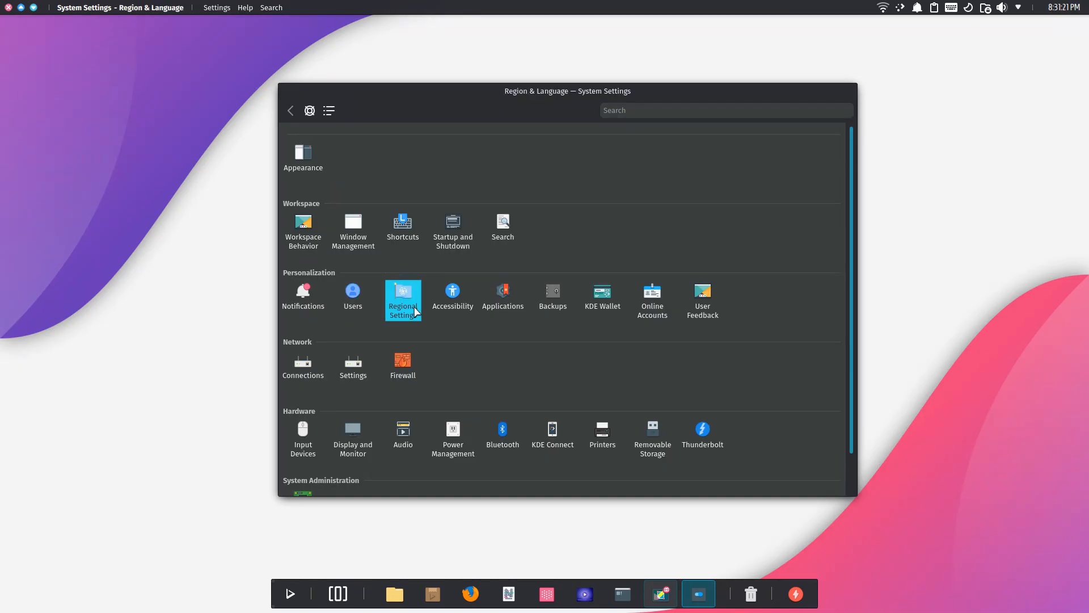
{"action": "left_click", "coordinate": [402, 299]}
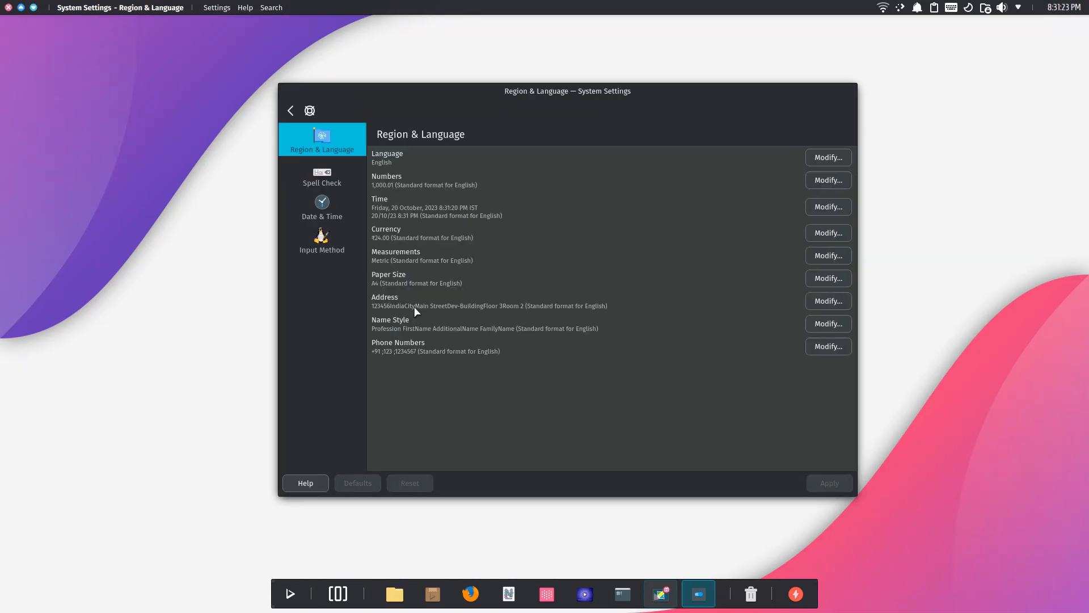
{"action": "left_click", "coordinate": [321, 206]}
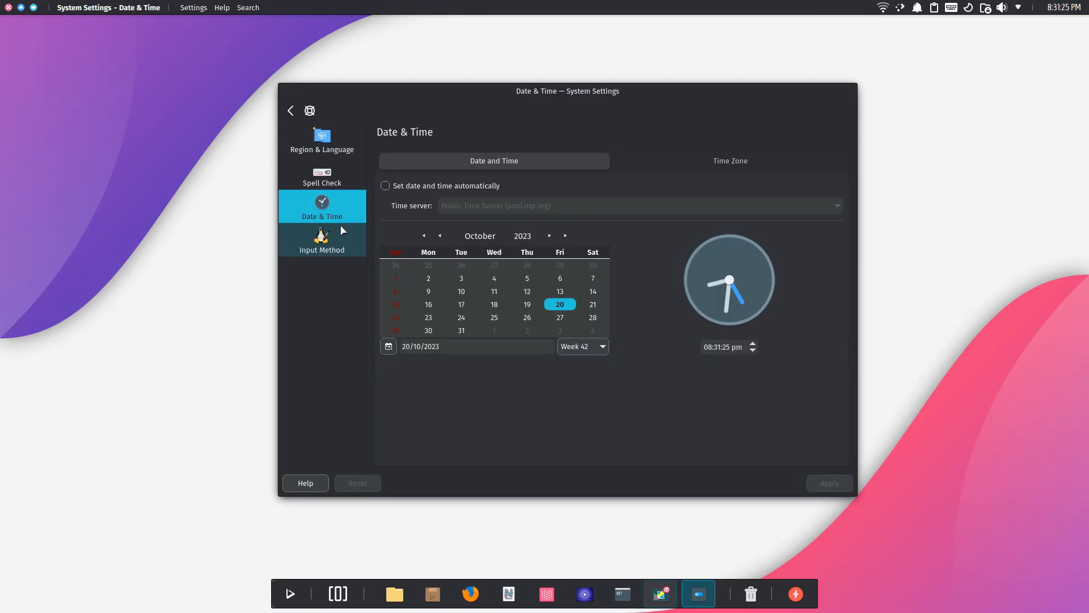
{"action": "left_click", "coordinate": [291, 111]}
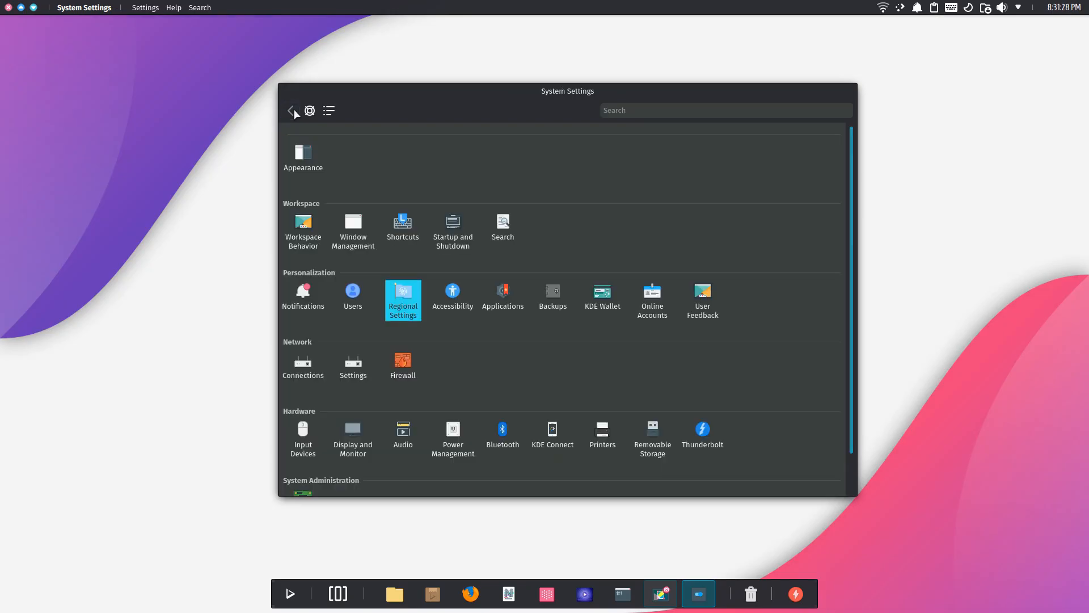
{"action": "left_click", "coordinate": [452, 290]}
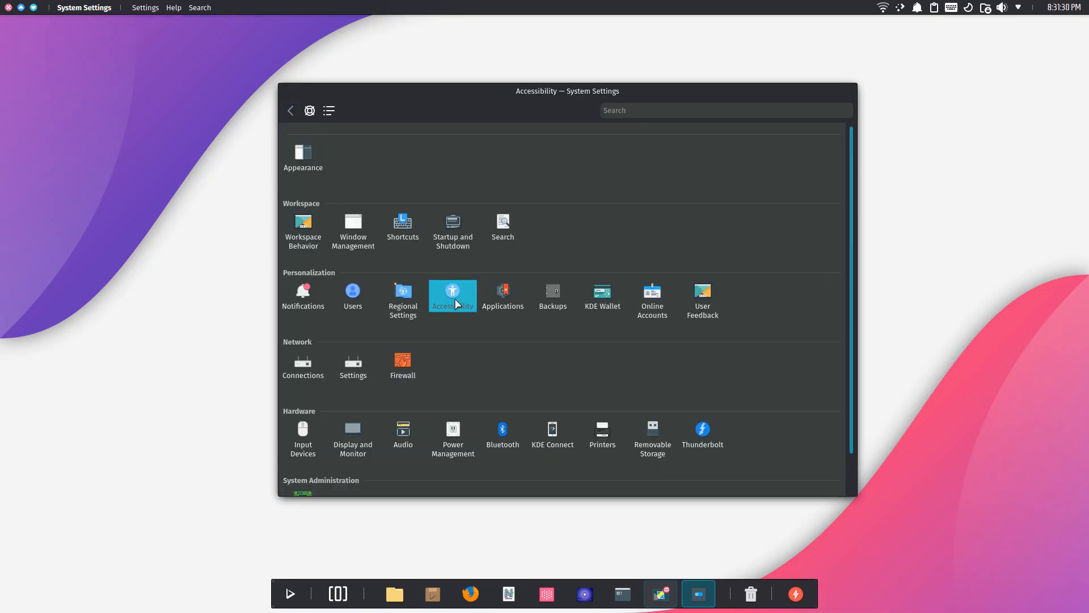
{"action": "left_click", "coordinate": [452, 291]}
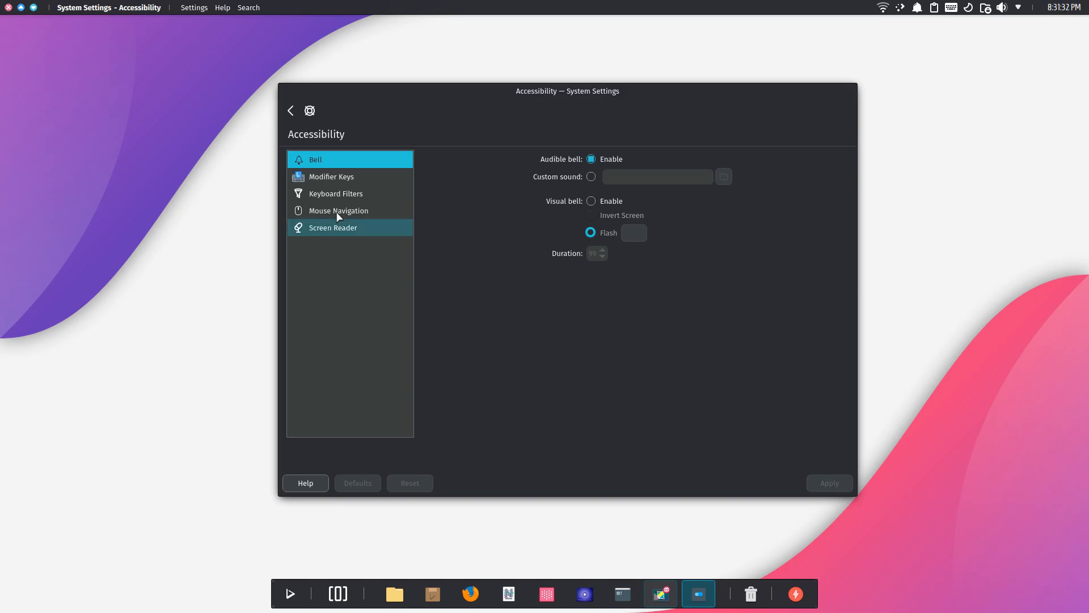
{"action": "left_click", "coordinate": [339, 210]}
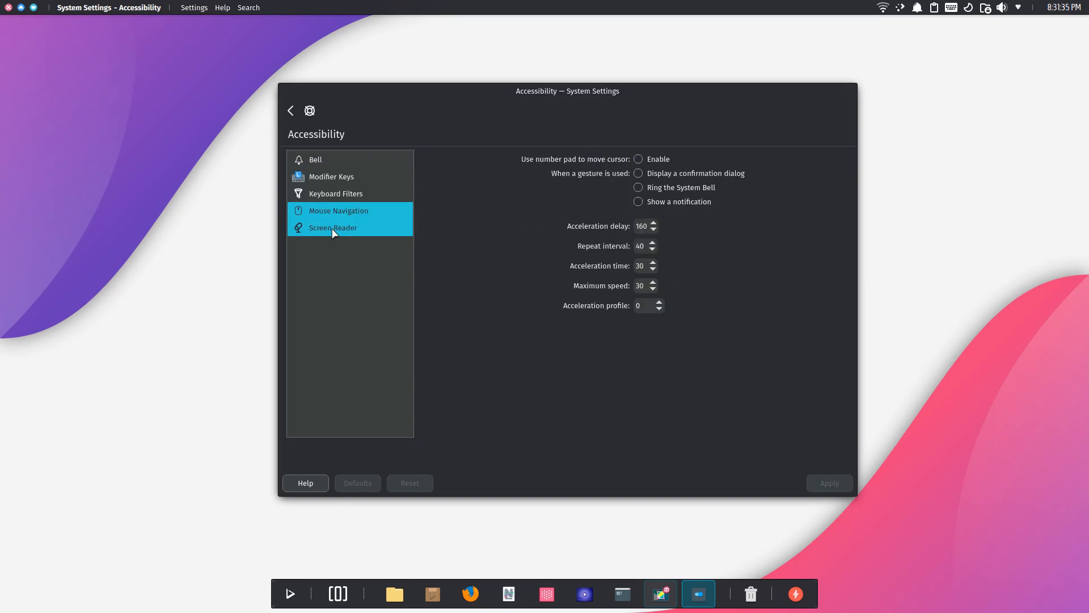
{"action": "left_click", "coordinate": [290, 110]}
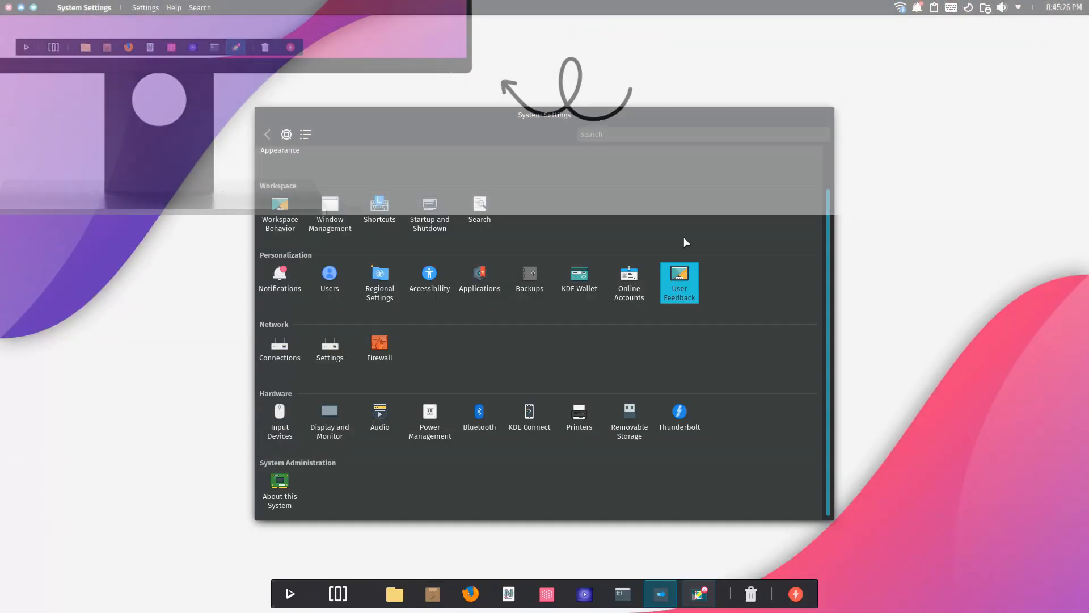
{"action": "left_click", "coordinate": [279, 347]}
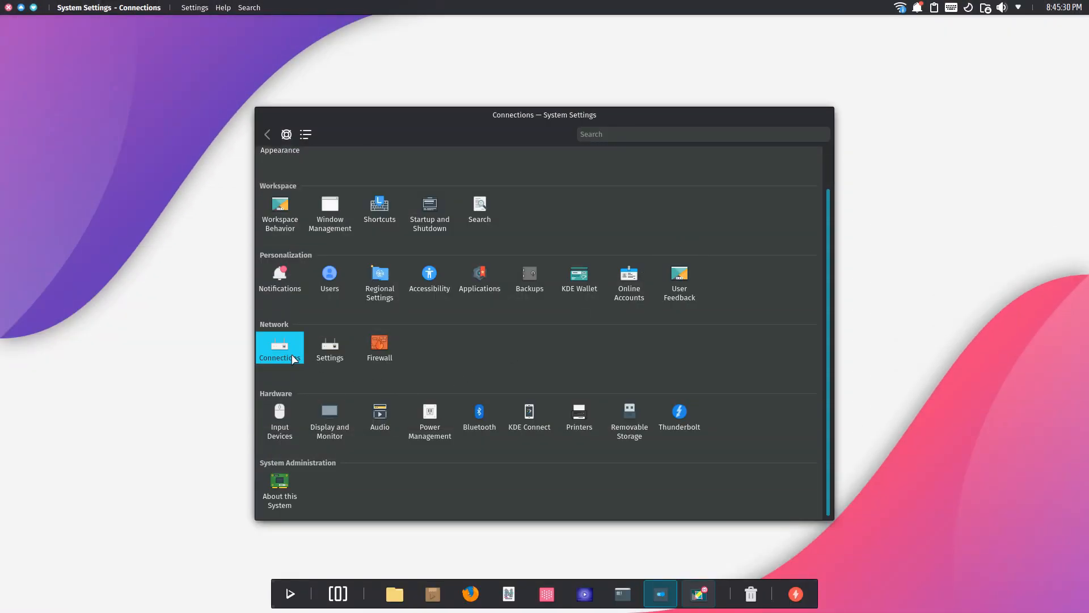
{"action": "left_click", "coordinate": [279, 347]}
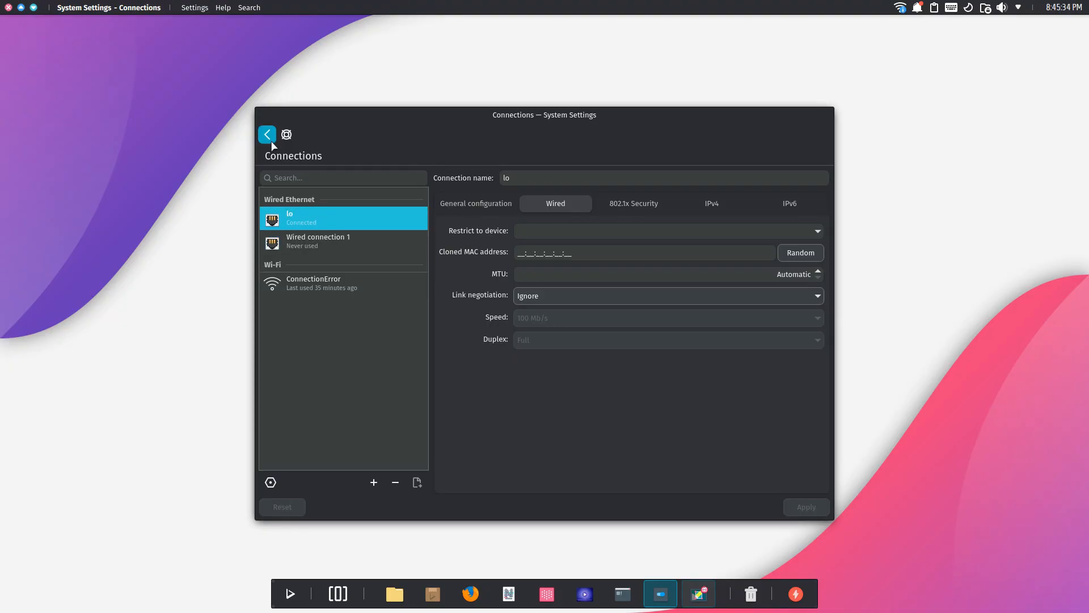
{"action": "left_click", "coordinate": [266, 134]}
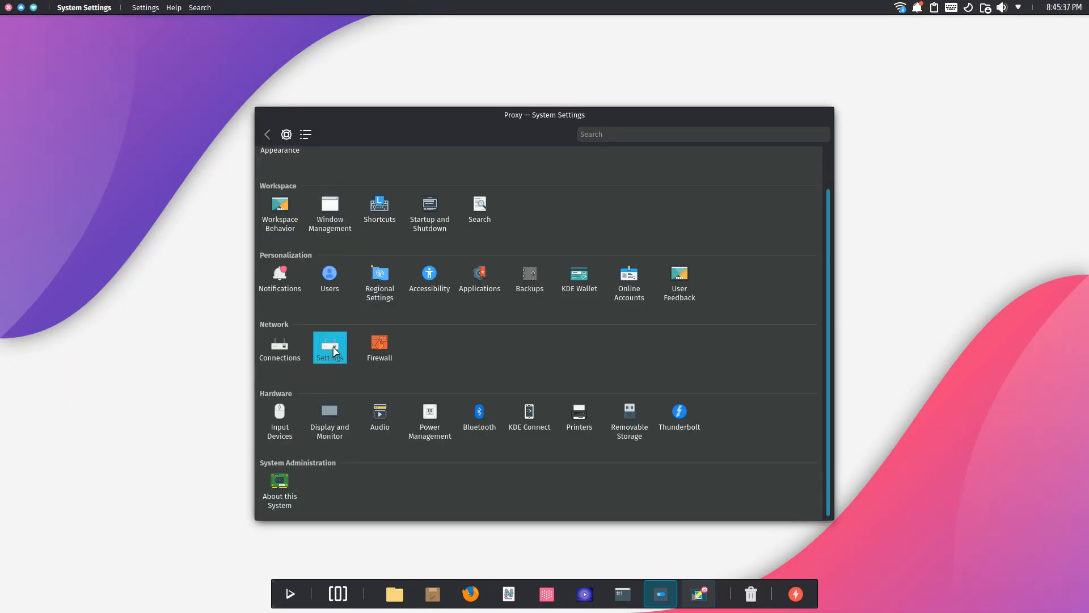
{"action": "left_click", "coordinate": [328, 348]}
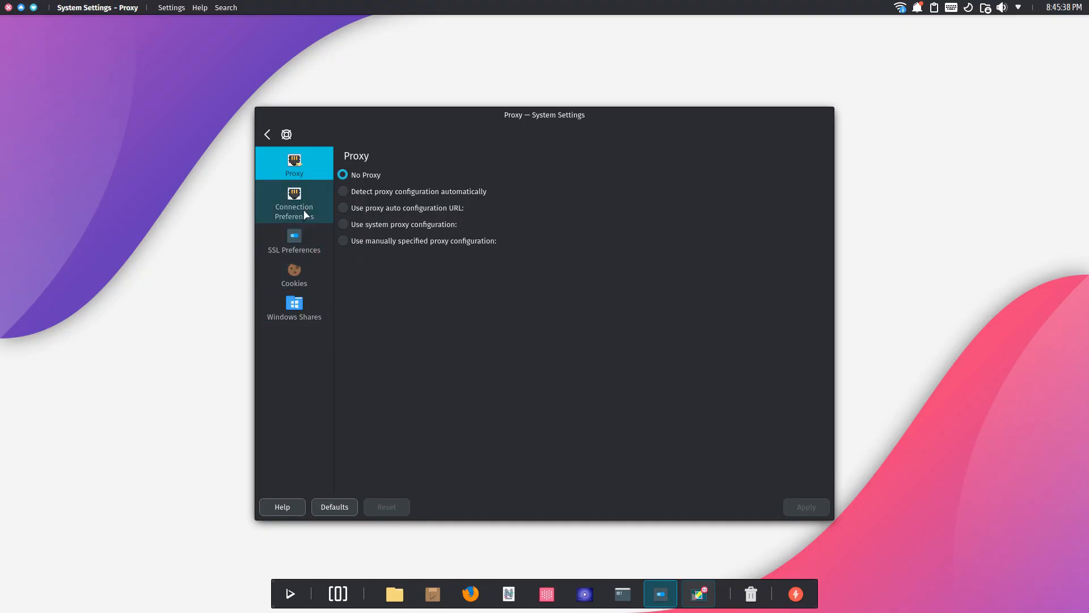
{"action": "left_click", "coordinate": [294, 240]}
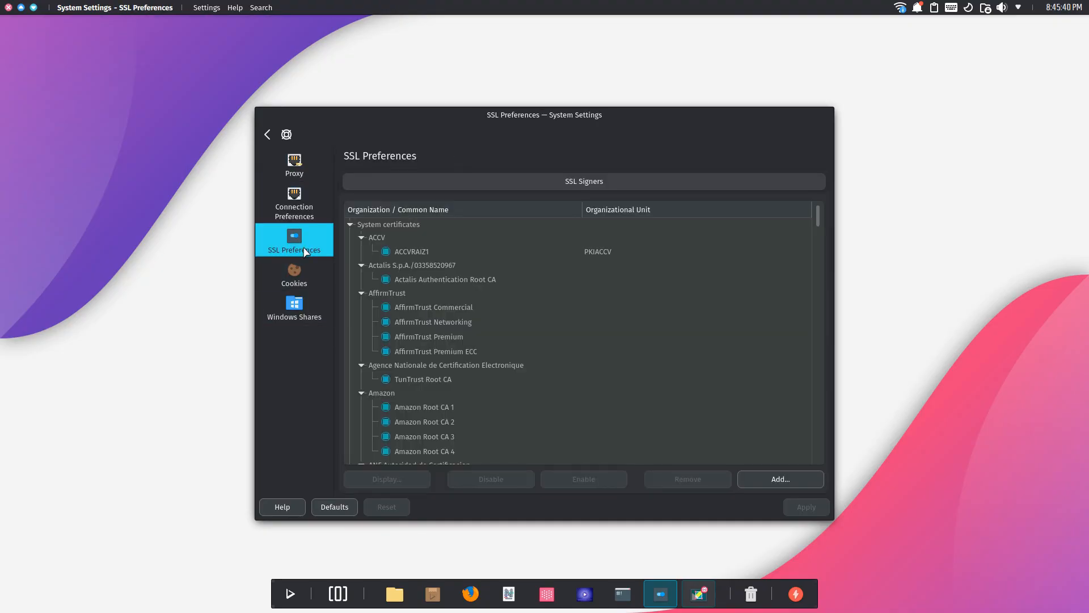
{"action": "scroll", "scroll_direction": "down", "scroll_amount": 3}
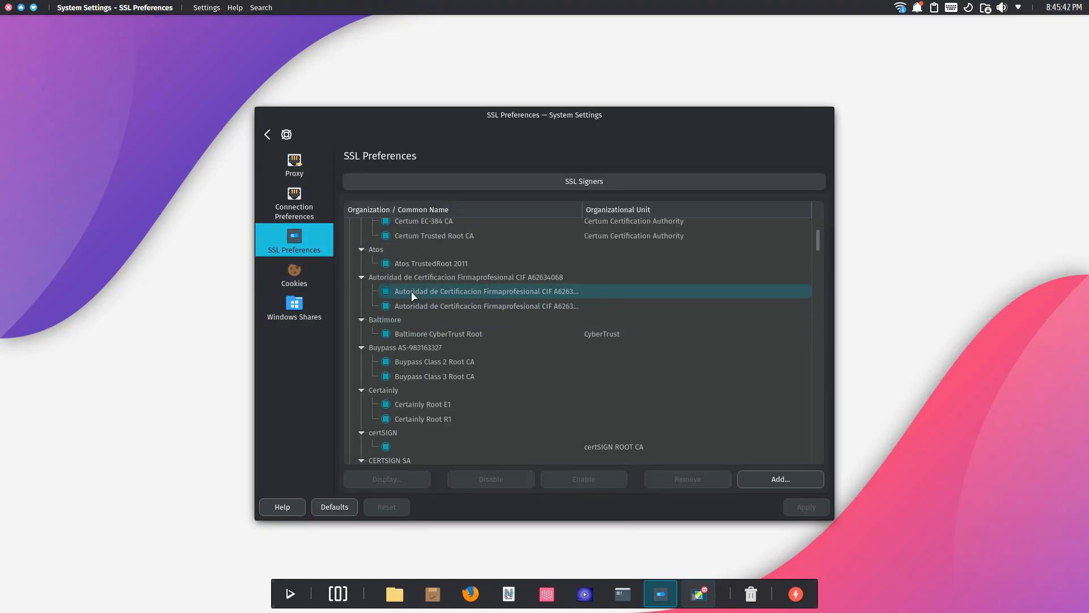
{"action": "left_click", "coordinate": [294, 306]}
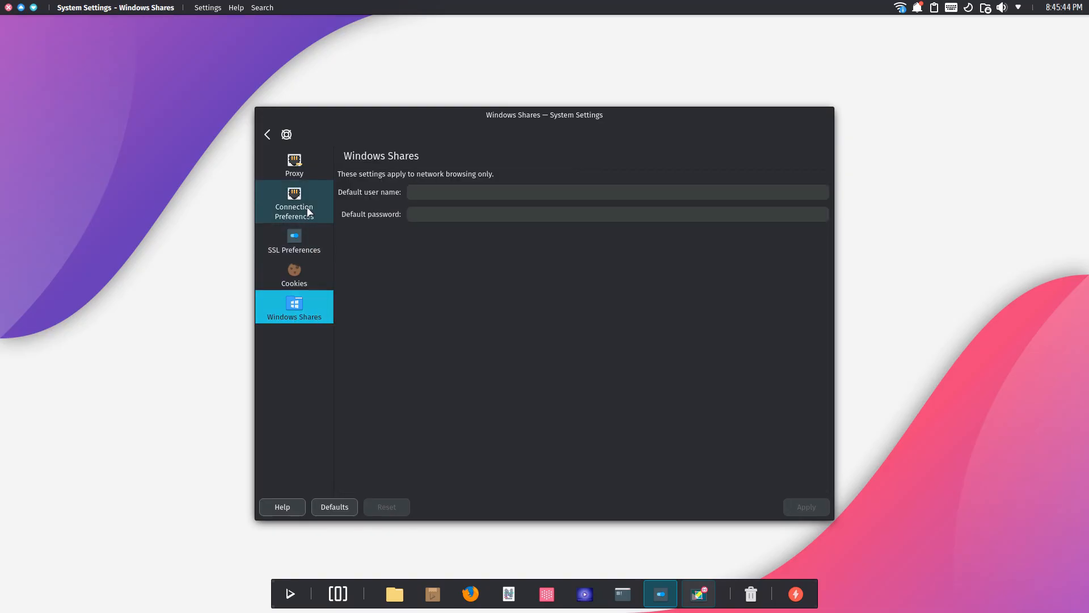
{"action": "left_click", "coordinate": [267, 134]}
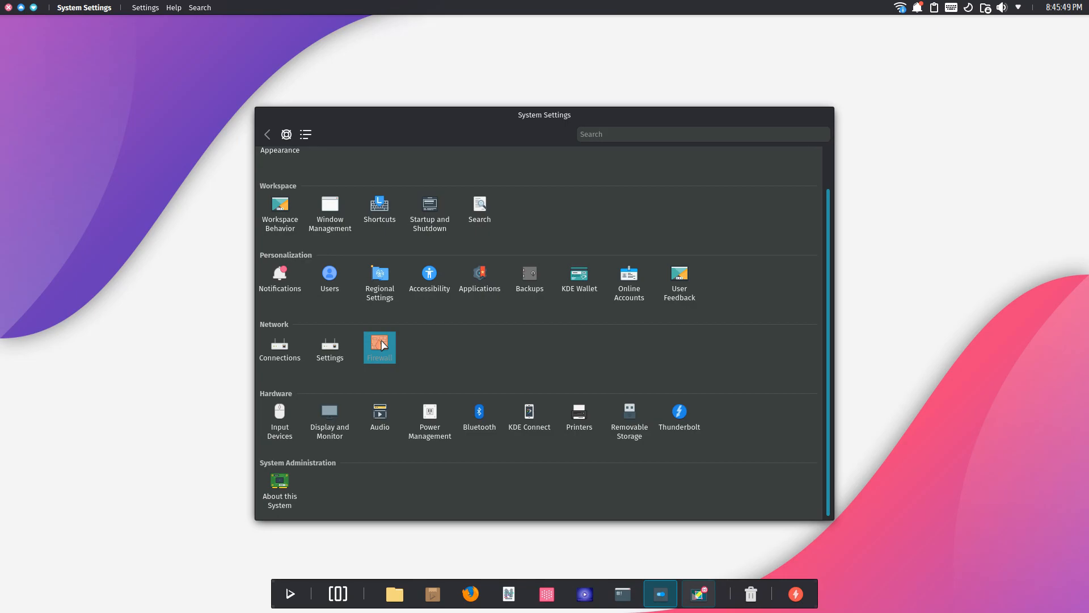
{"action": "left_click", "coordinate": [380, 347]}
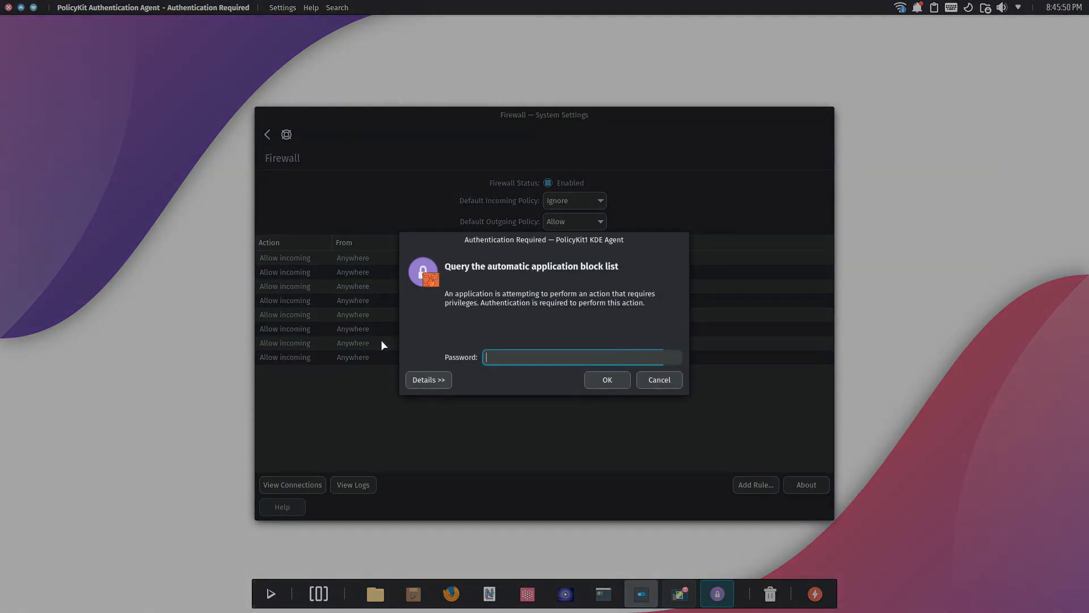
{"action": "type", "text": "•"}
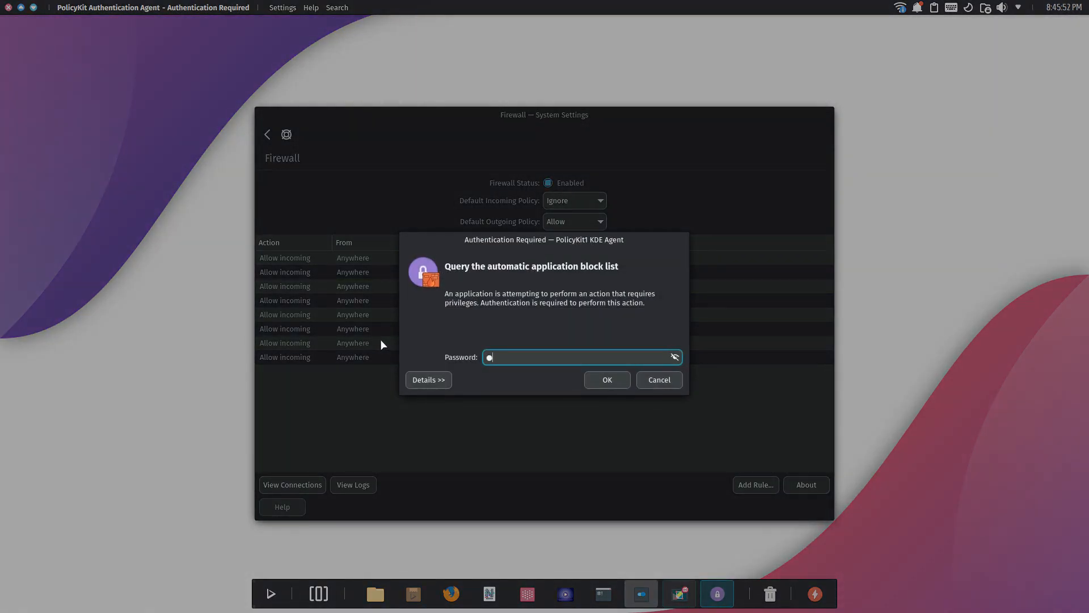
{"action": "left_click", "coordinate": [605, 380]}
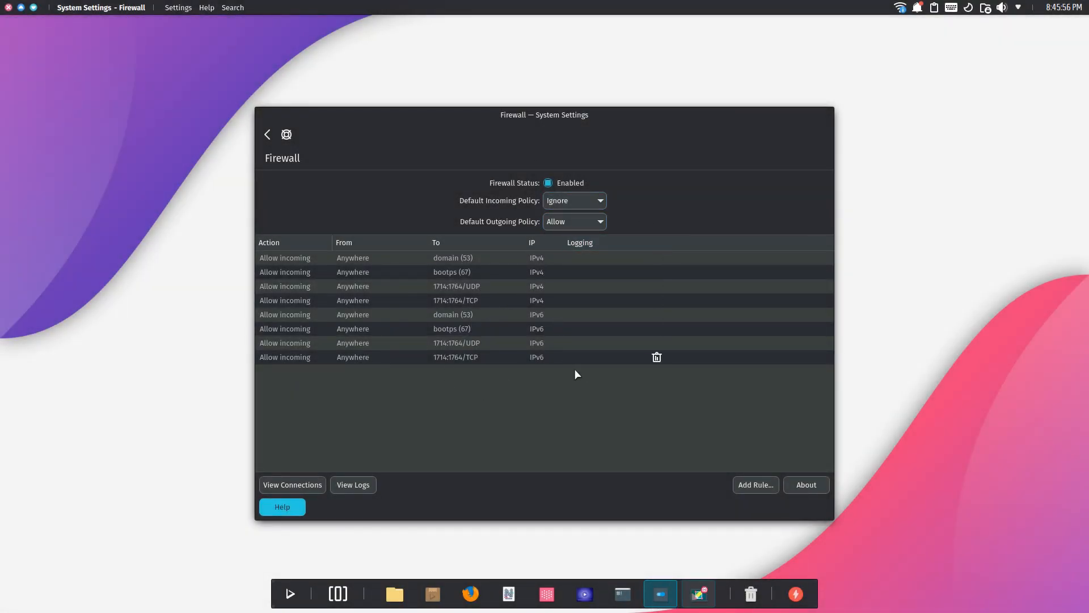
{"action": "mouse_move", "coordinate": [516, 277]}
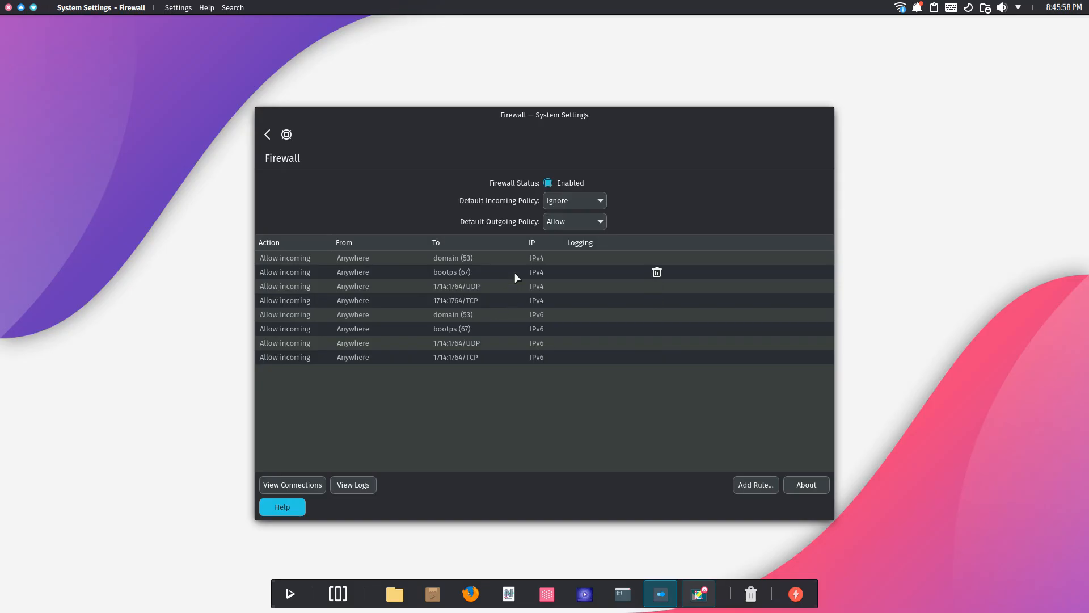
{"action": "mouse_move", "coordinate": [500, 343]}
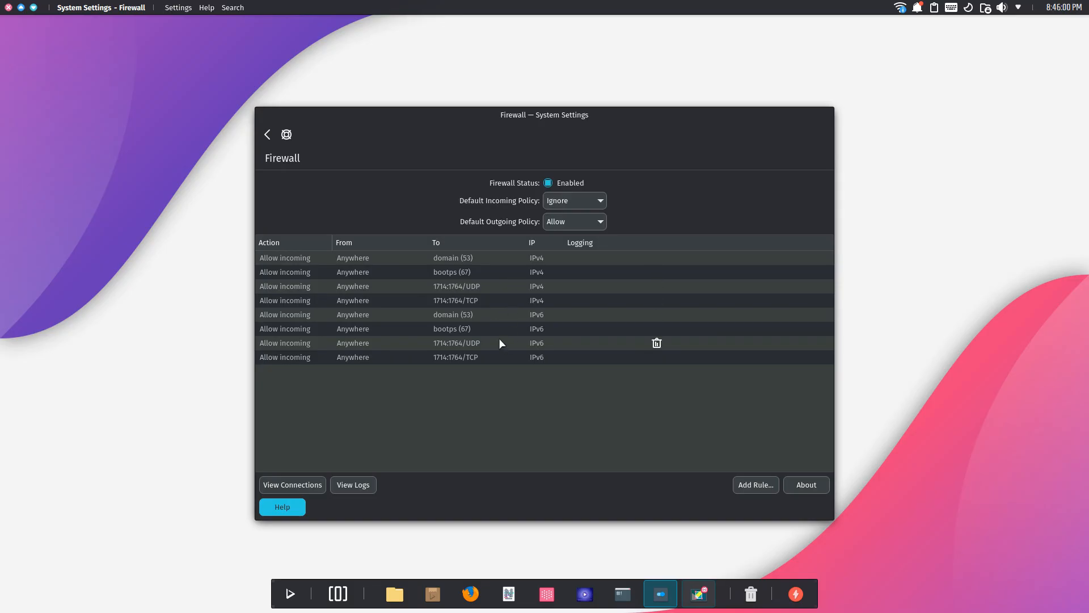
{"action": "left_click", "coordinate": [266, 134]}
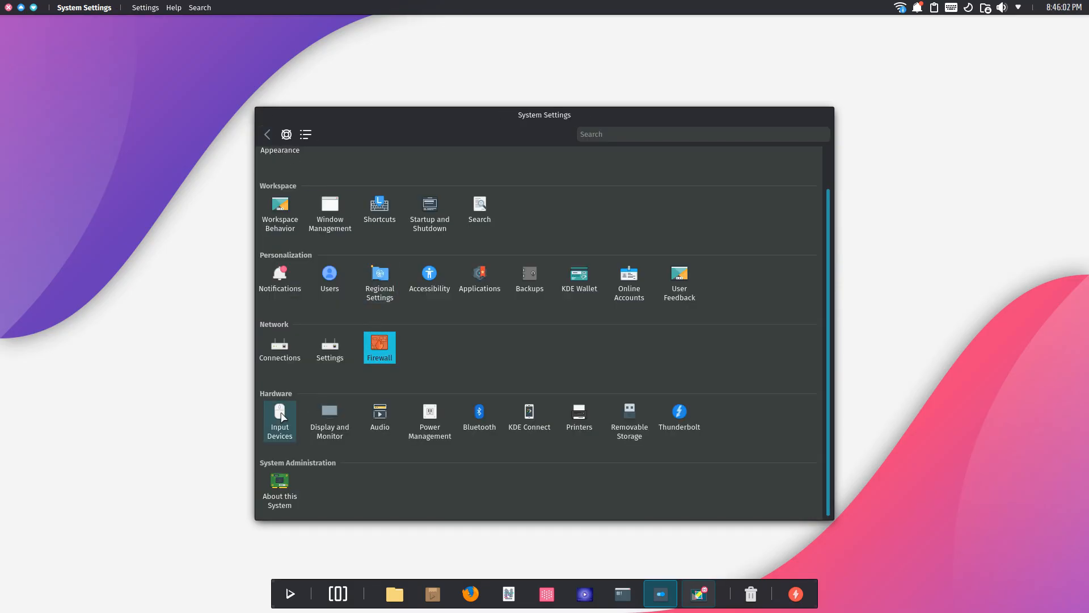
{"action": "left_click", "coordinate": [279, 421]}
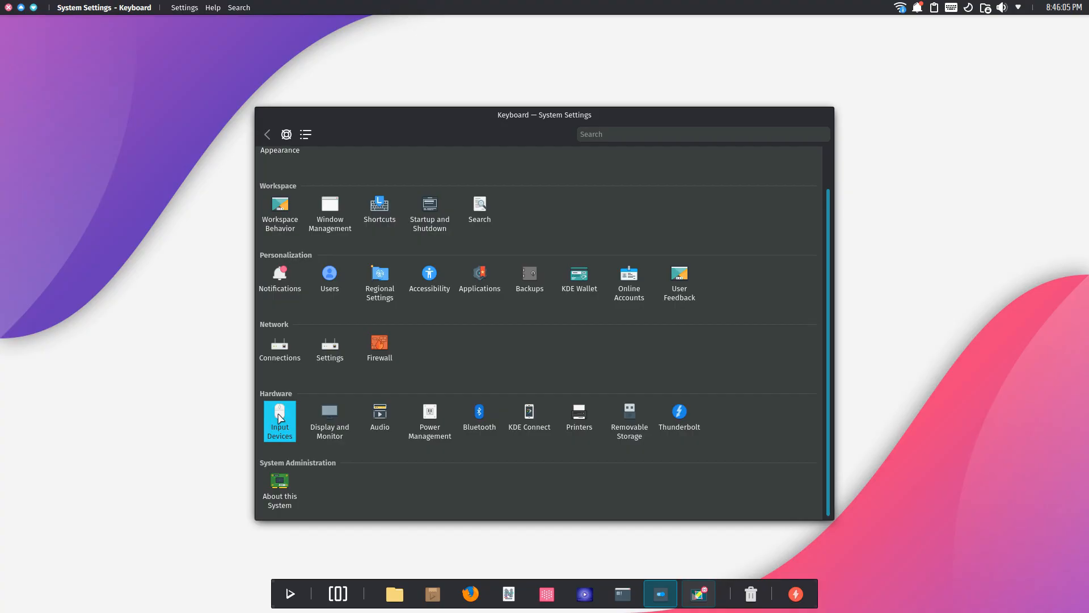
{"action": "left_click", "coordinate": [279, 420]}
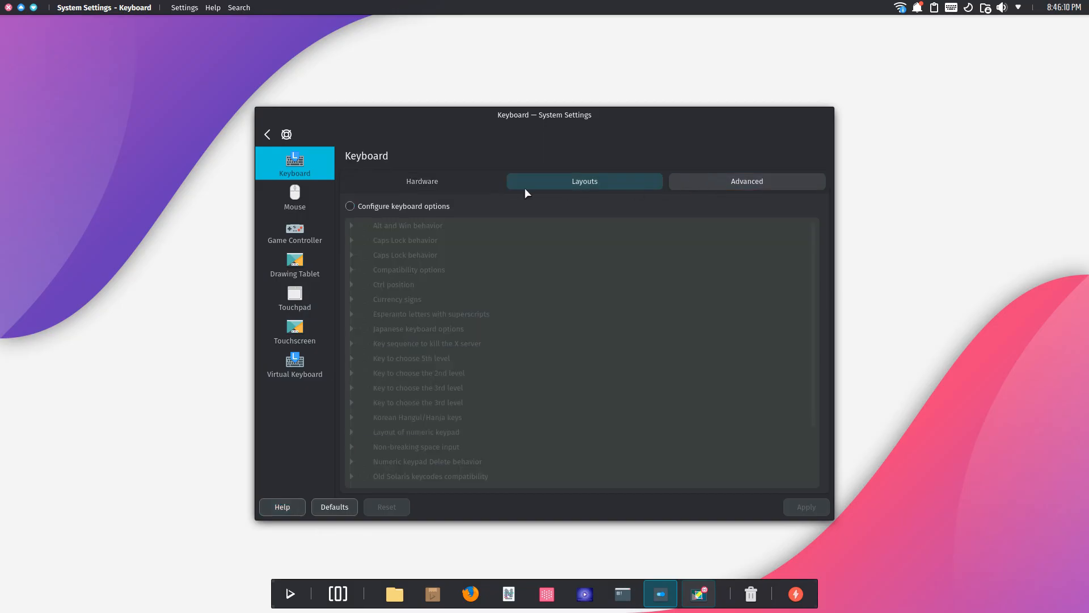
{"action": "left_click", "coordinate": [295, 197]}
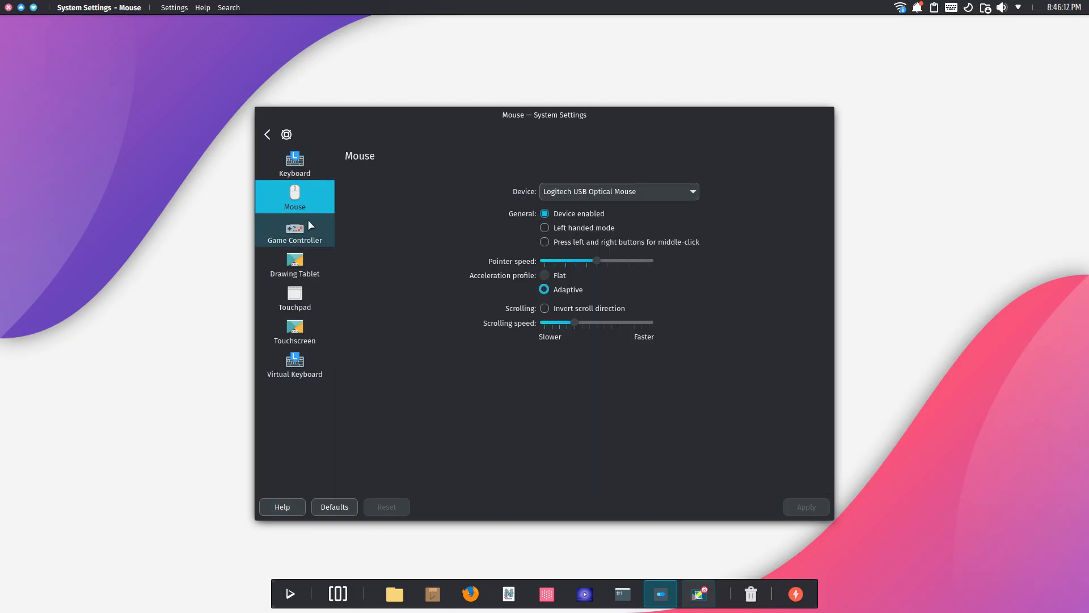
{"action": "left_click", "coordinate": [295, 230]}
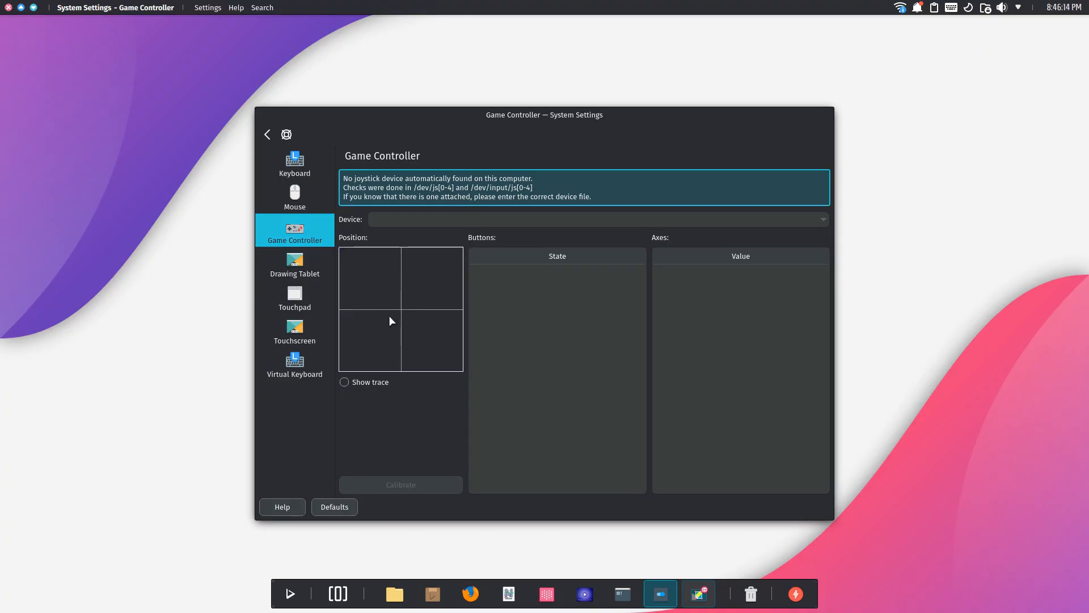
{"action": "left_click", "coordinate": [294, 264]}
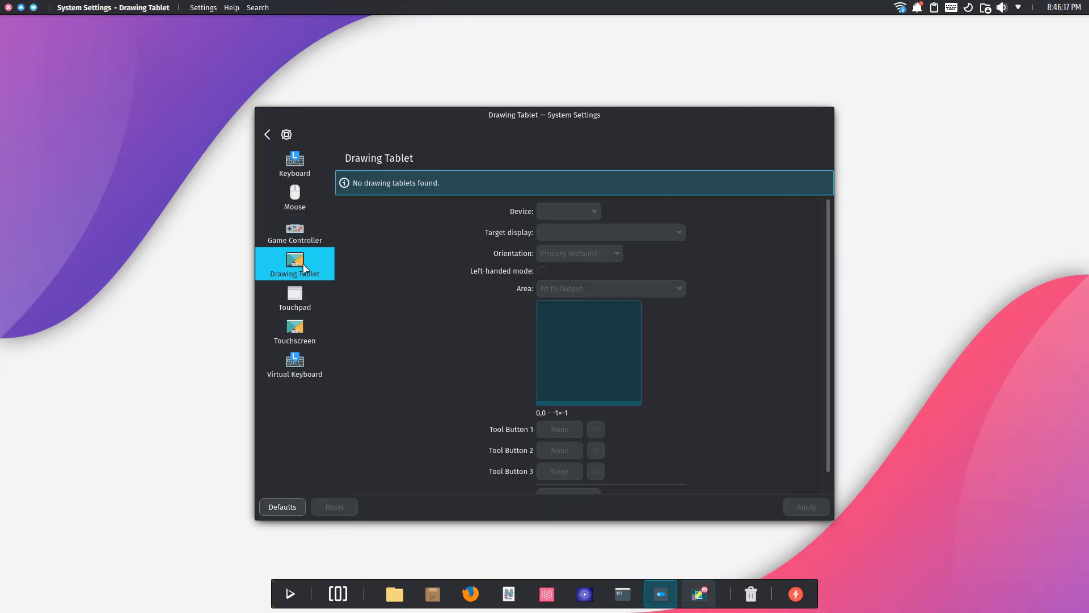
{"action": "left_click", "coordinate": [294, 297]}
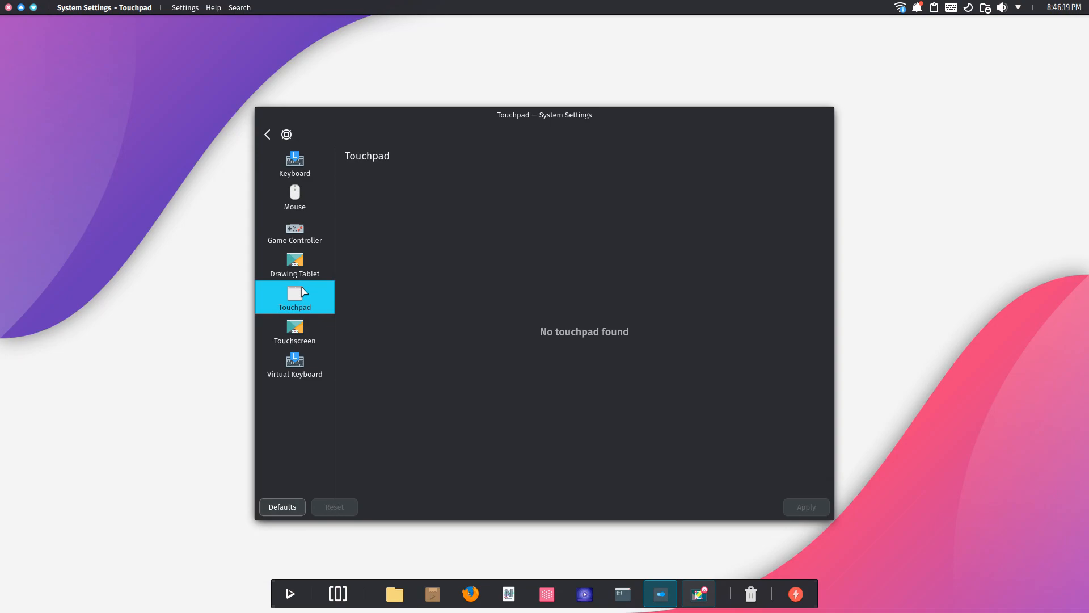
{"action": "left_click", "coordinate": [294, 331]}
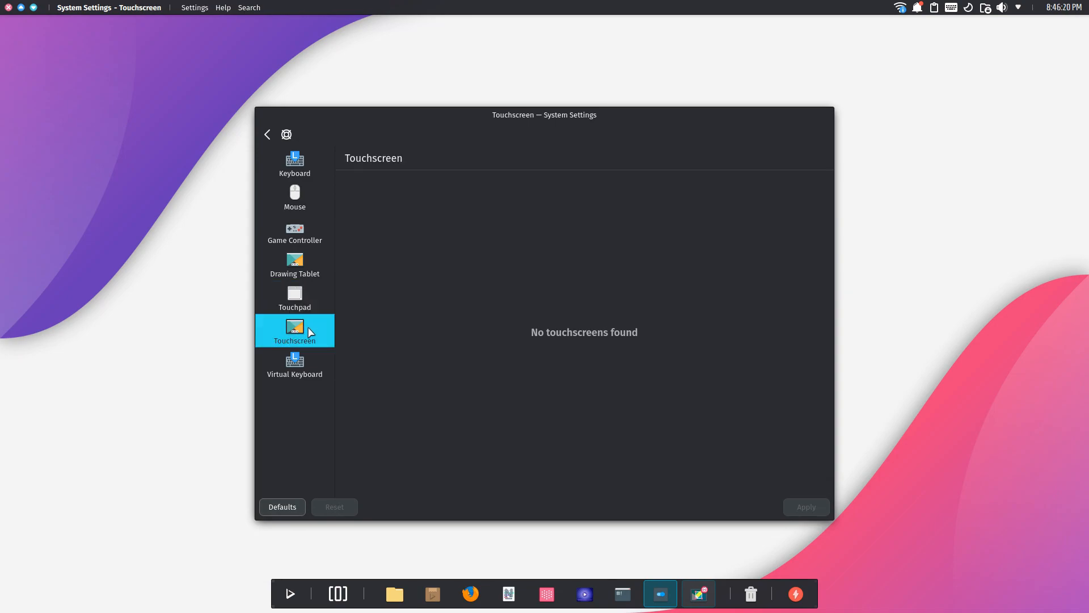
{"action": "left_click", "coordinate": [294, 364]}
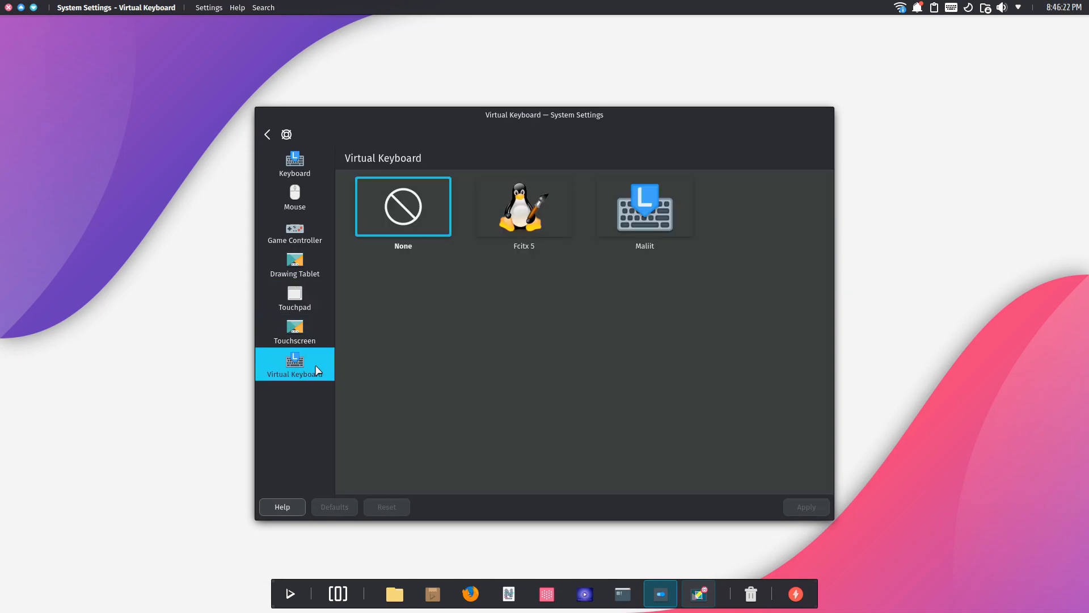
{"action": "mouse_move", "coordinate": [324, 136]}
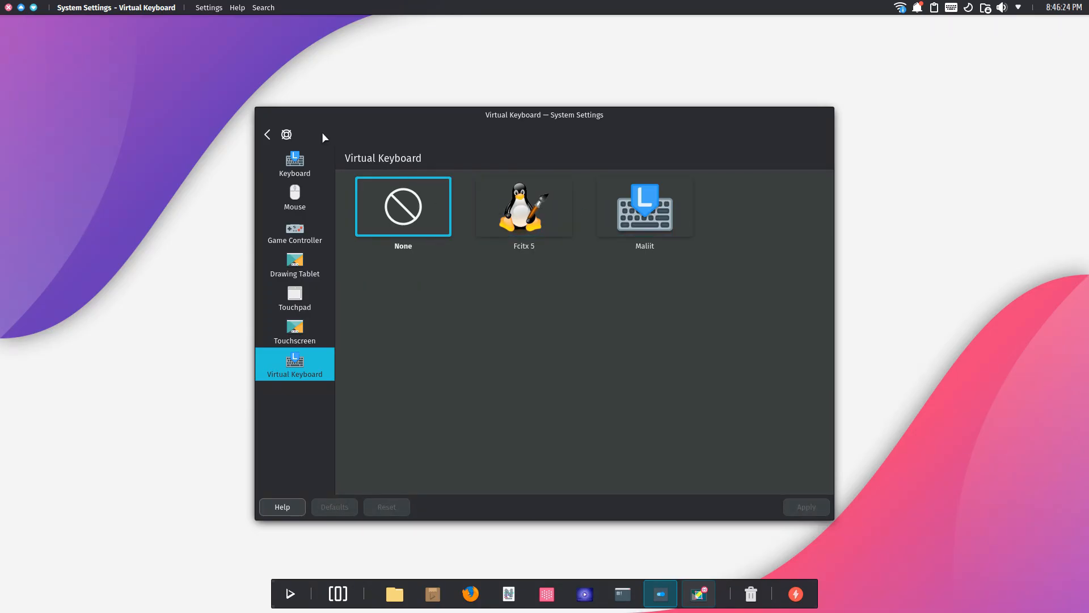
{"action": "left_click", "coordinate": [267, 134]}
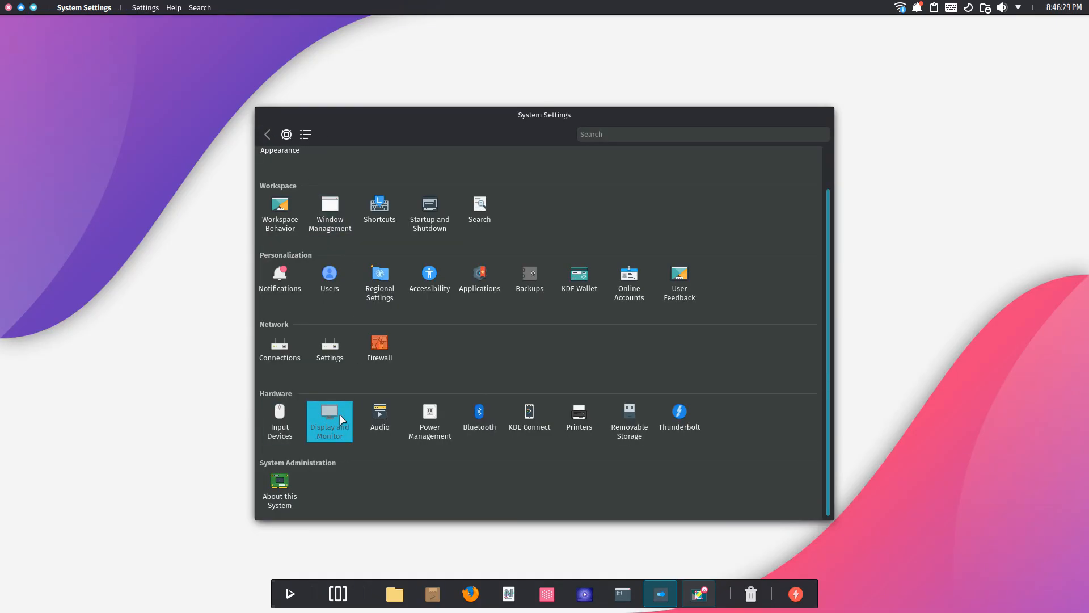
Step: Keep the display at 1920x1080, view Compositor latency and Night Color, then return to the overview
{"action": "left_click", "coordinate": [329, 418]}
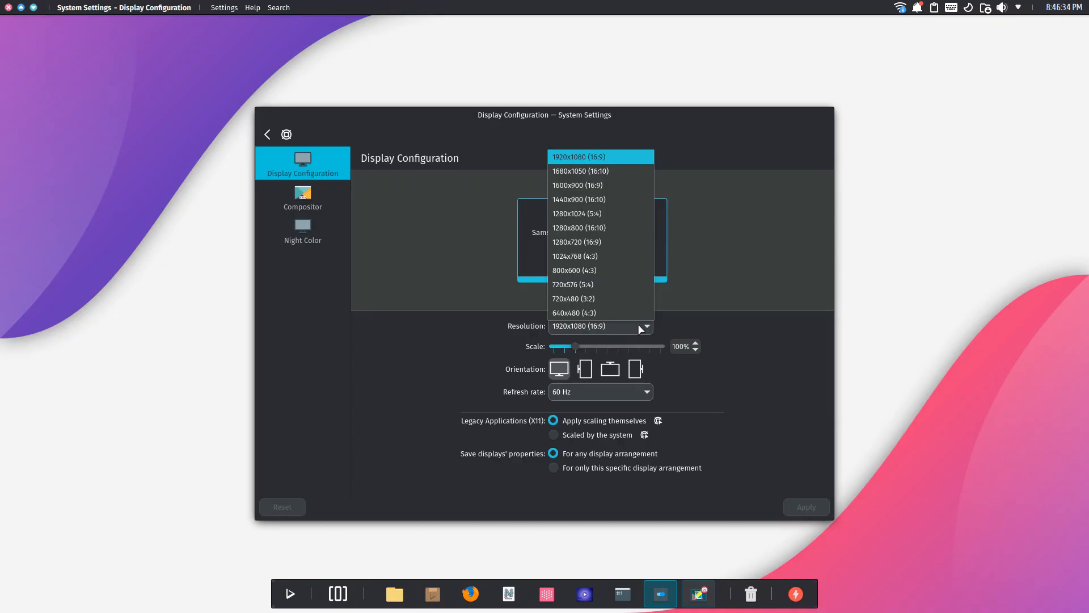
{"action": "left_click", "coordinate": [599, 157]}
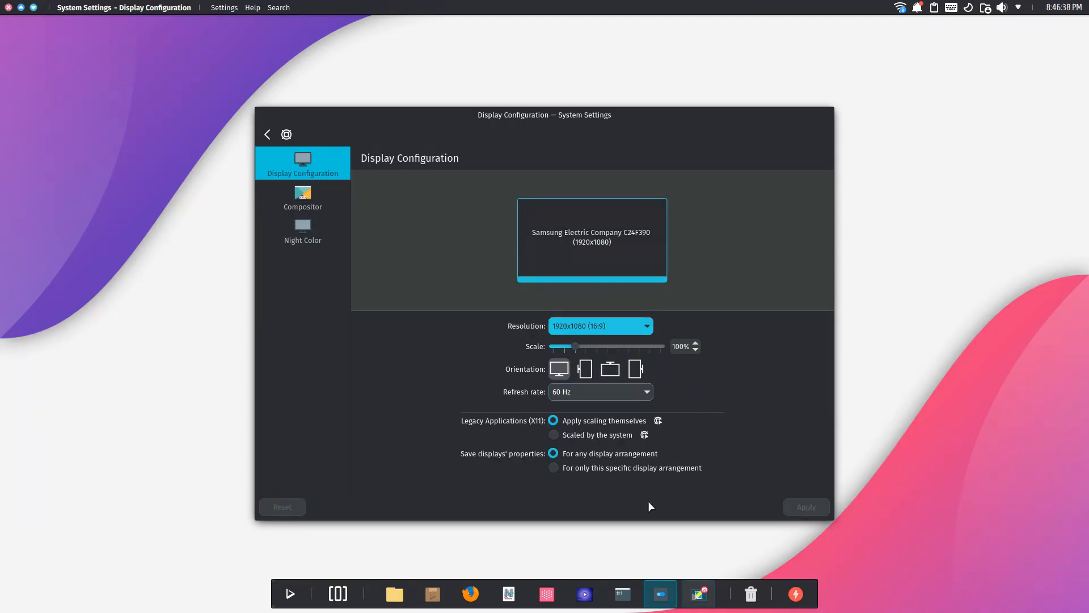
{"action": "left_click", "coordinate": [302, 197]}
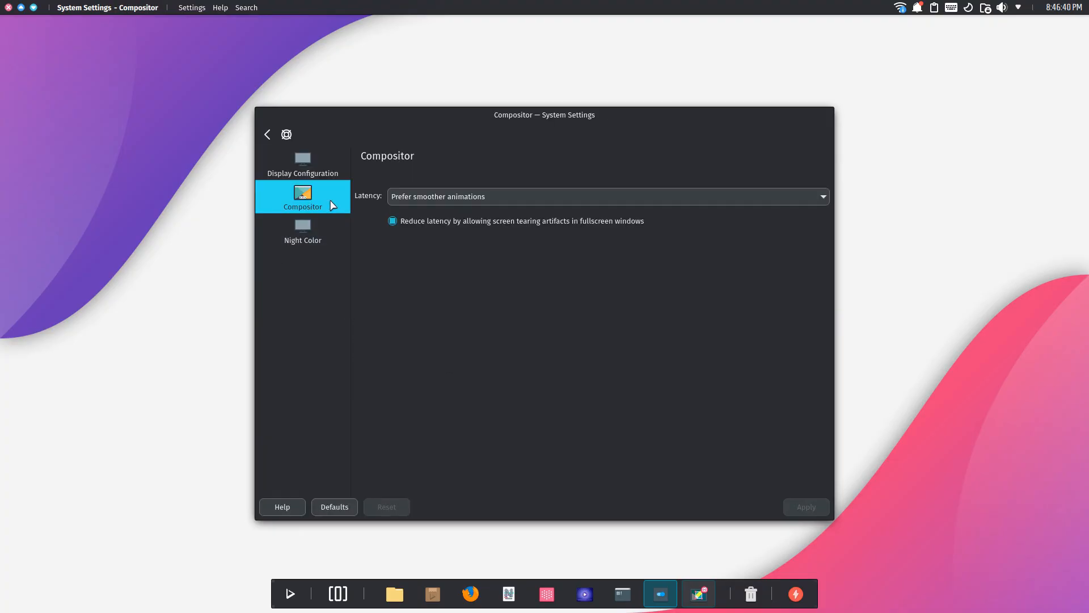
{"action": "left_click", "coordinate": [607, 195]}
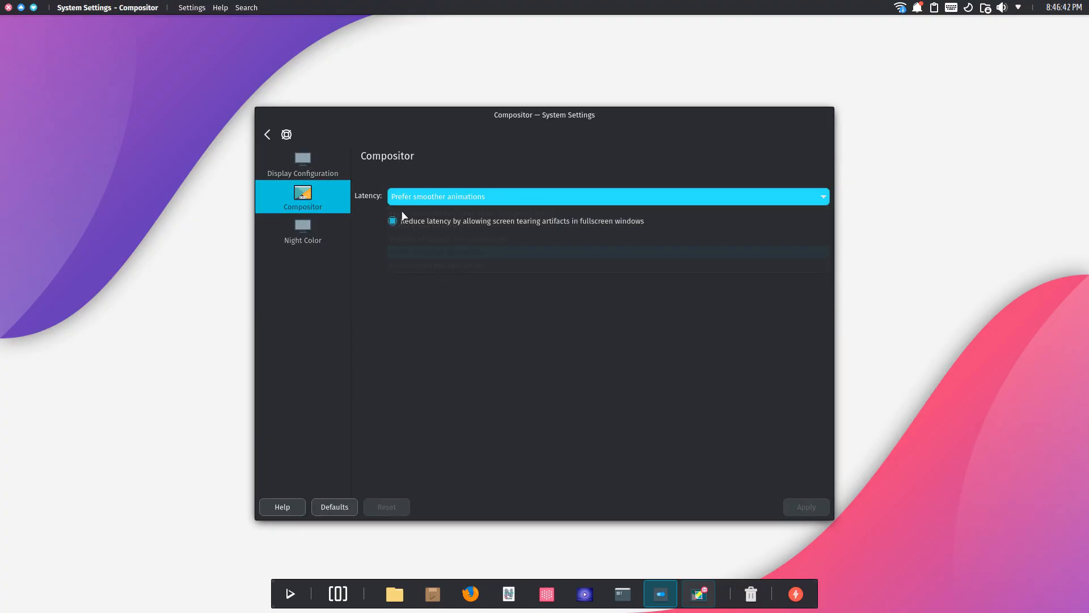
{"action": "left_click", "coordinate": [303, 231]}
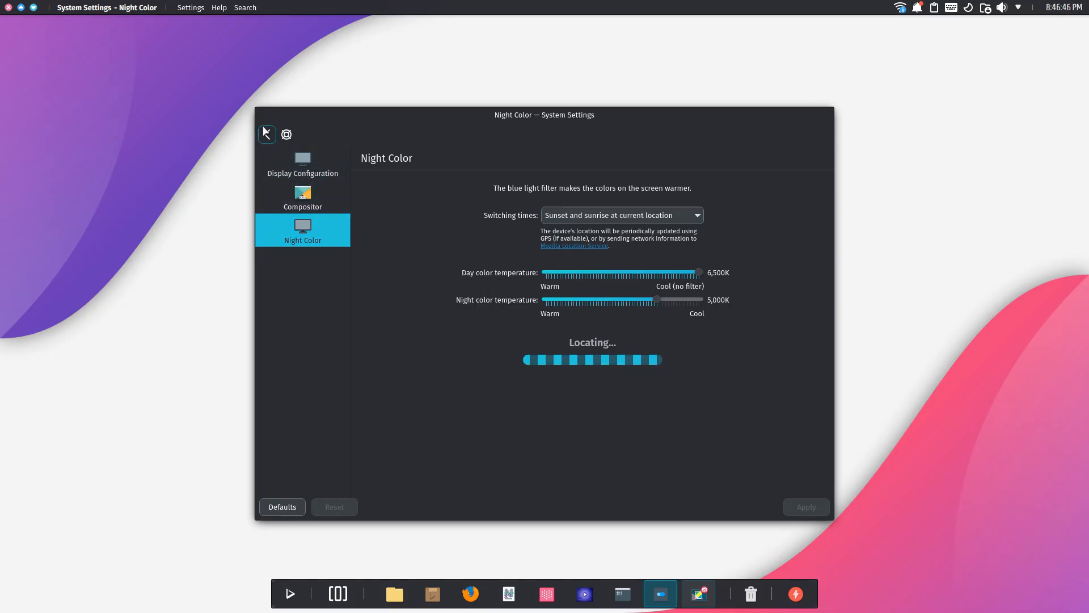
{"action": "left_click", "coordinate": [267, 133]}
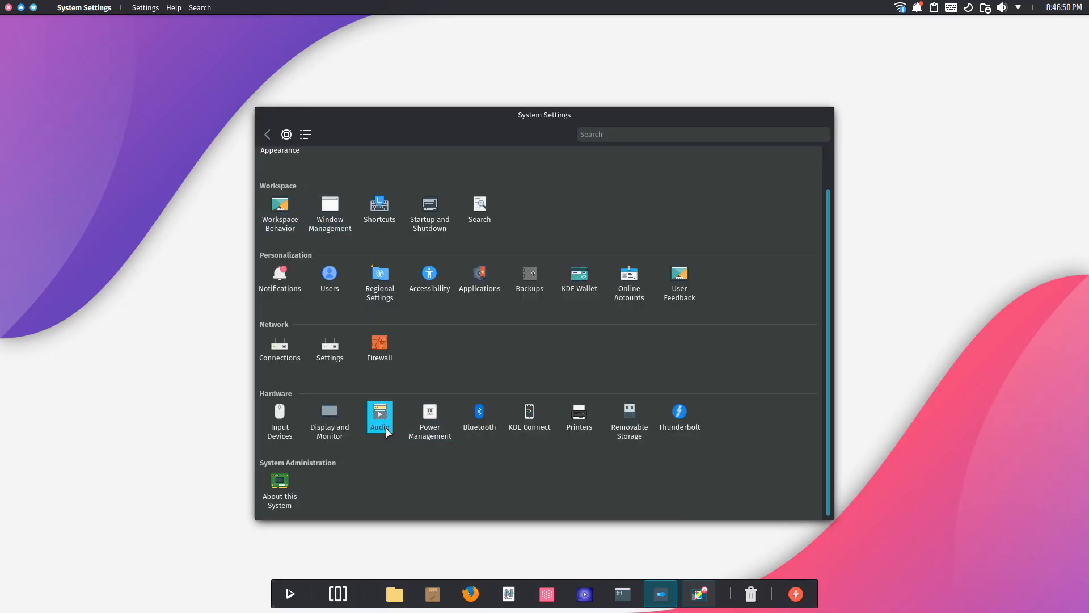
Step: Raise the HDMI playback volume to 39% on the Audio page
{"action": "left_click", "coordinate": [379, 417]}
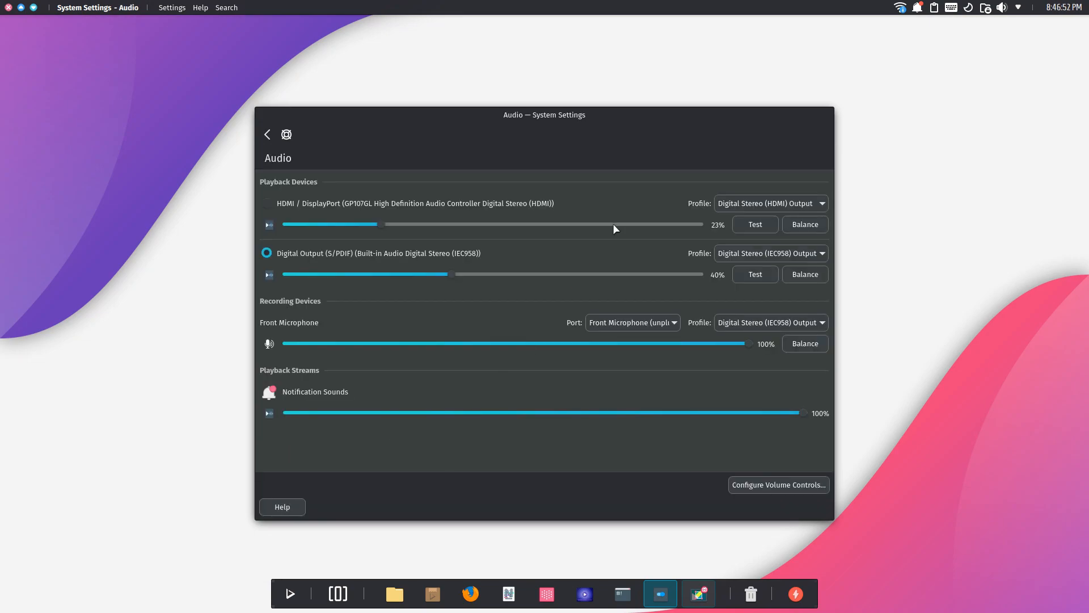
{"action": "left_click_drag", "start_coordinate": [369, 224], "coordinate": [446, 223]}
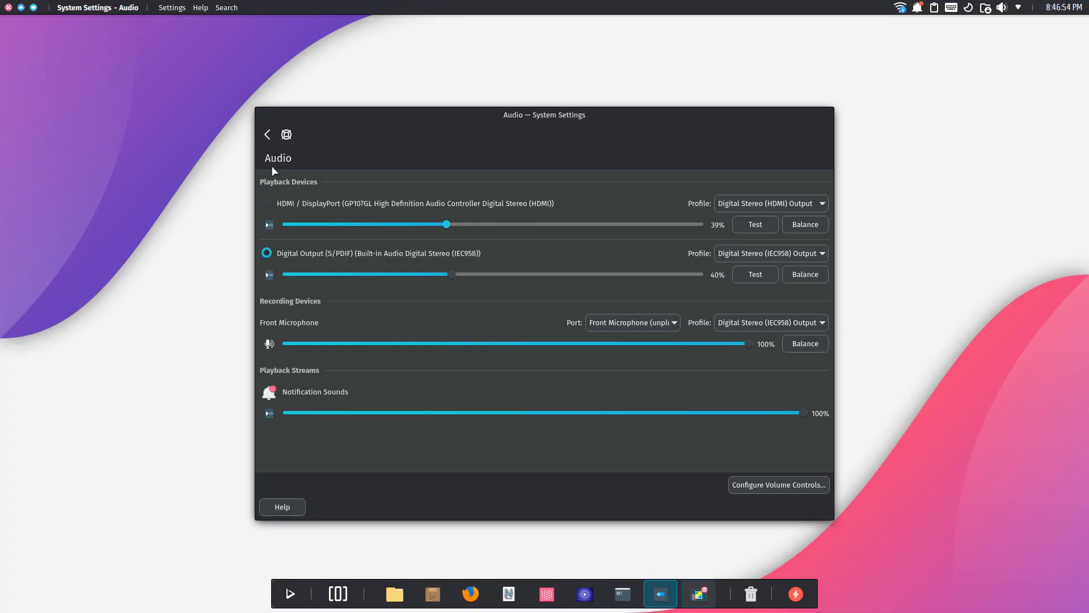
{"action": "left_click", "coordinate": [266, 134]}
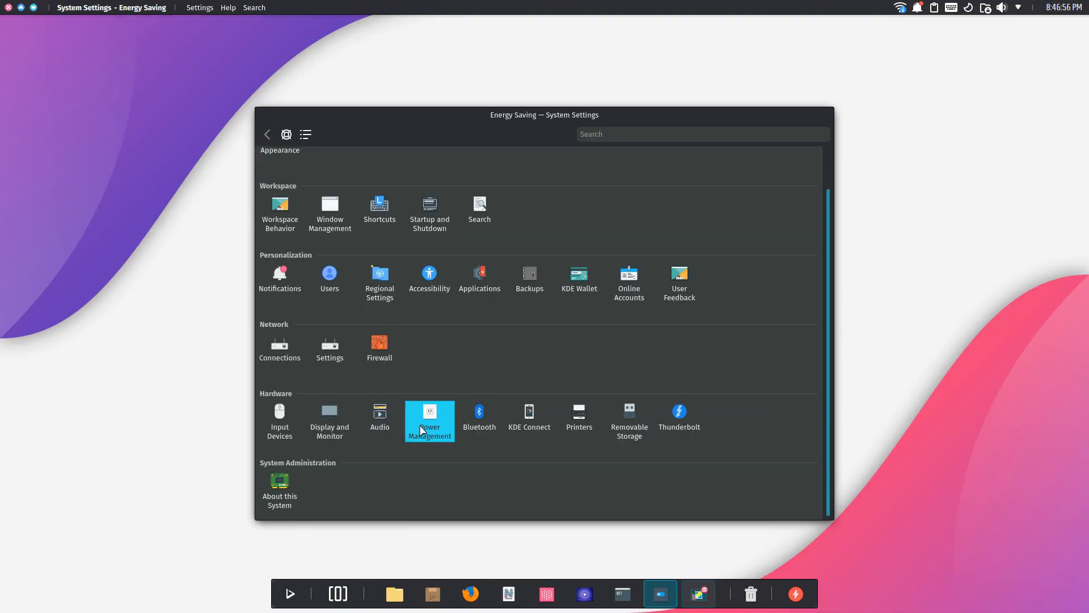
Step: Browse the Energy Saving, Activity and Advanced Power Management pages, then return to the overview
{"action": "left_click", "coordinate": [429, 420]}
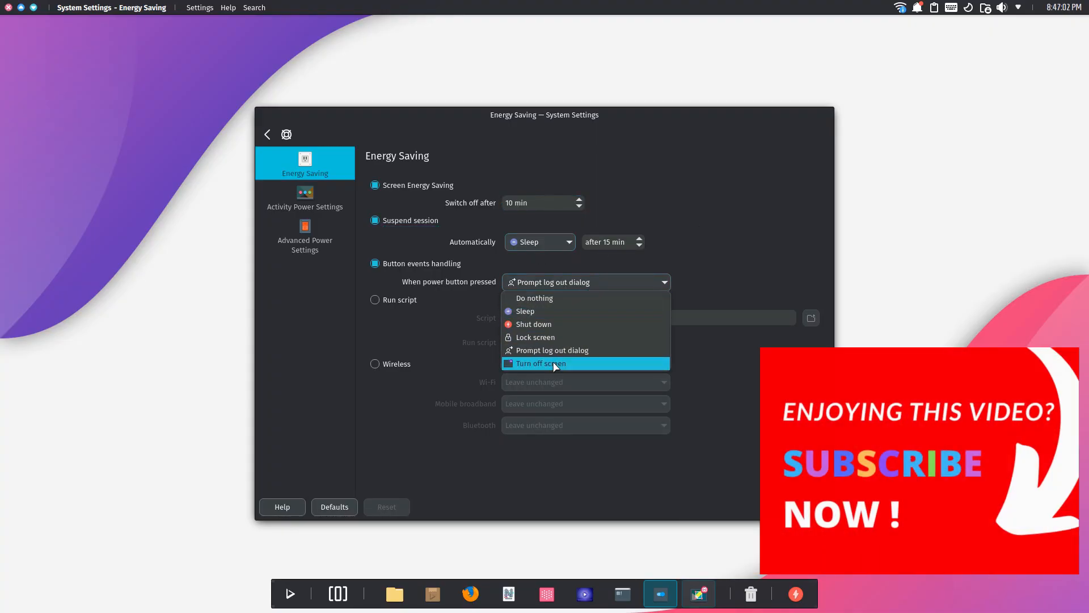
{"action": "left_click", "coordinate": [305, 196]}
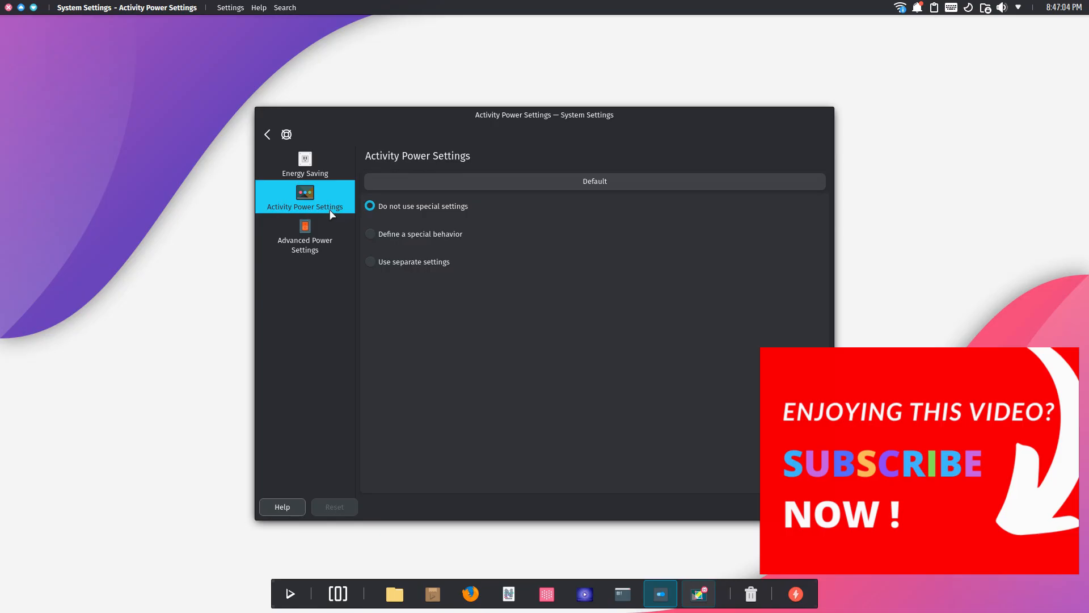
{"action": "left_click", "coordinate": [304, 235]}
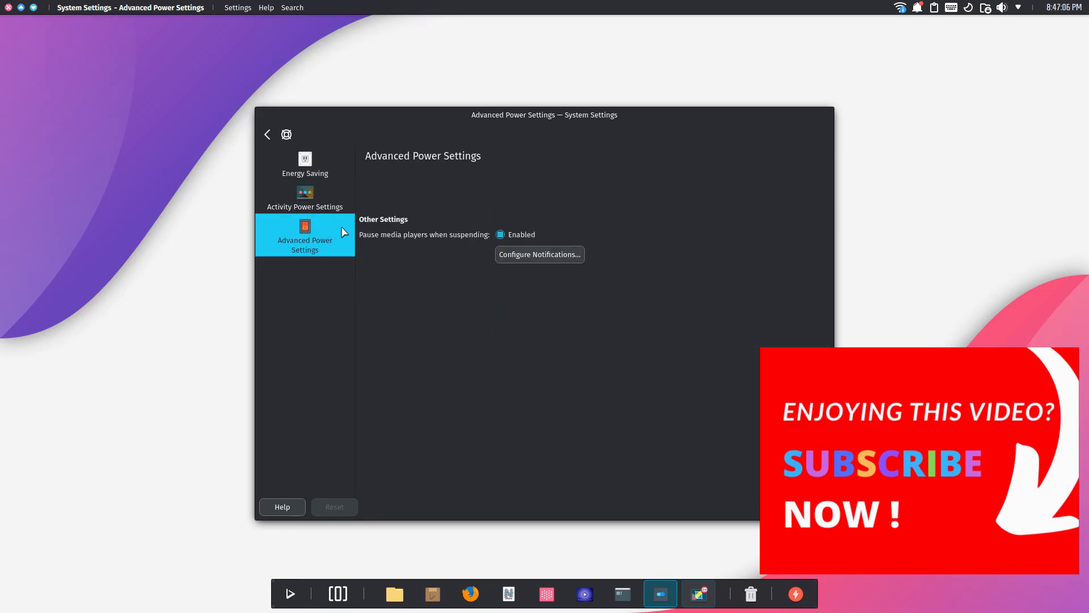
{"action": "left_click", "coordinate": [267, 134]}
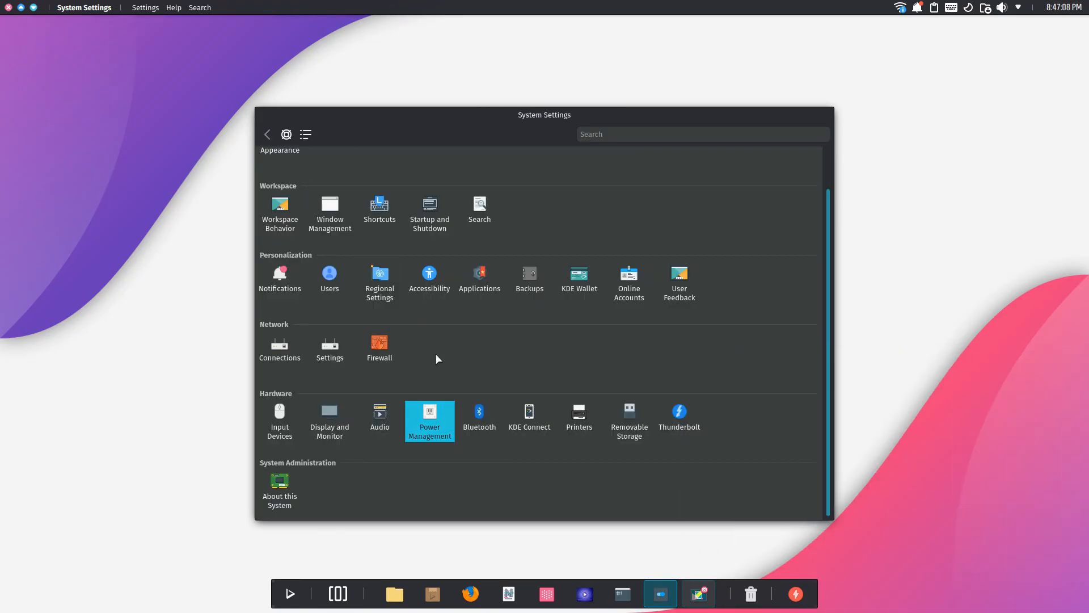
Step: View the KDE Connect page, which finds no devices, and go back
{"action": "left_click", "coordinate": [478, 415]}
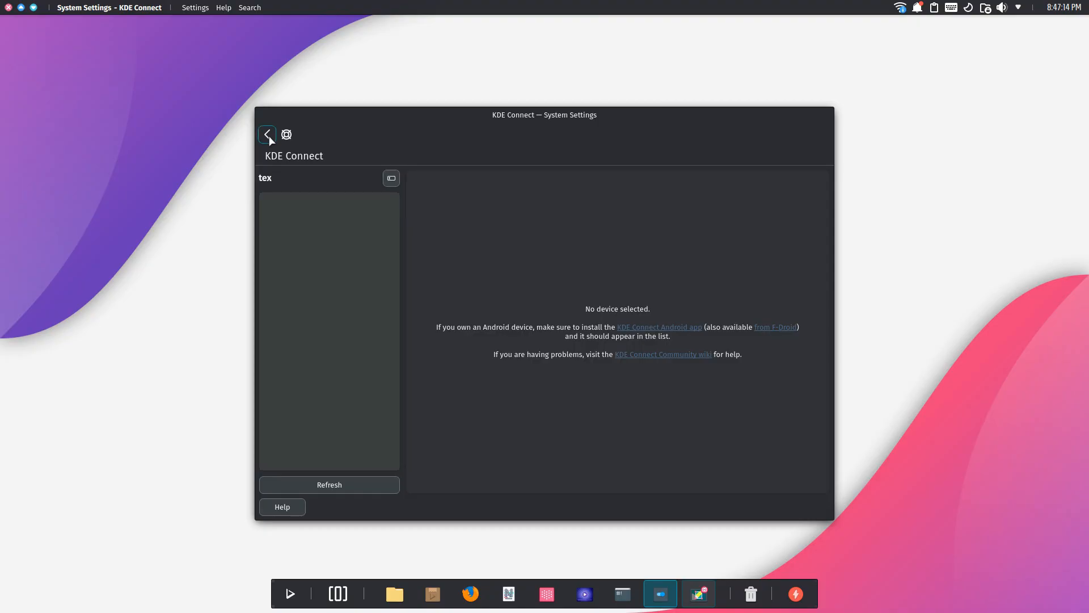
{"action": "left_click", "coordinate": [267, 134]}
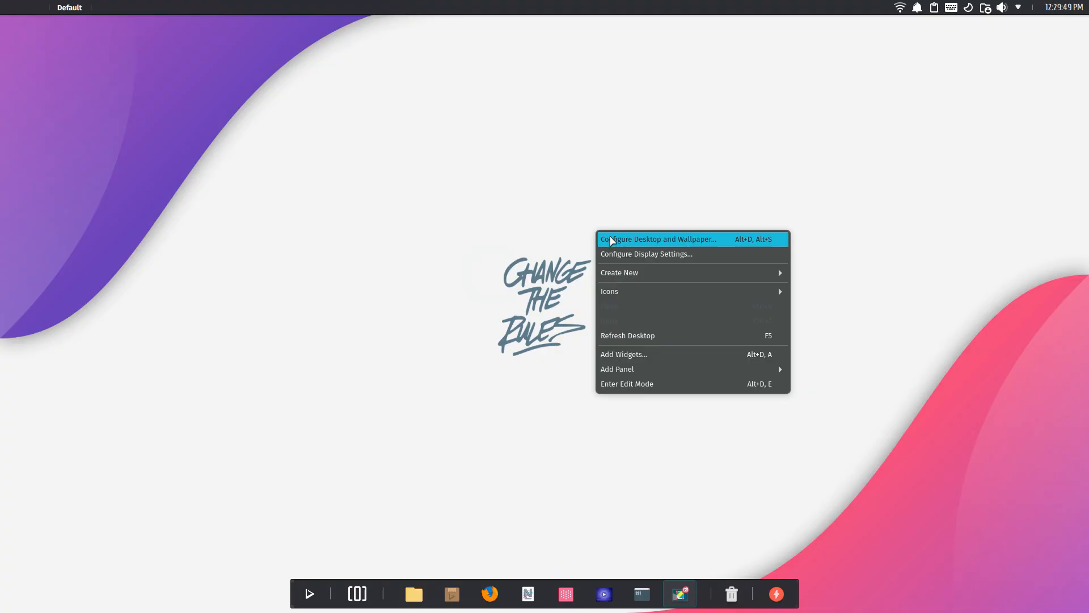
Step: In Desktop Folder Settings, preview the desktop, scroll the wallpaper grid and apply Discover
{"action": "left_click", "coordinate": [657, 239]}
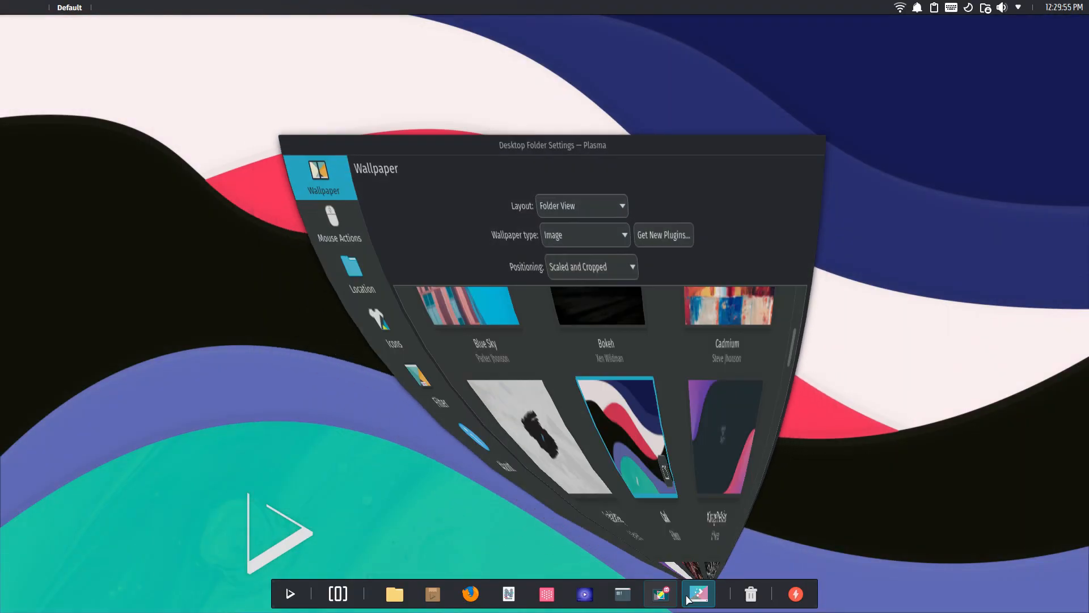
{"action": "left_click", "coordinate": [698, 594]}
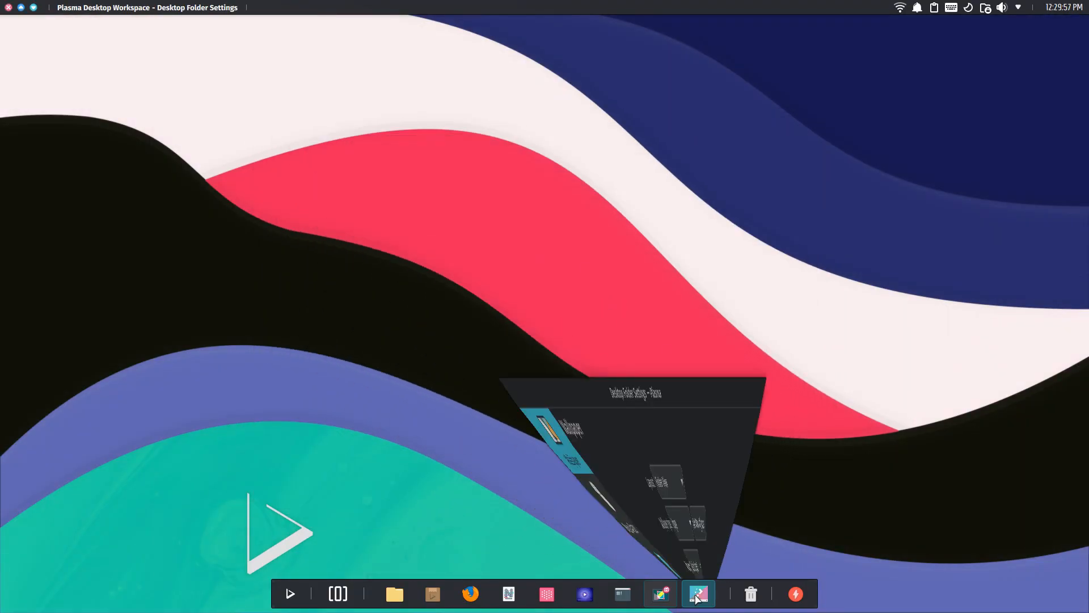
{"action": "left_click", "coordinate": [699, 594]}
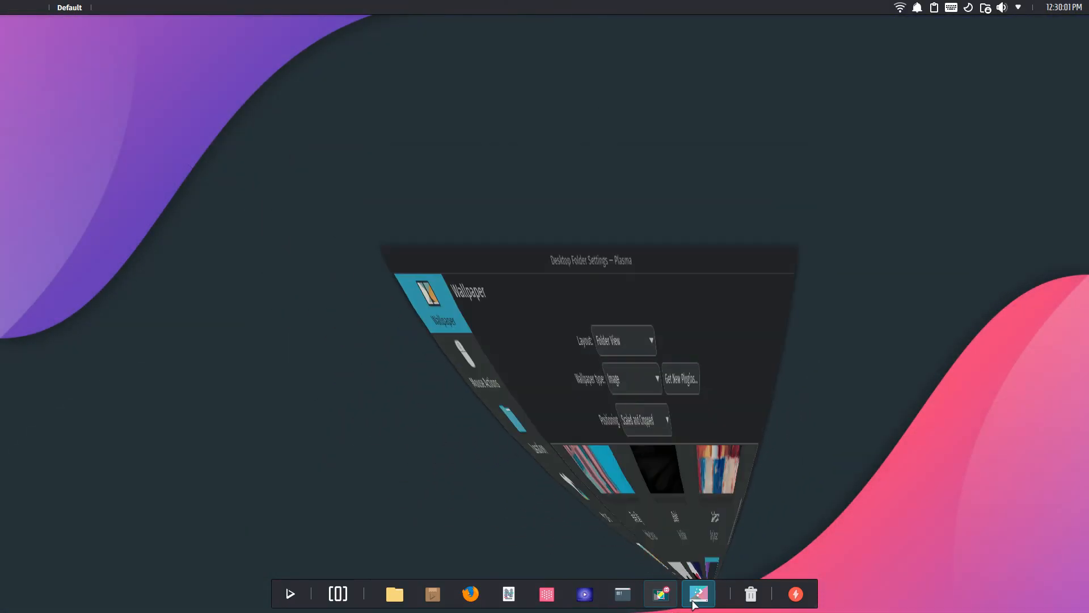
{"action": "left_click", "coordinate": [698, 594]}
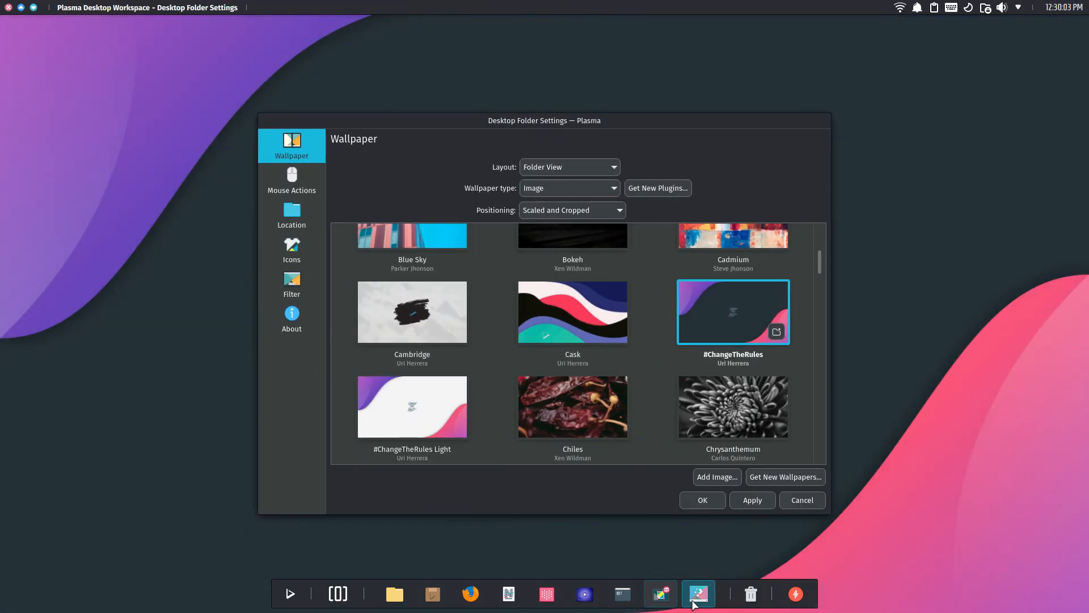
{"action": "scroll", "scroll_direction": "down", "scroll_amount": 3}
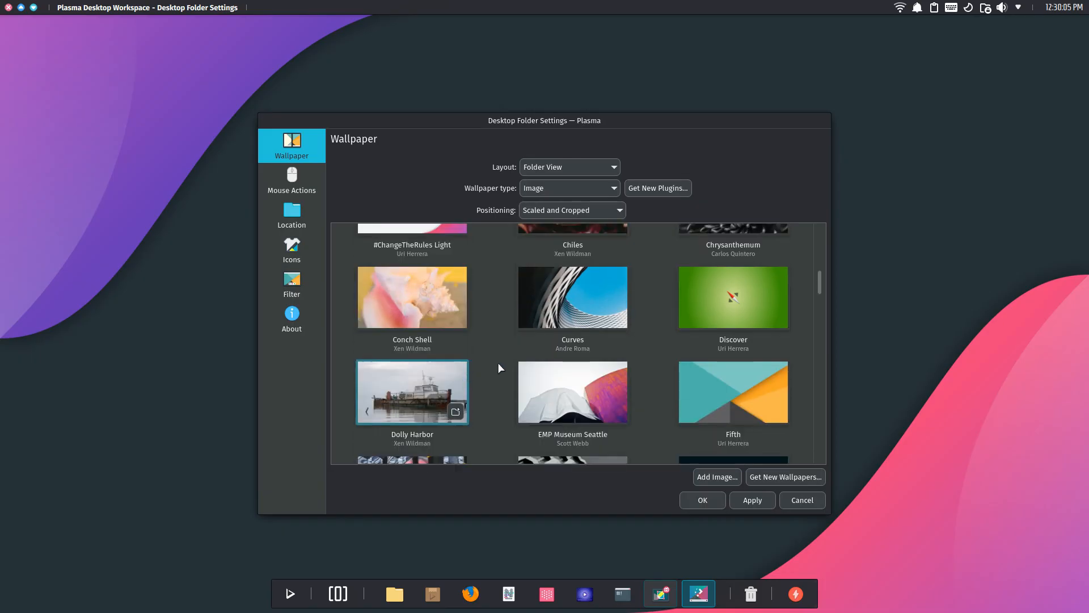
{"action": "left_click", "coordinate": [732, 298]}
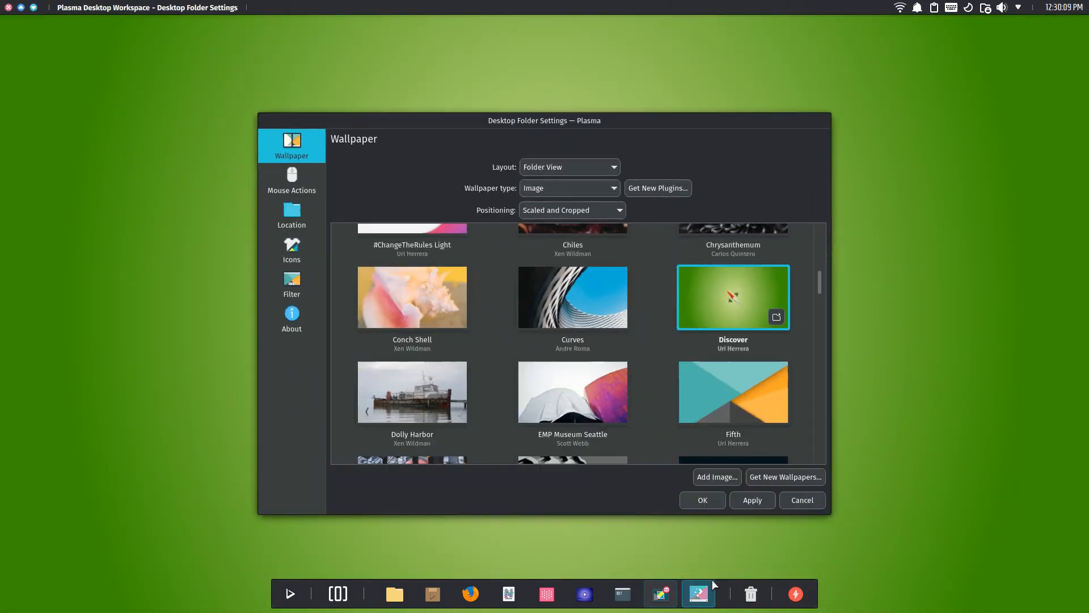
{"action": "scroll", "scroll_direction": "down", "scroll_amount": 3}
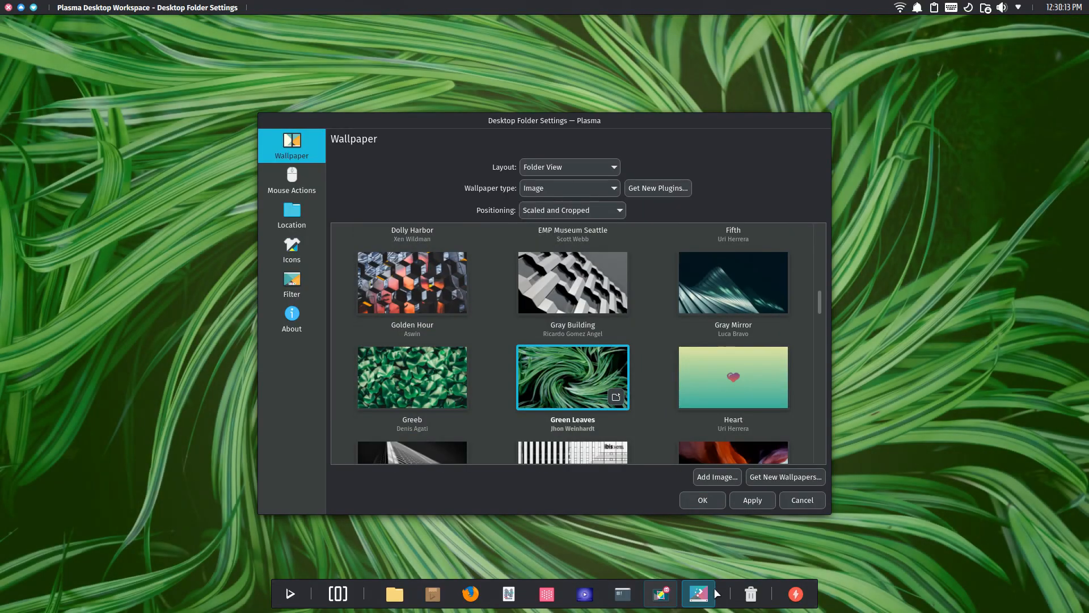
{"action": "right_click", "coordinate": [427, 146]}
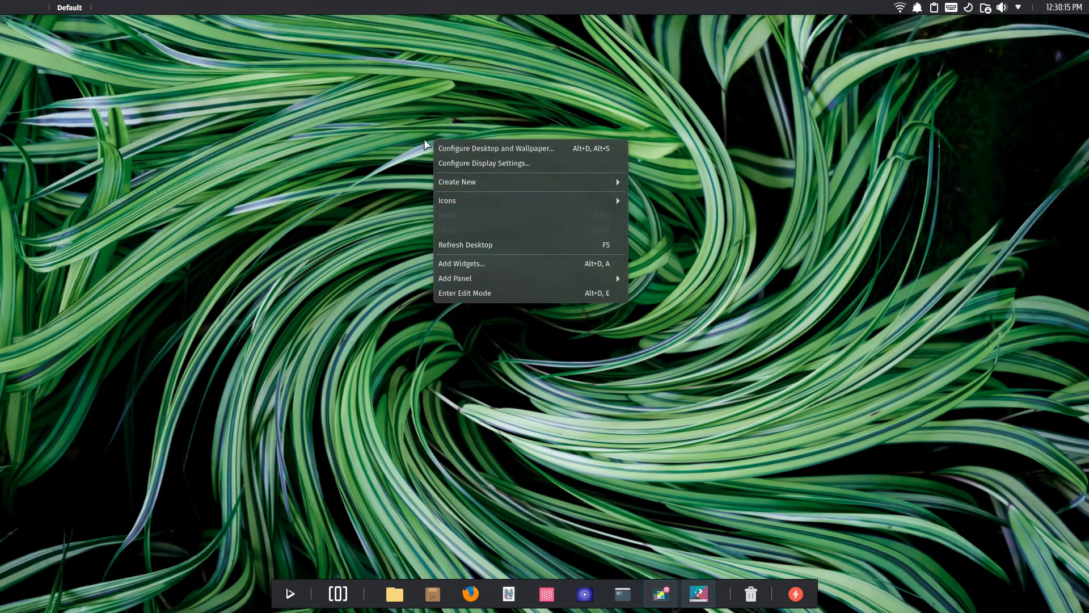
Step: Apply the Heart wallpaper, then scroll the grid to further wallpapers ending at Movement
{"action": "left_click", "coordinate": [495, 148]}
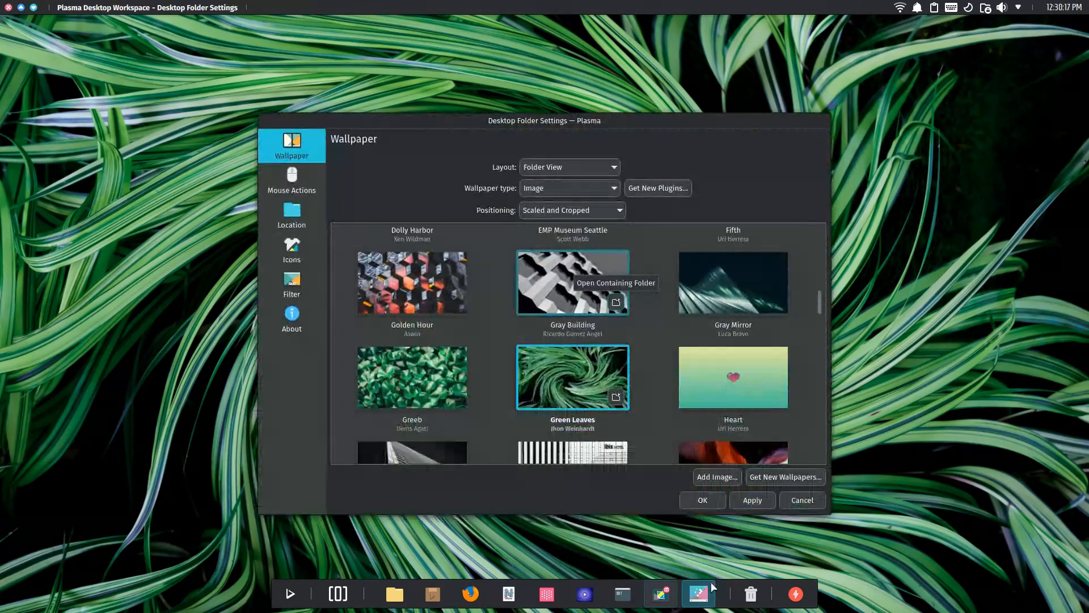
{"action": "left_click", "coordinate": [733, 377]}
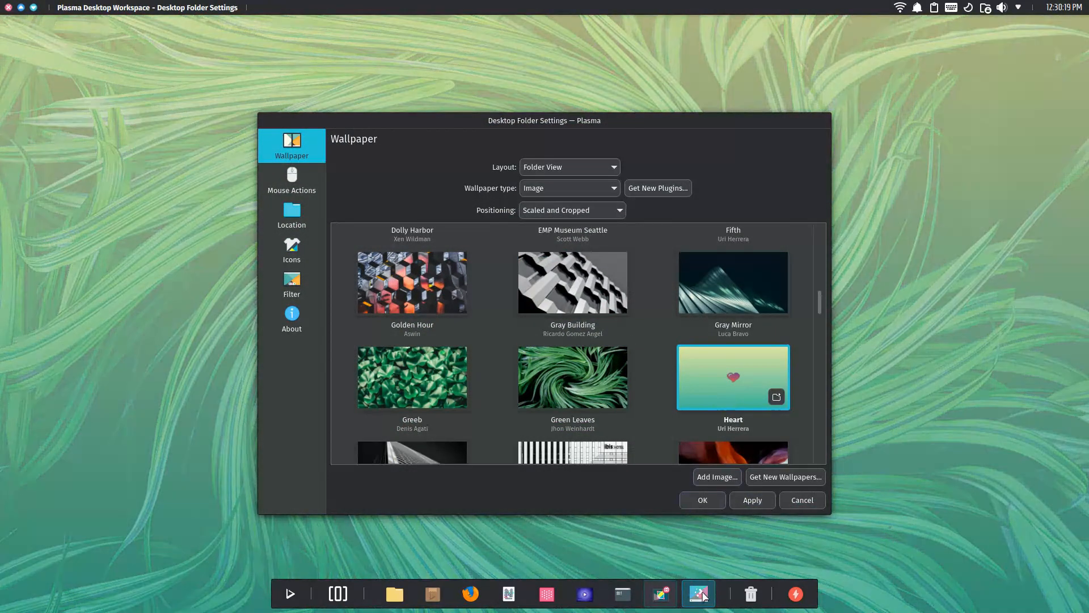
{"action": "left_click", "coordinate": [701, 499]}
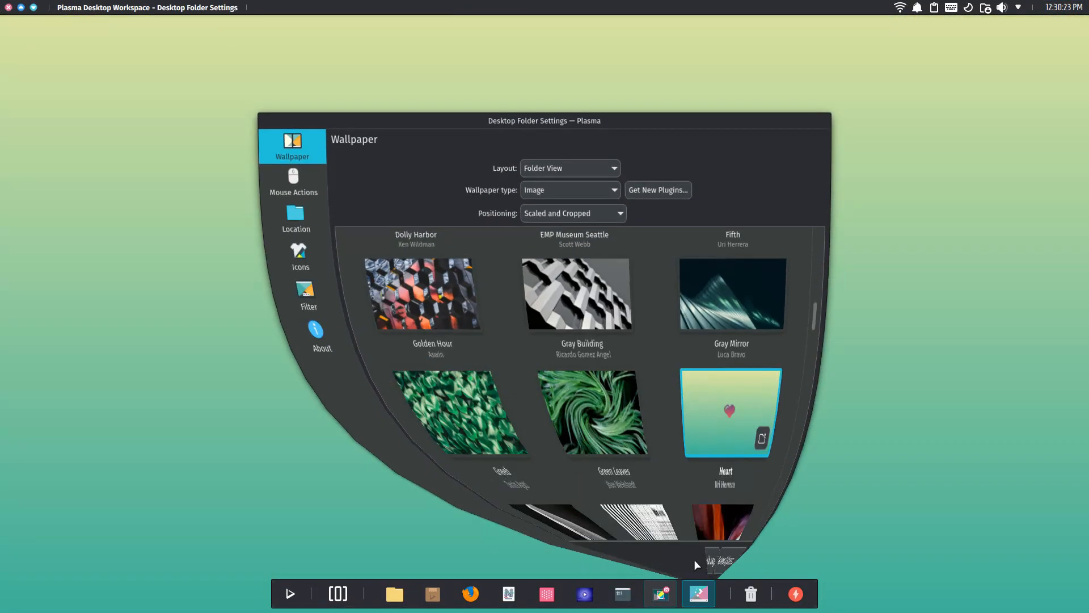
{"action": "scroll", "scroll_direction": "down", "scroll_amount": 3}
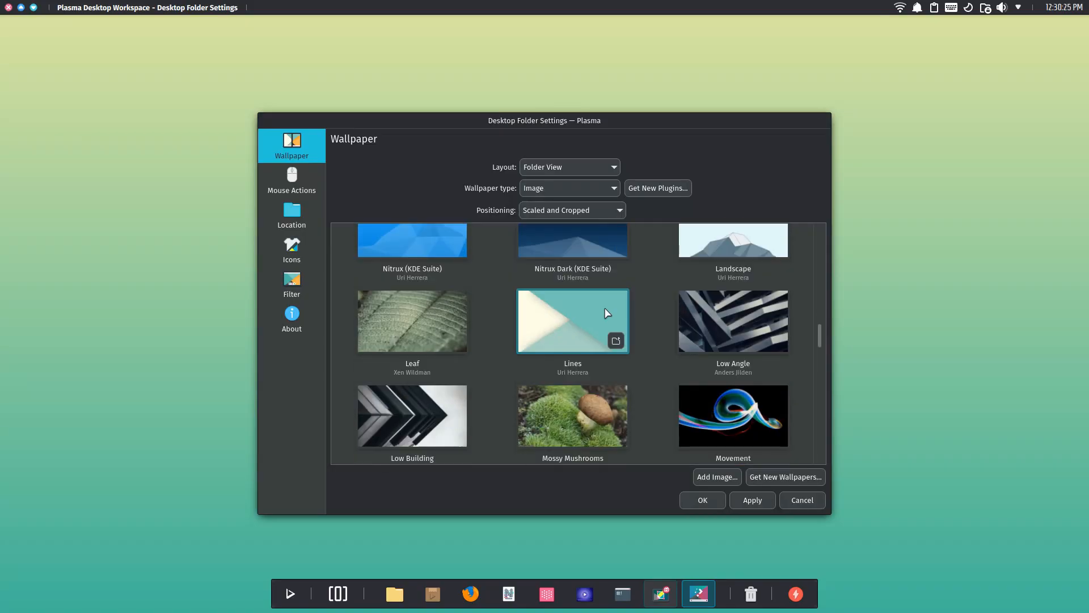
{"action": "scroll", "scroll_direction": "down", "scroll_amount": 3}
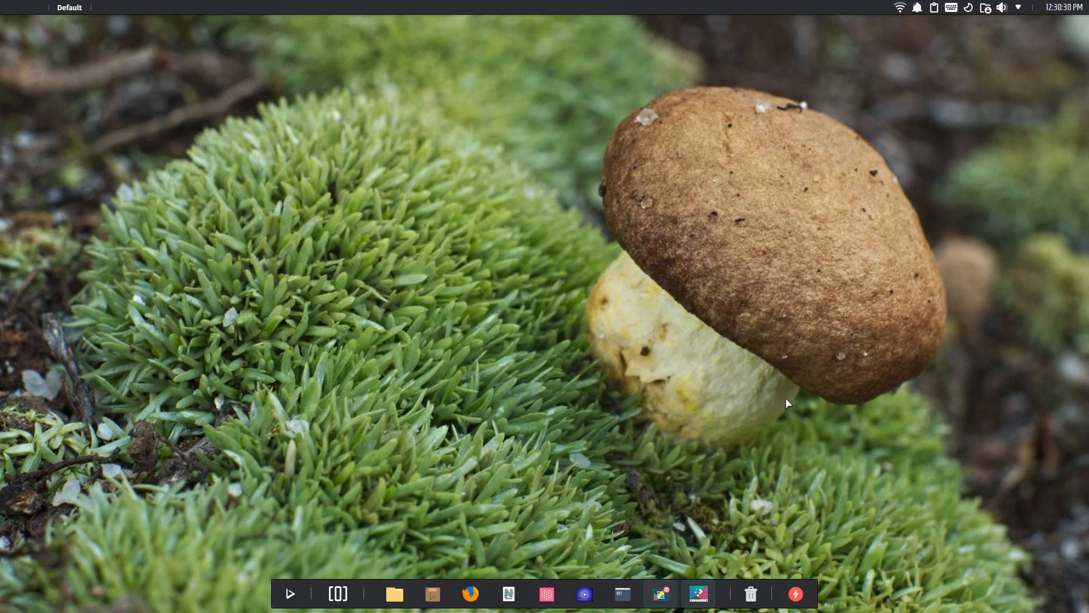
{"action": "left_click", "coordinate": [698, 594]}
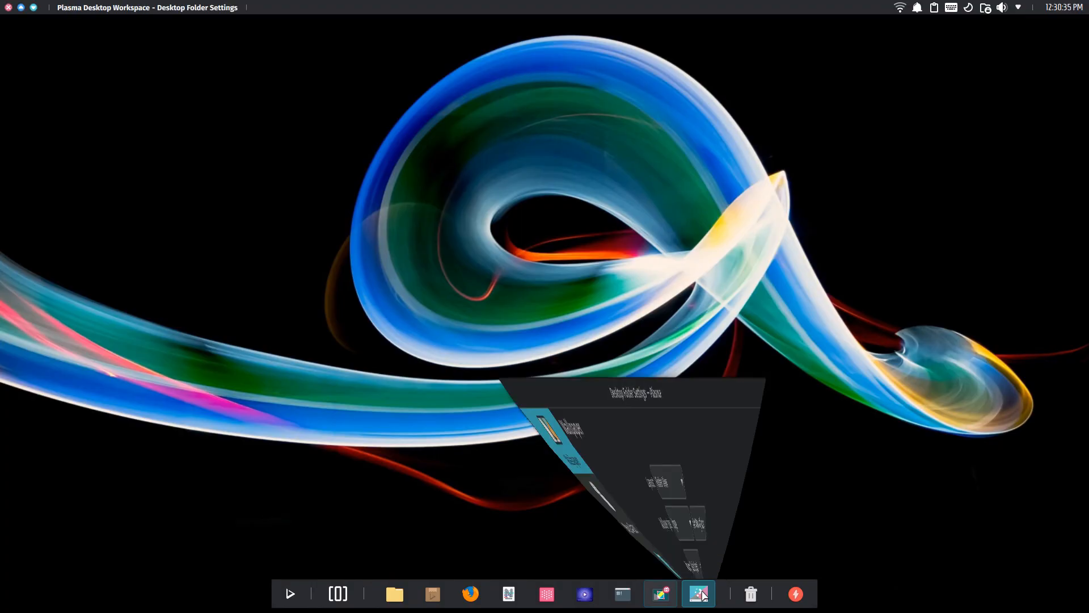
{"action": "left_click", "coordinate": [698, 593]}
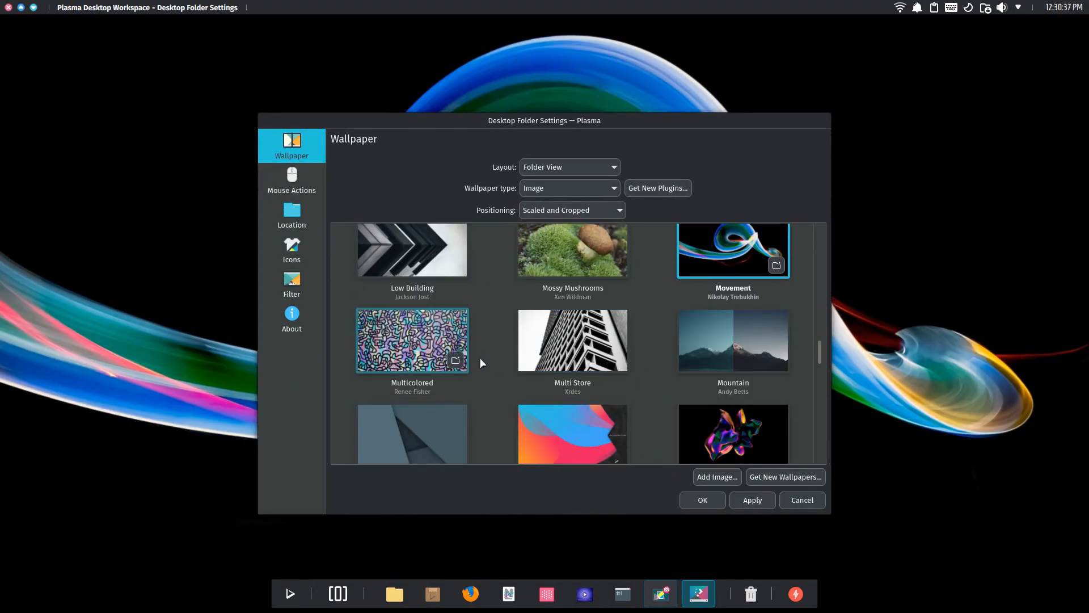